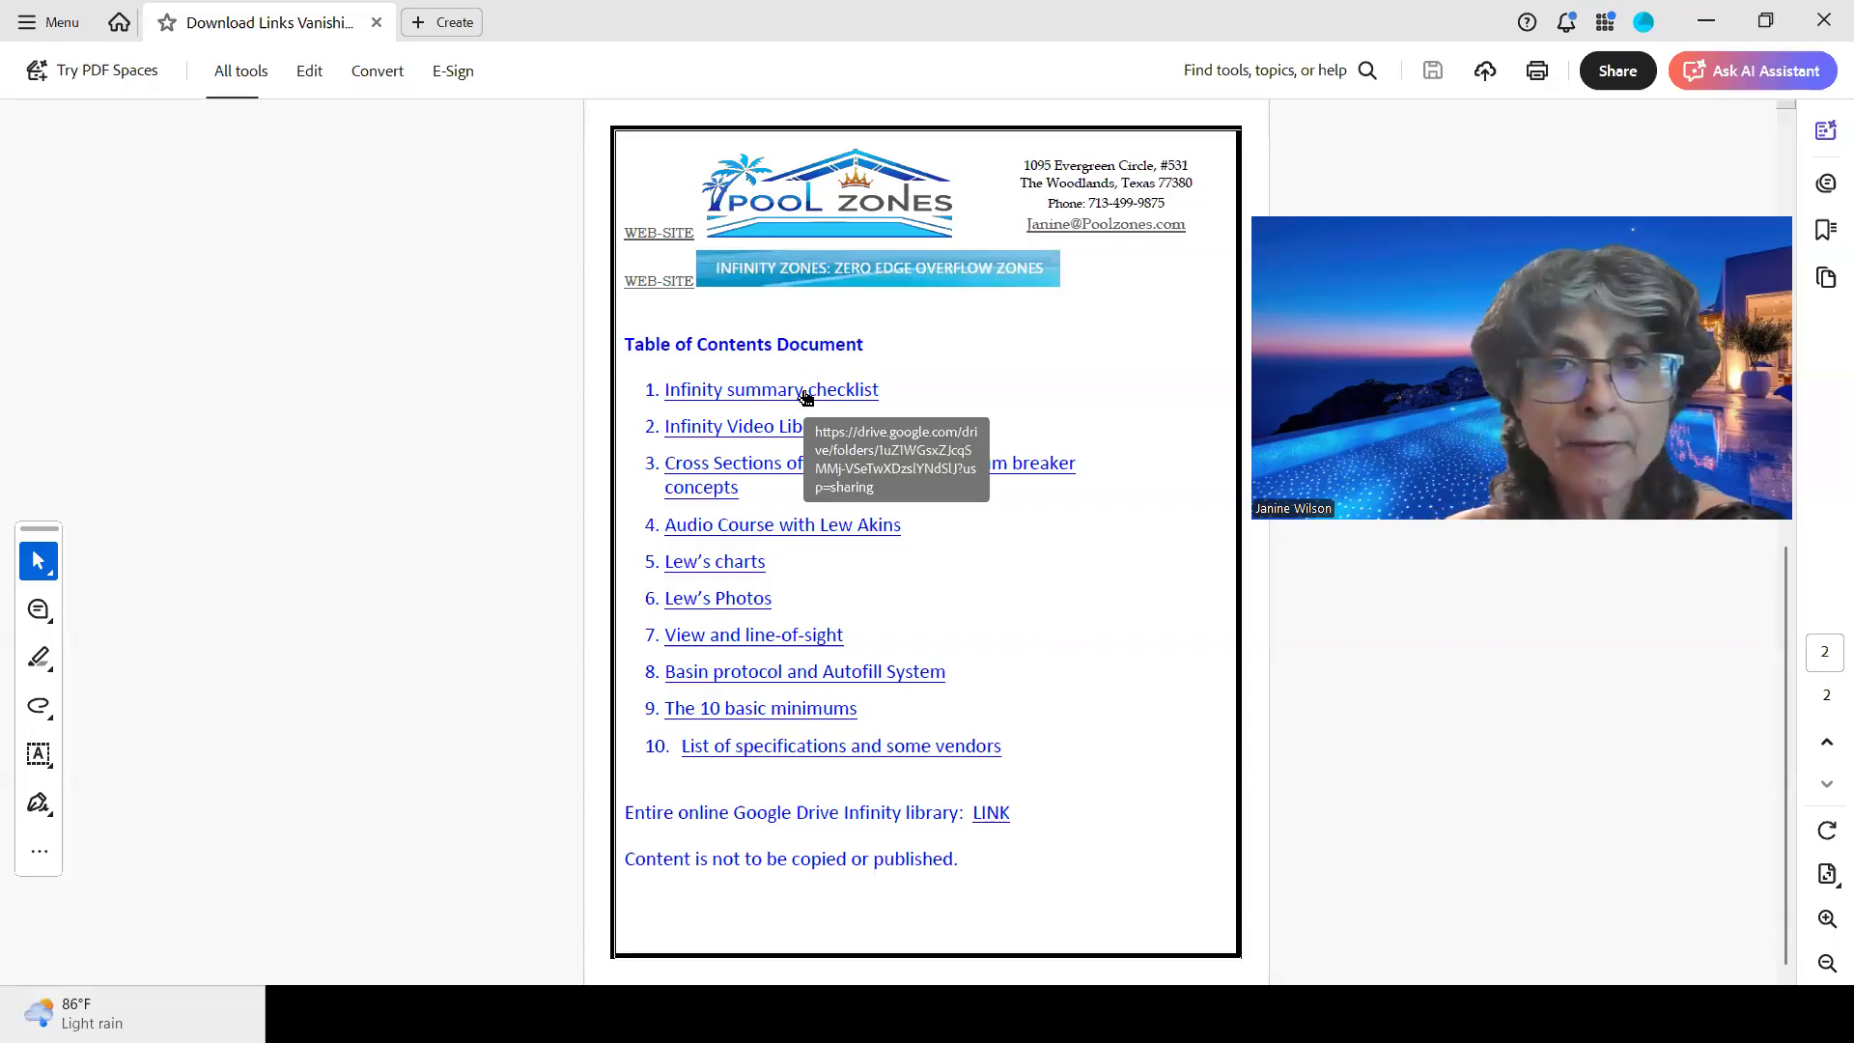
Follow the 'Infinity summary checklist' contents link to its Google Drive folder.
click(770, 390)
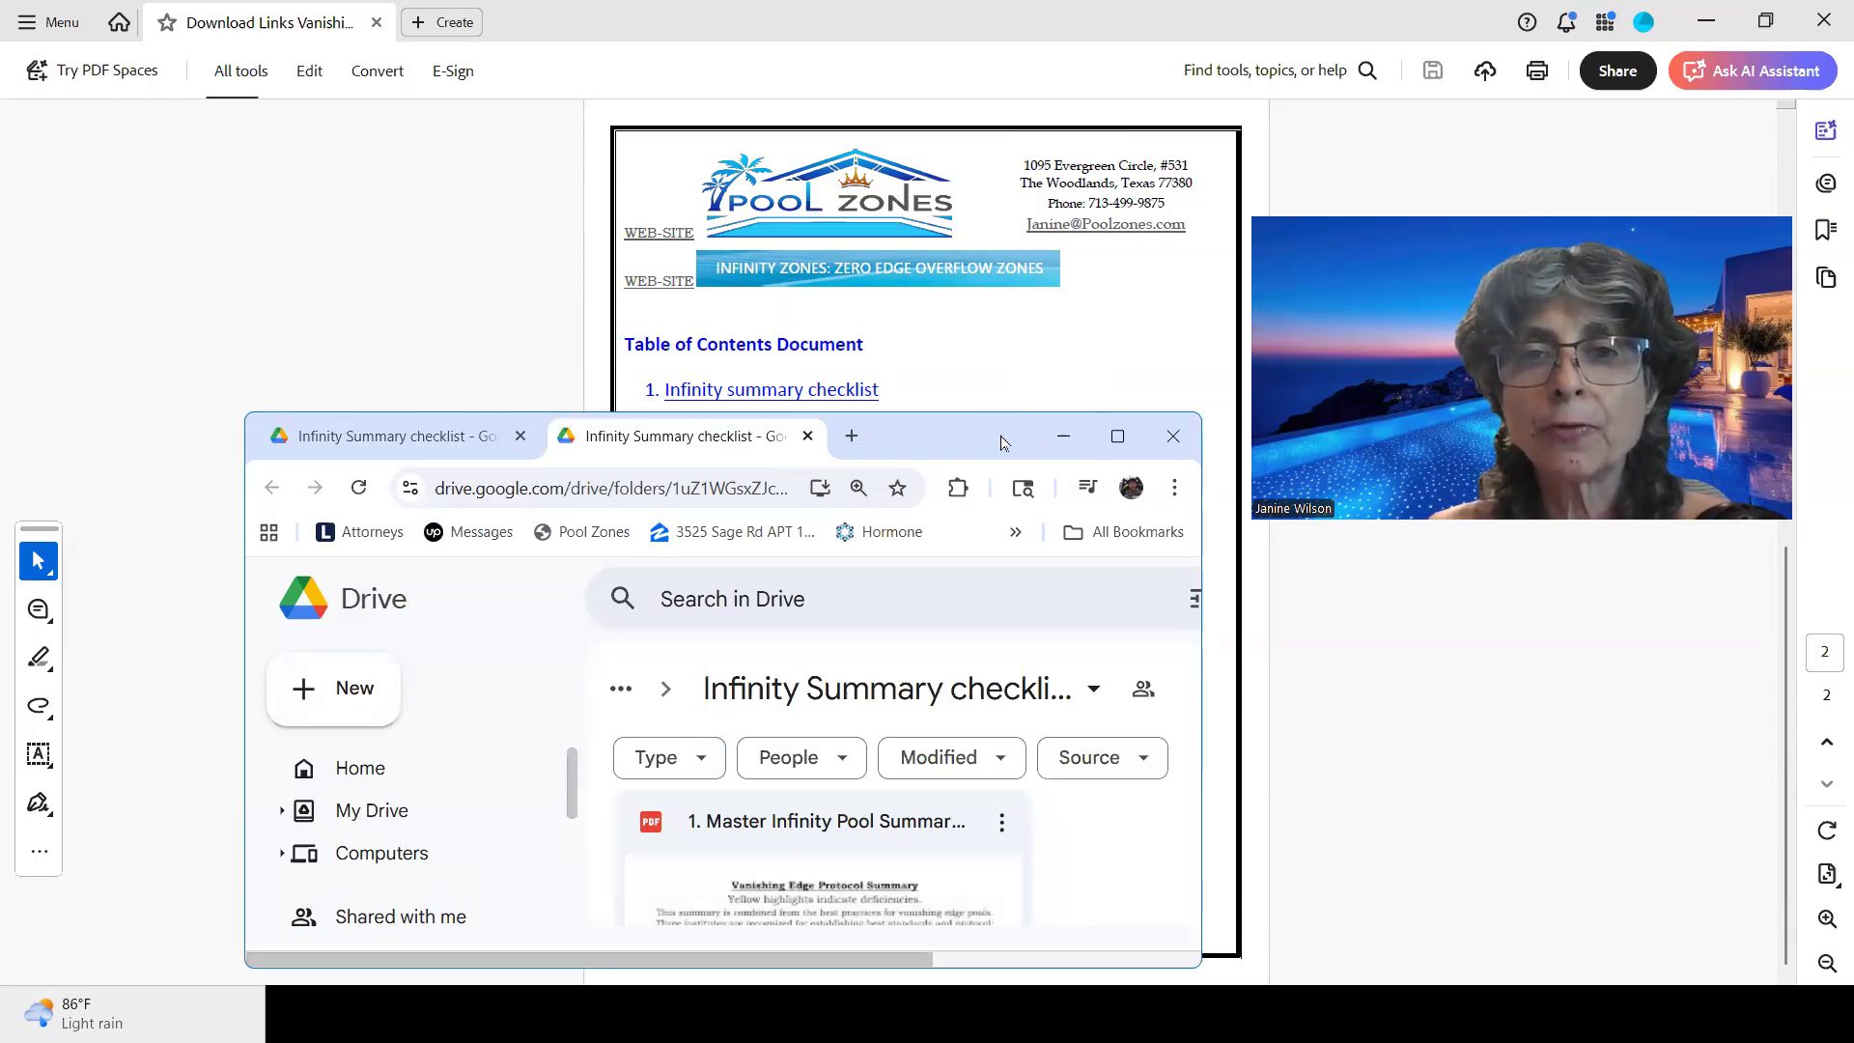
mouse_move(983, 457)
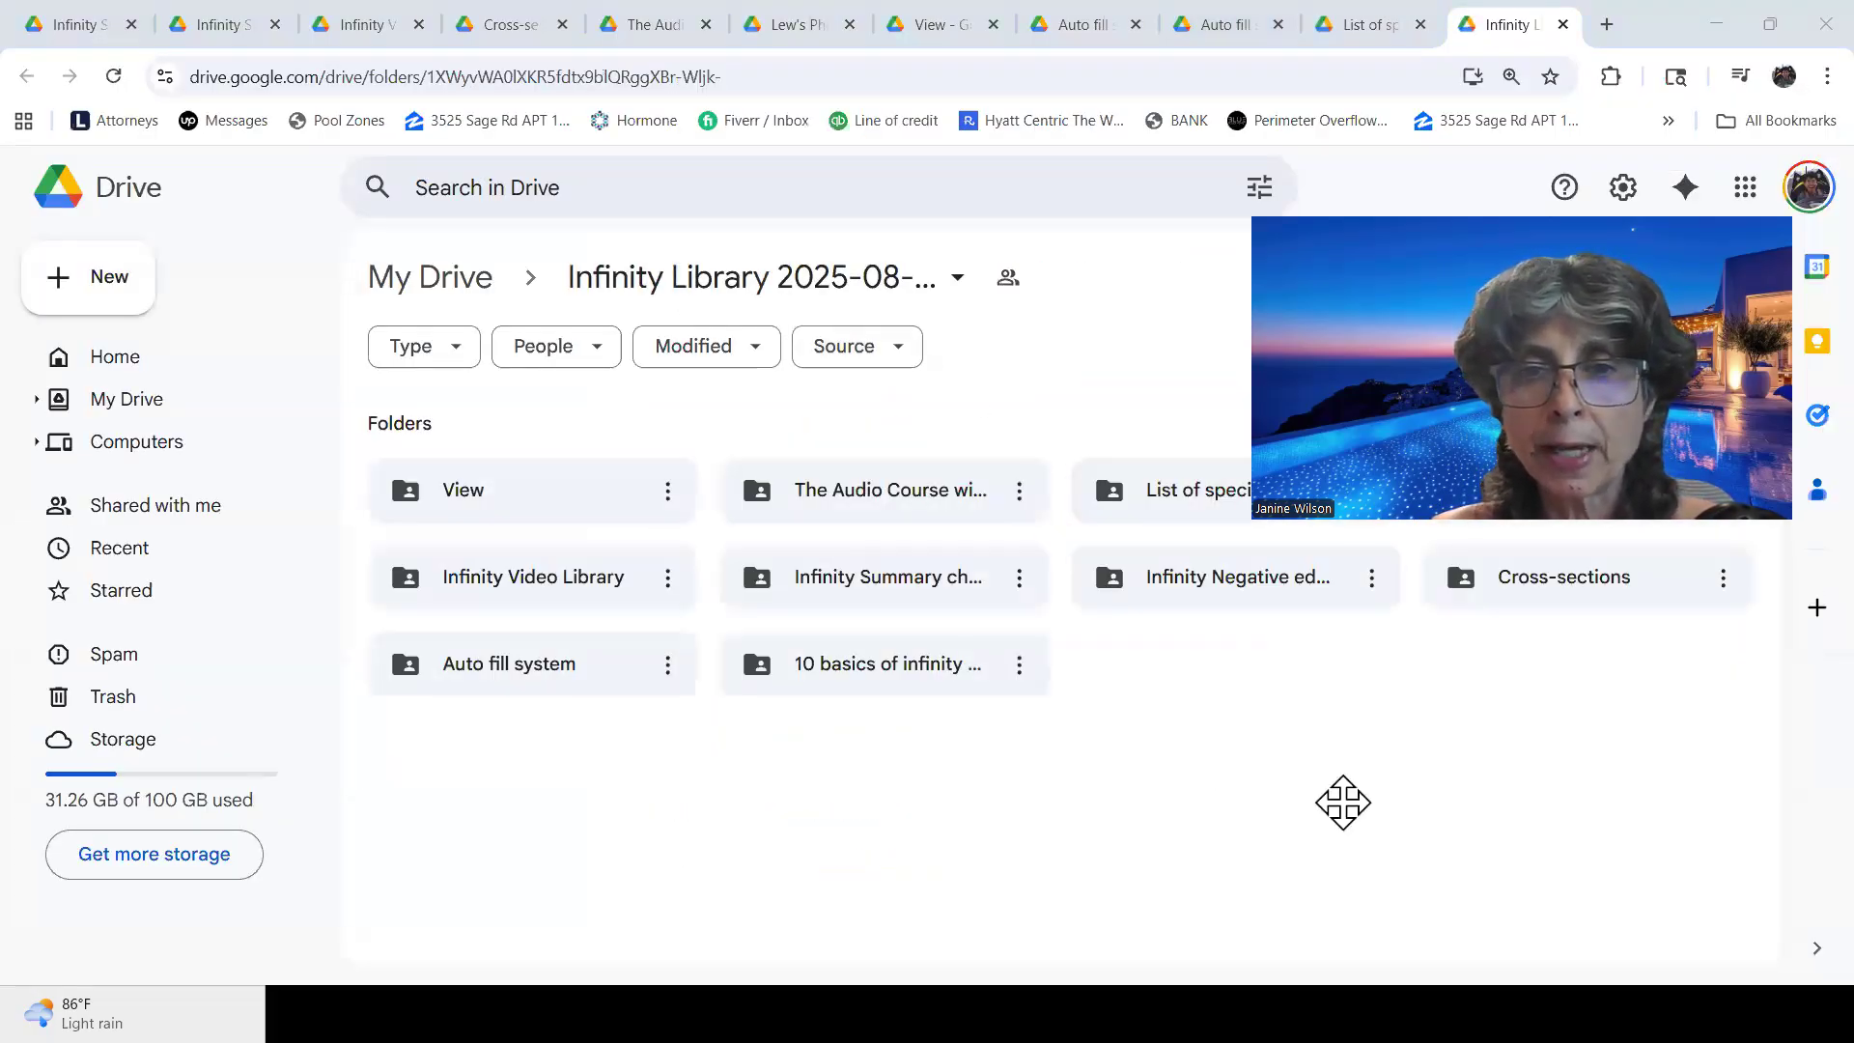
Open the List of specifications folder and read through Material Secifications 2.pdf.
double_click(462, 489)
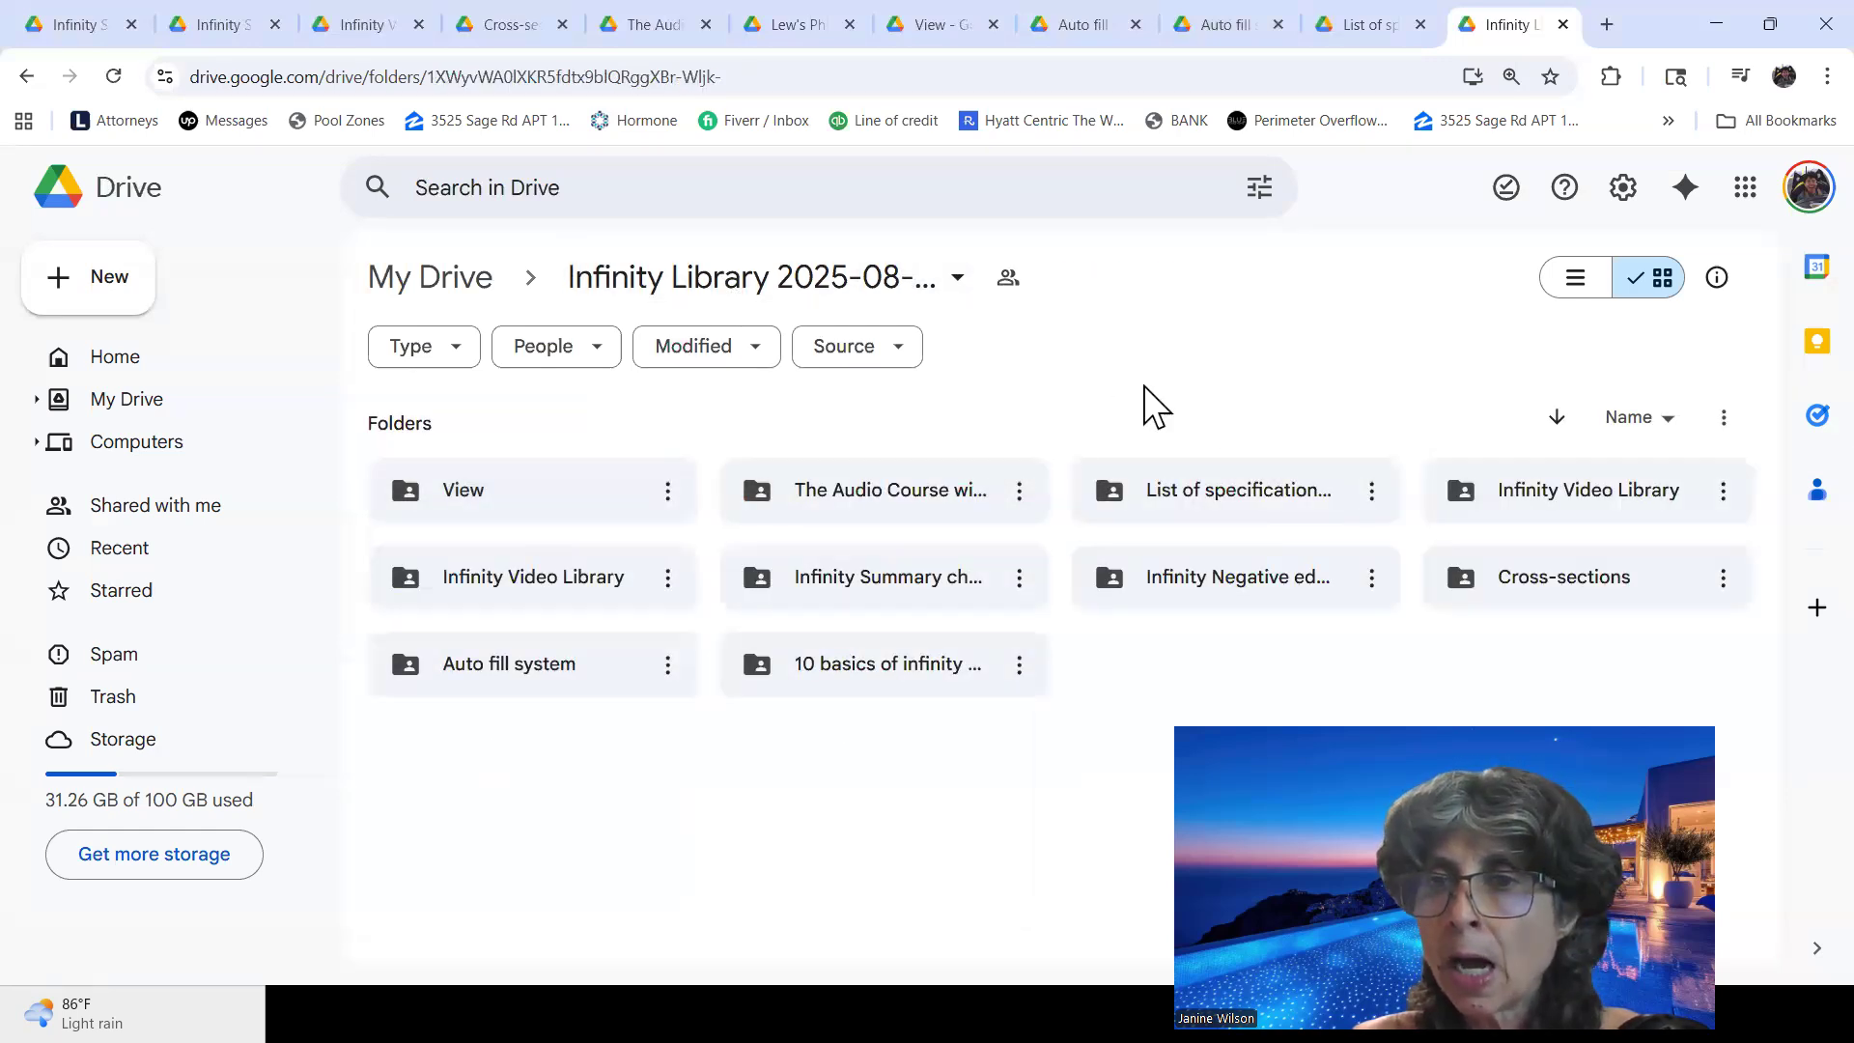
click(1234, 489)
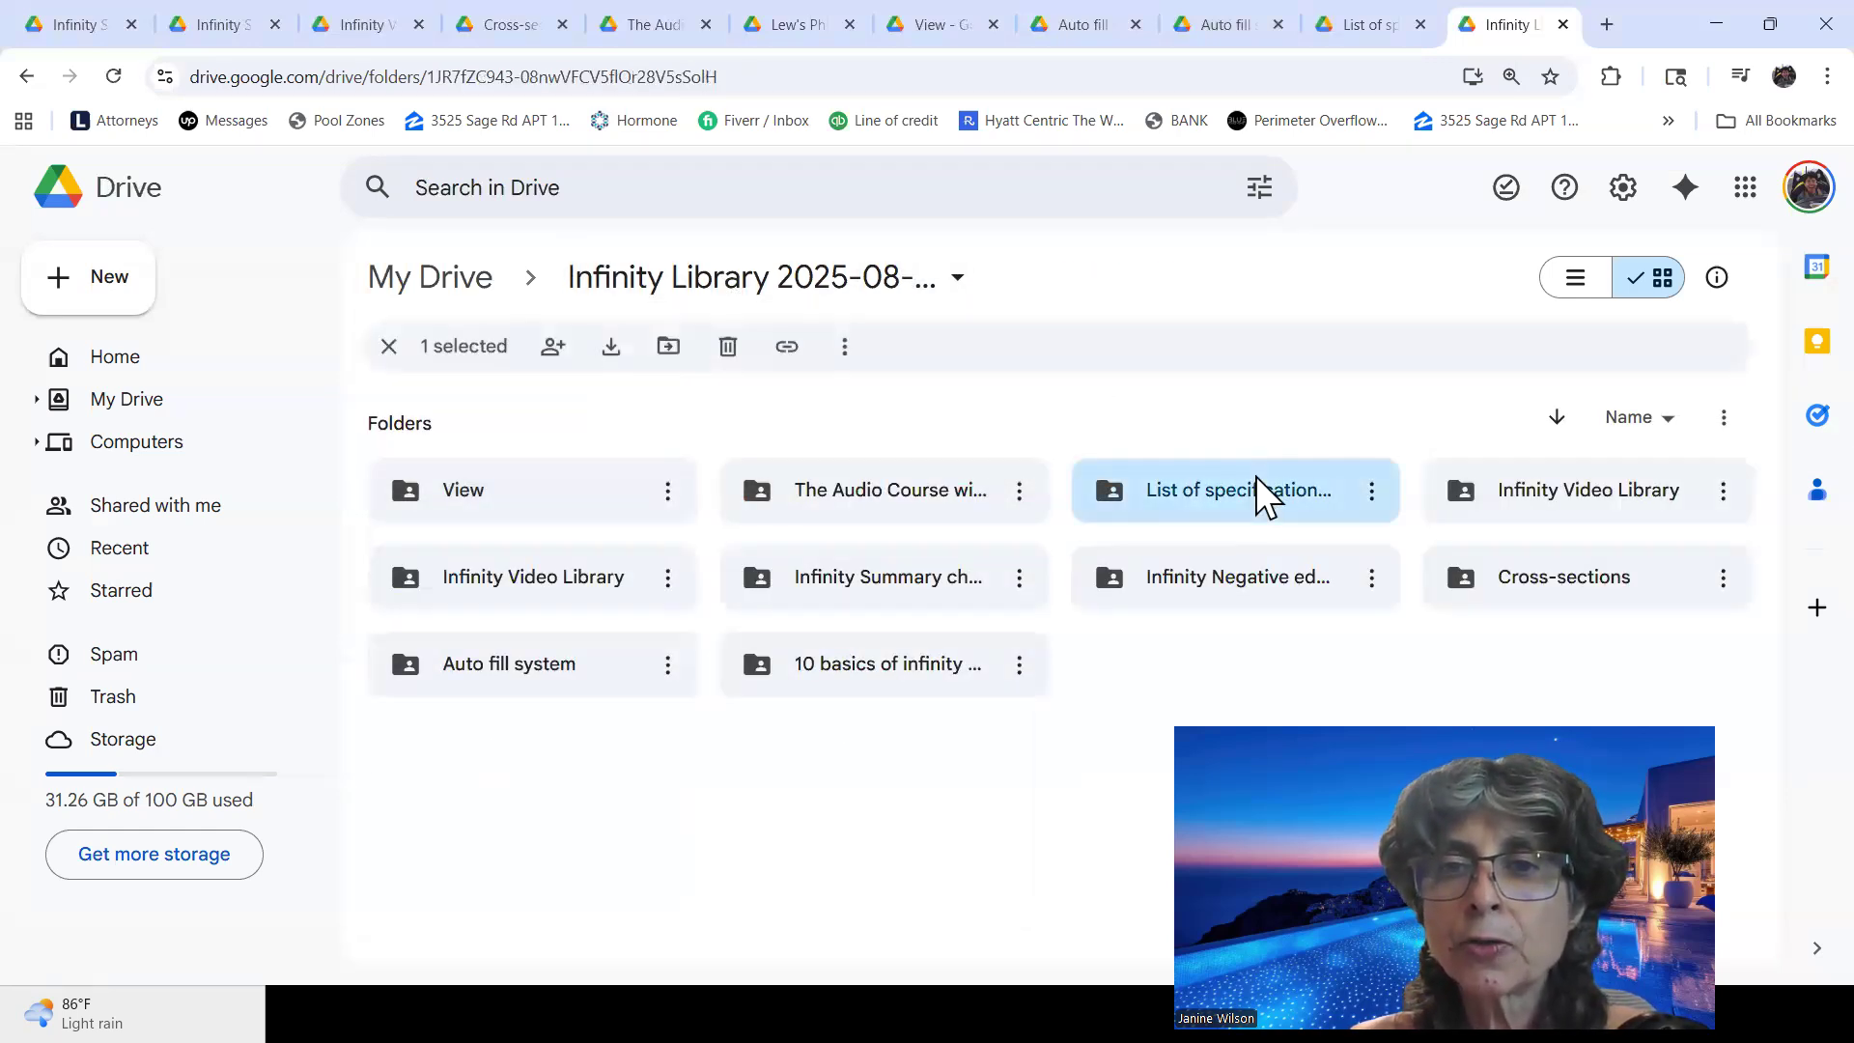
double_click(1235, 490)
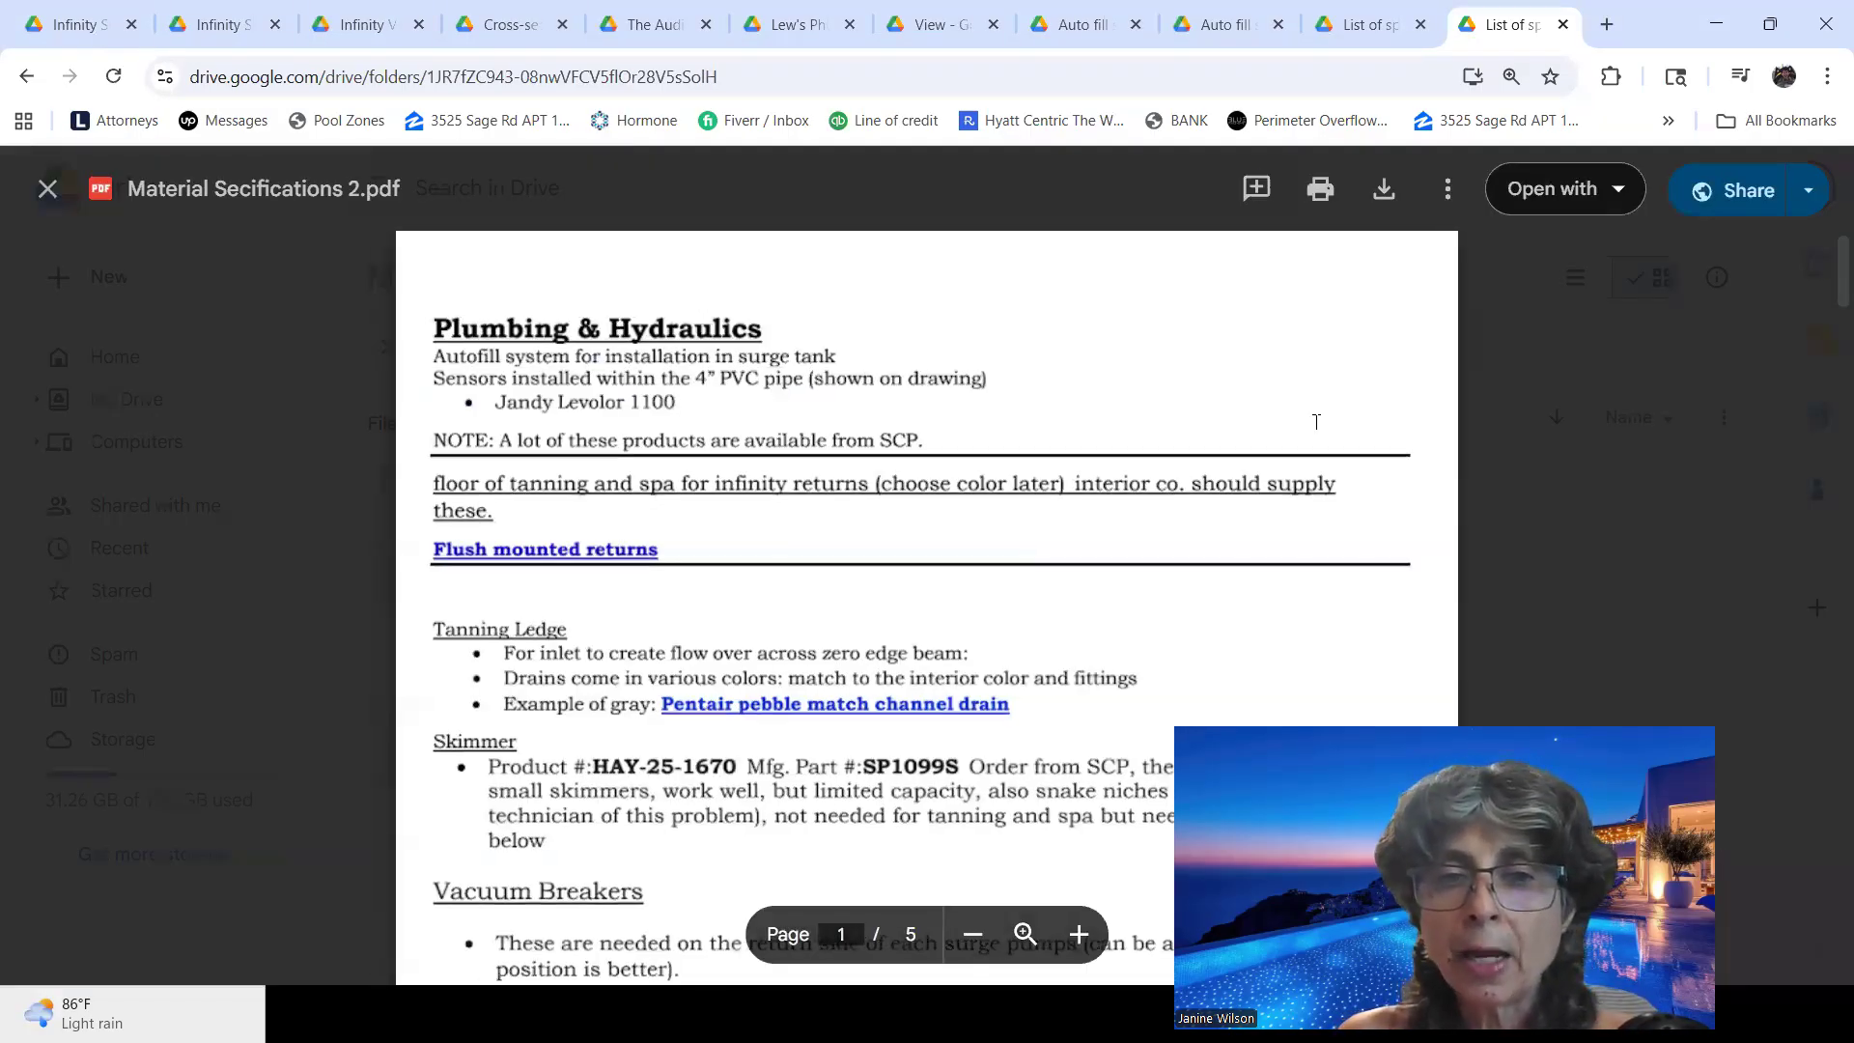
scroll(down, 3)
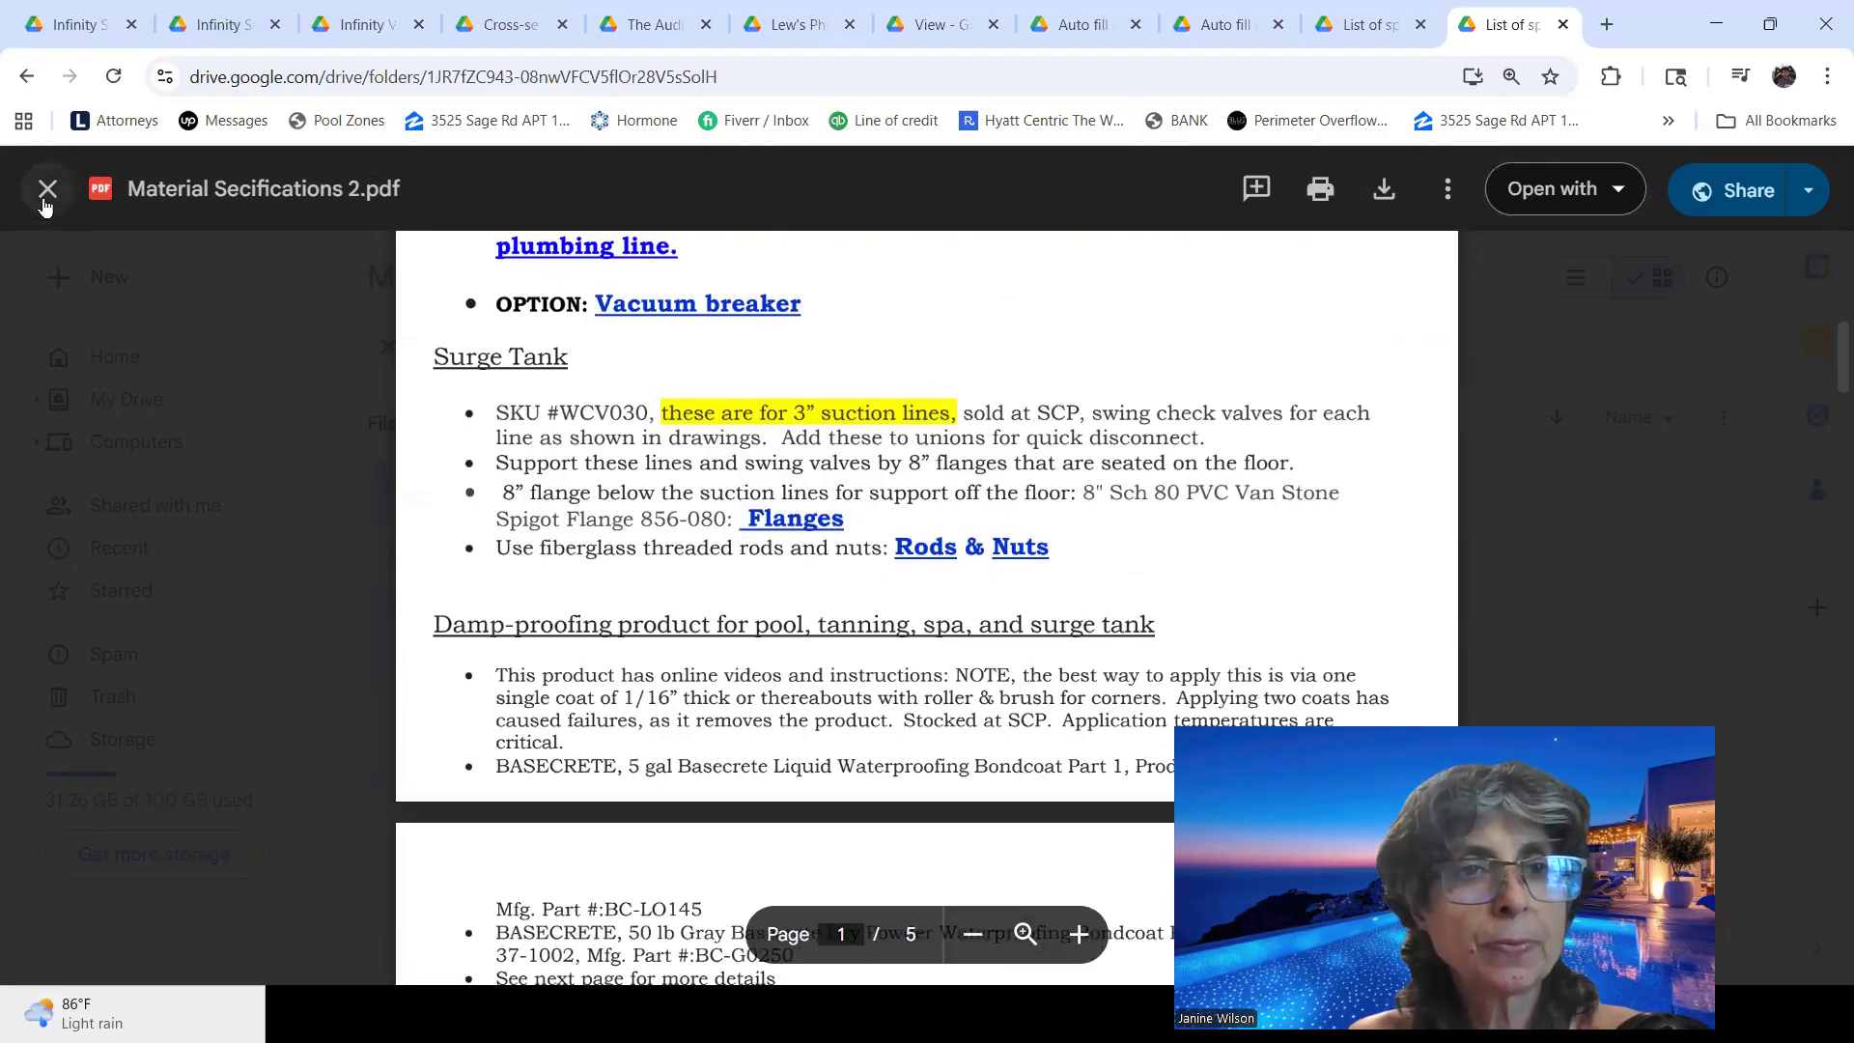
Close the specifications preview and open the Do's and Don'ts: Pointe Valley Ranch folder under Infinity Negative edge.
click(48, 189)
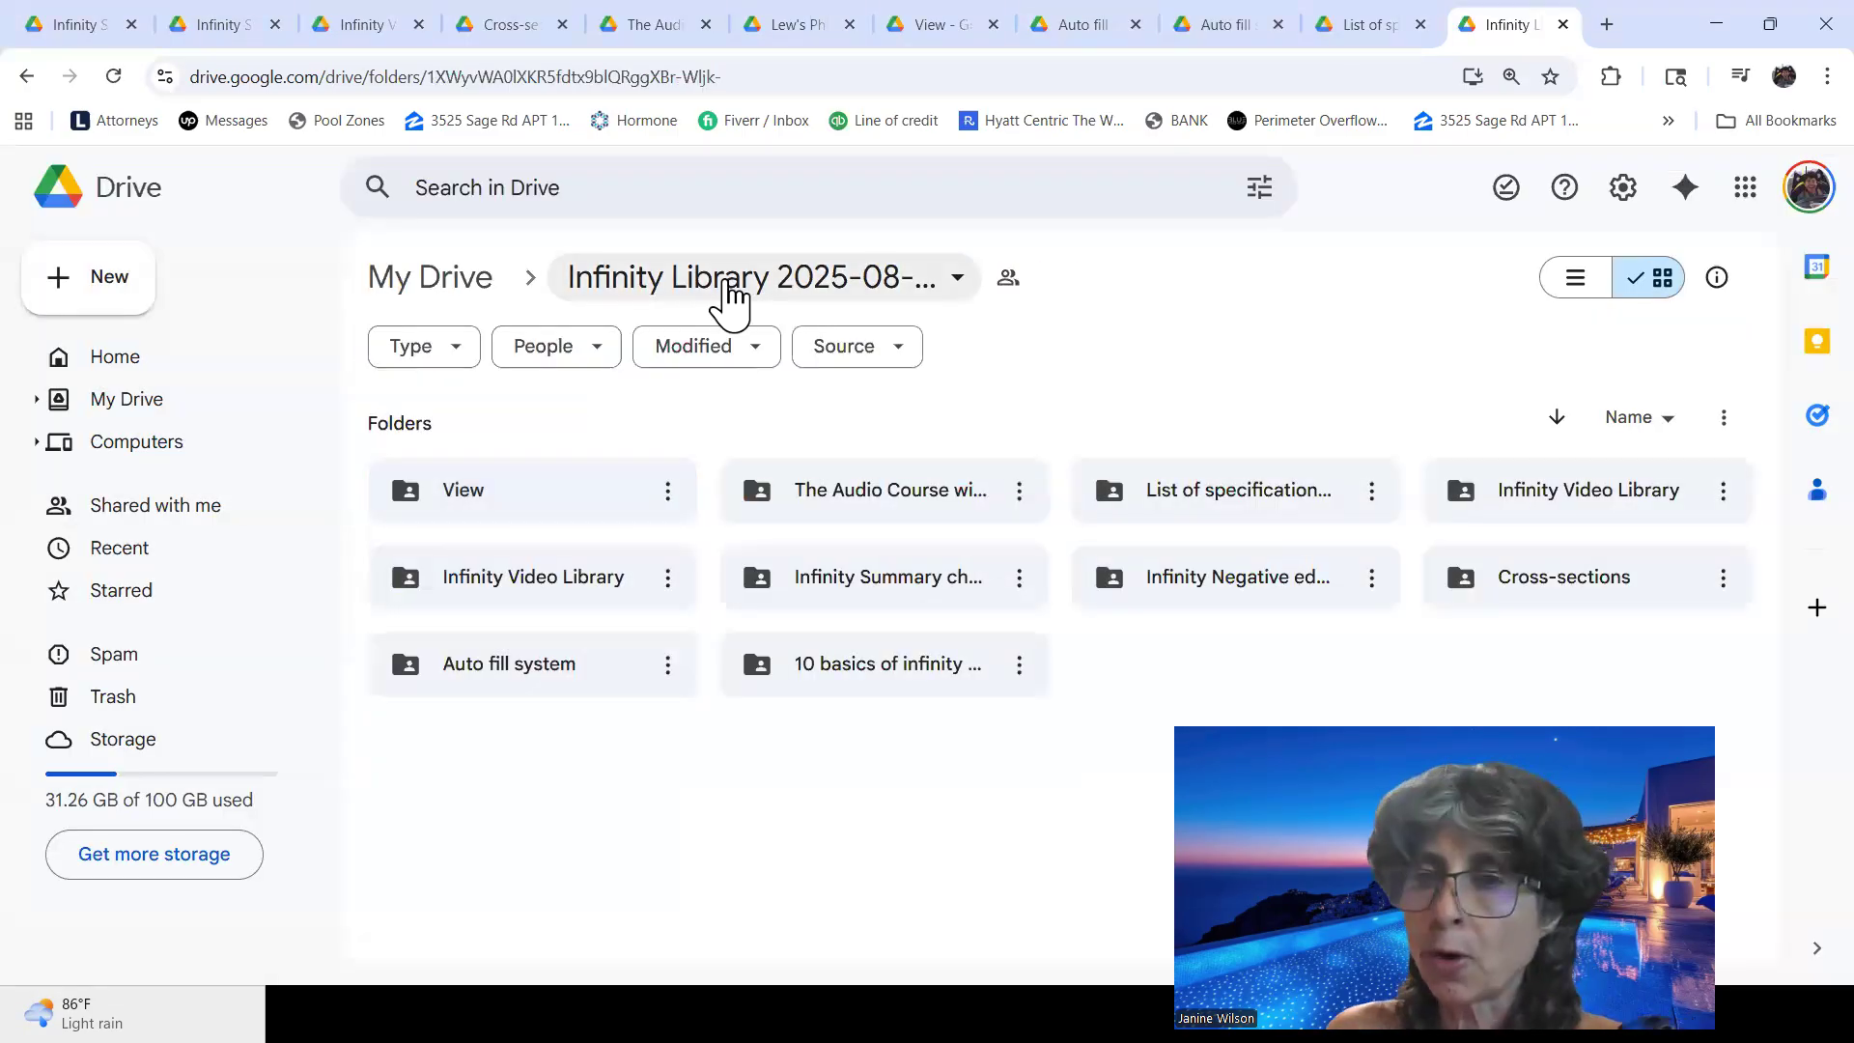
double_click(1234, 577)
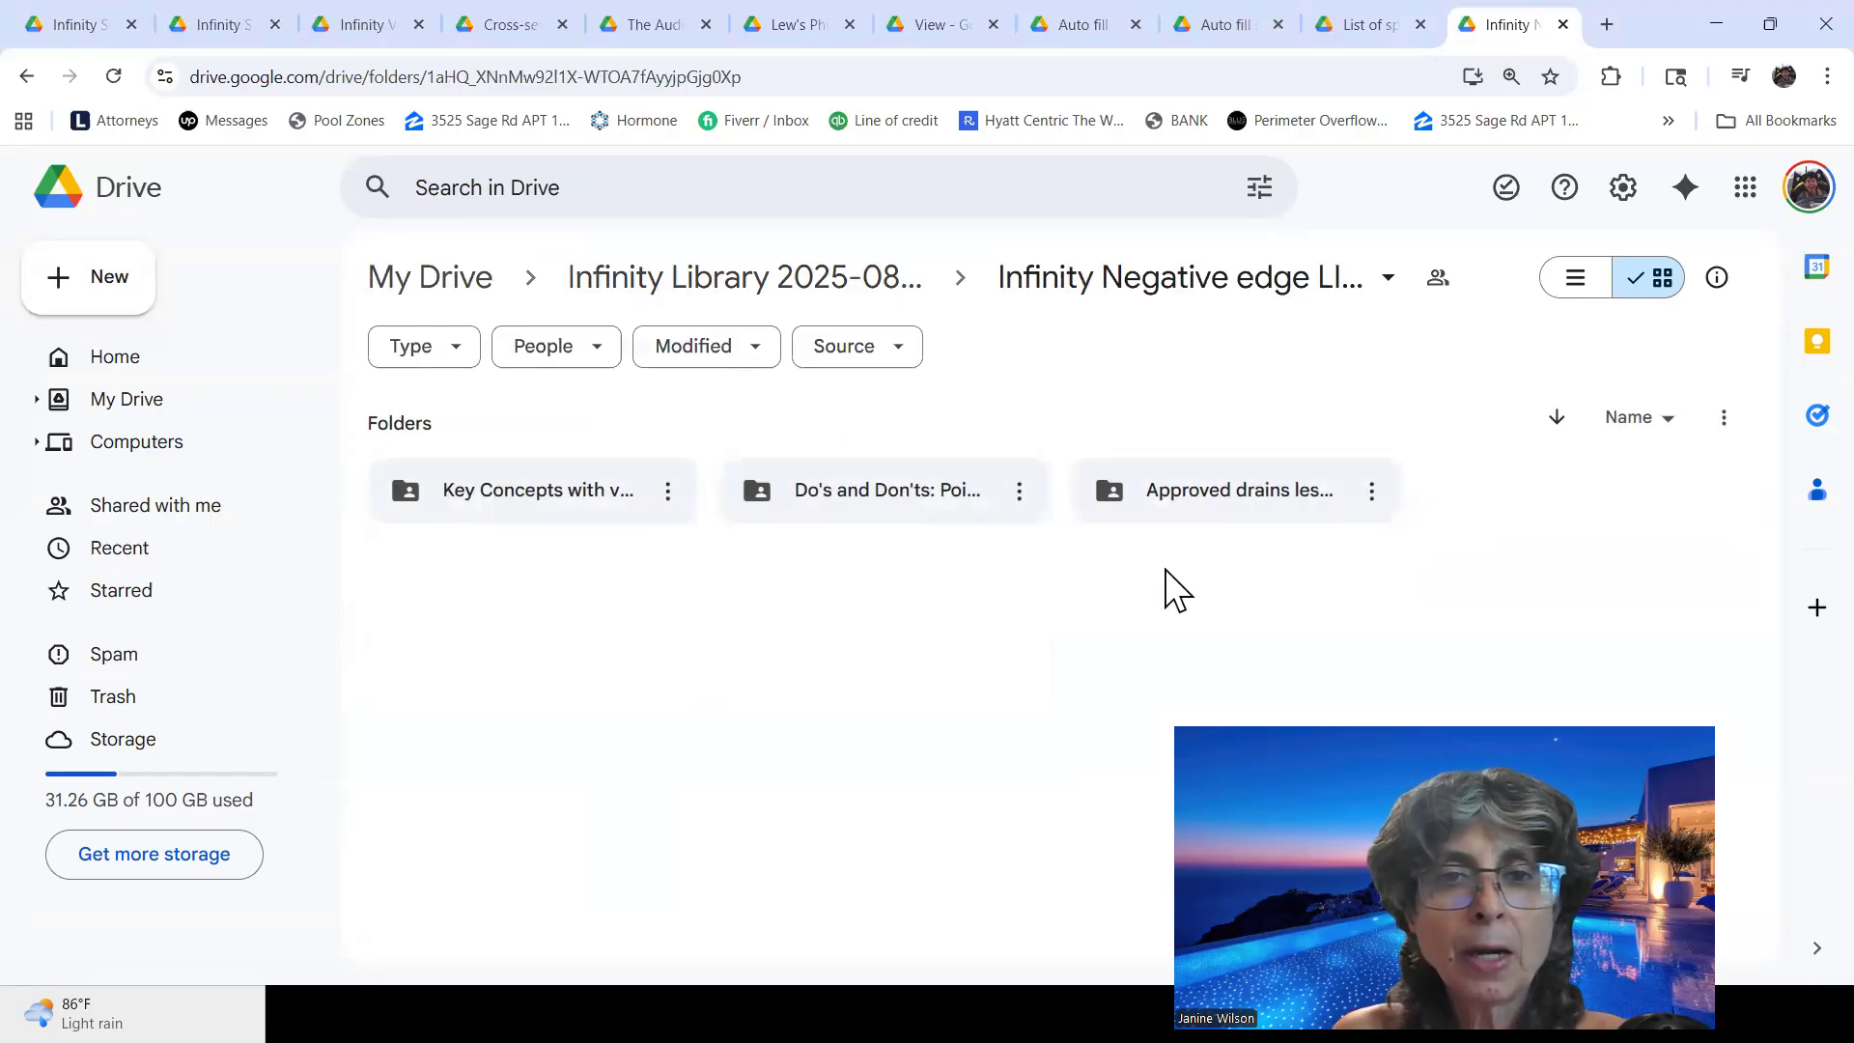
double_click(532, 489)
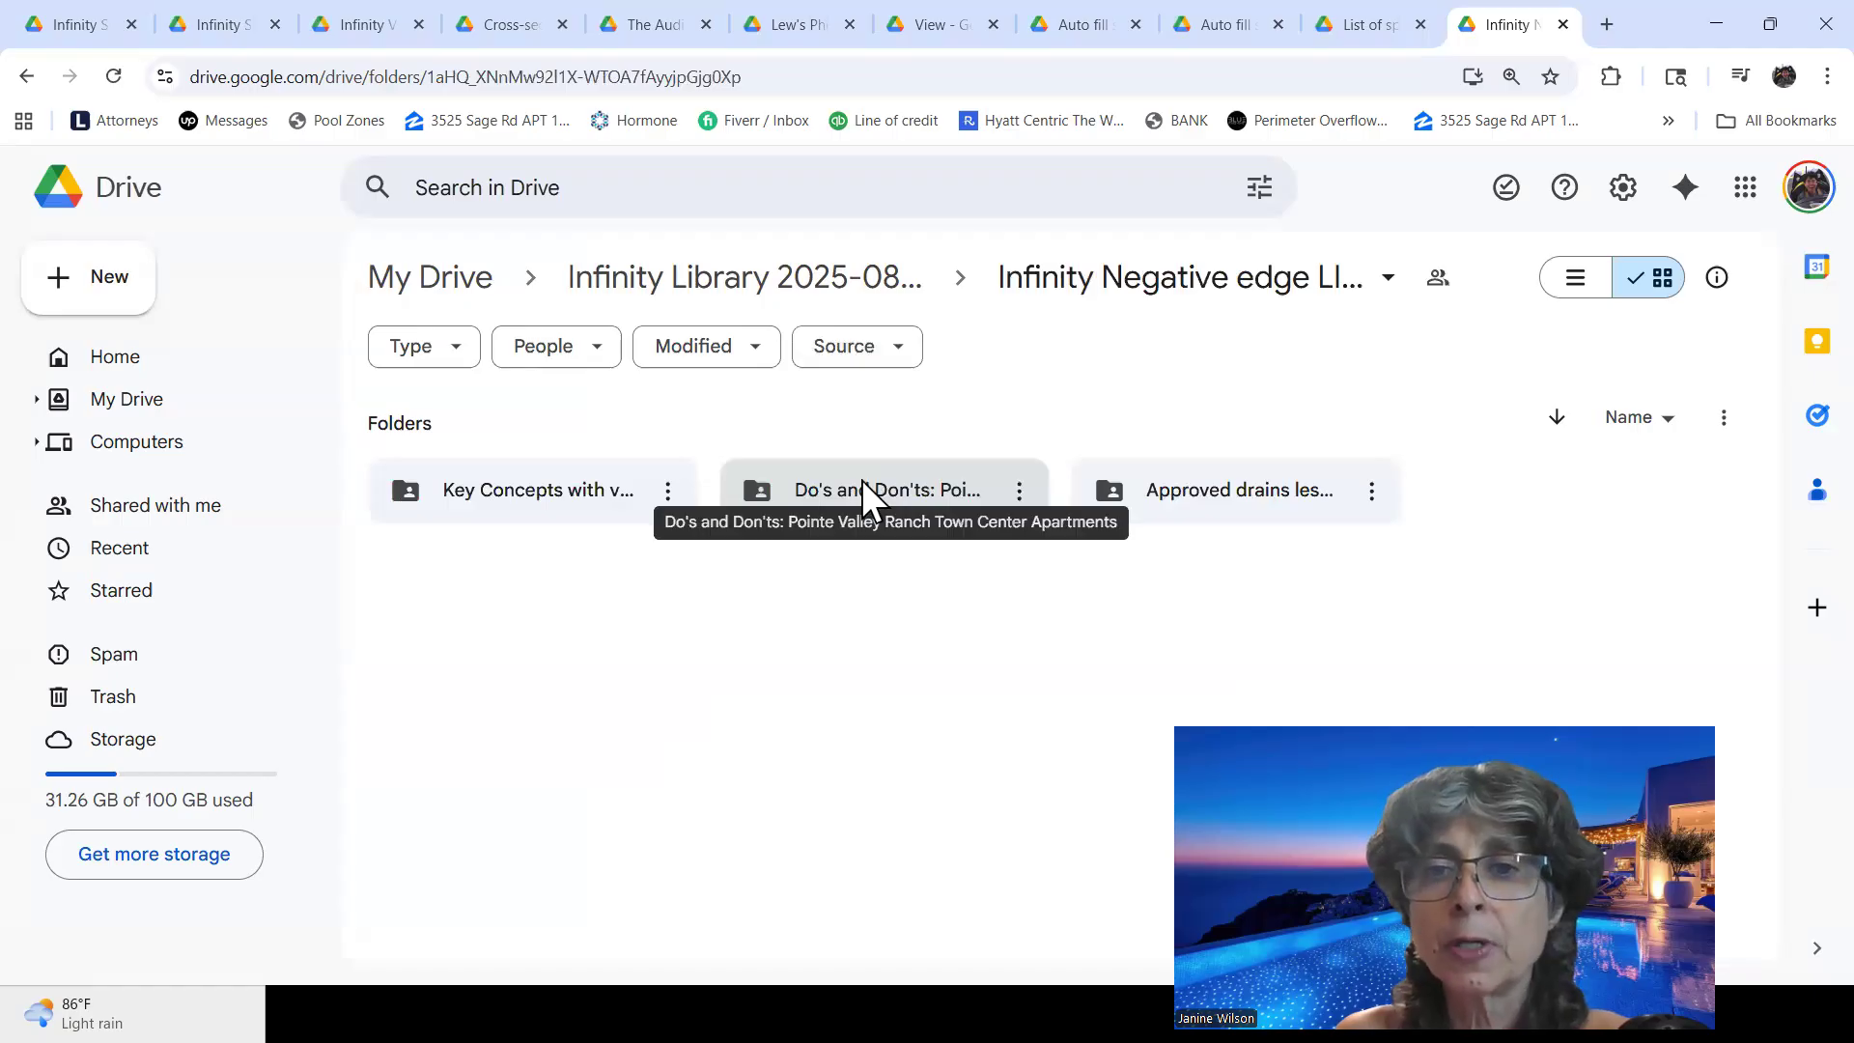
double_click(890, 490)
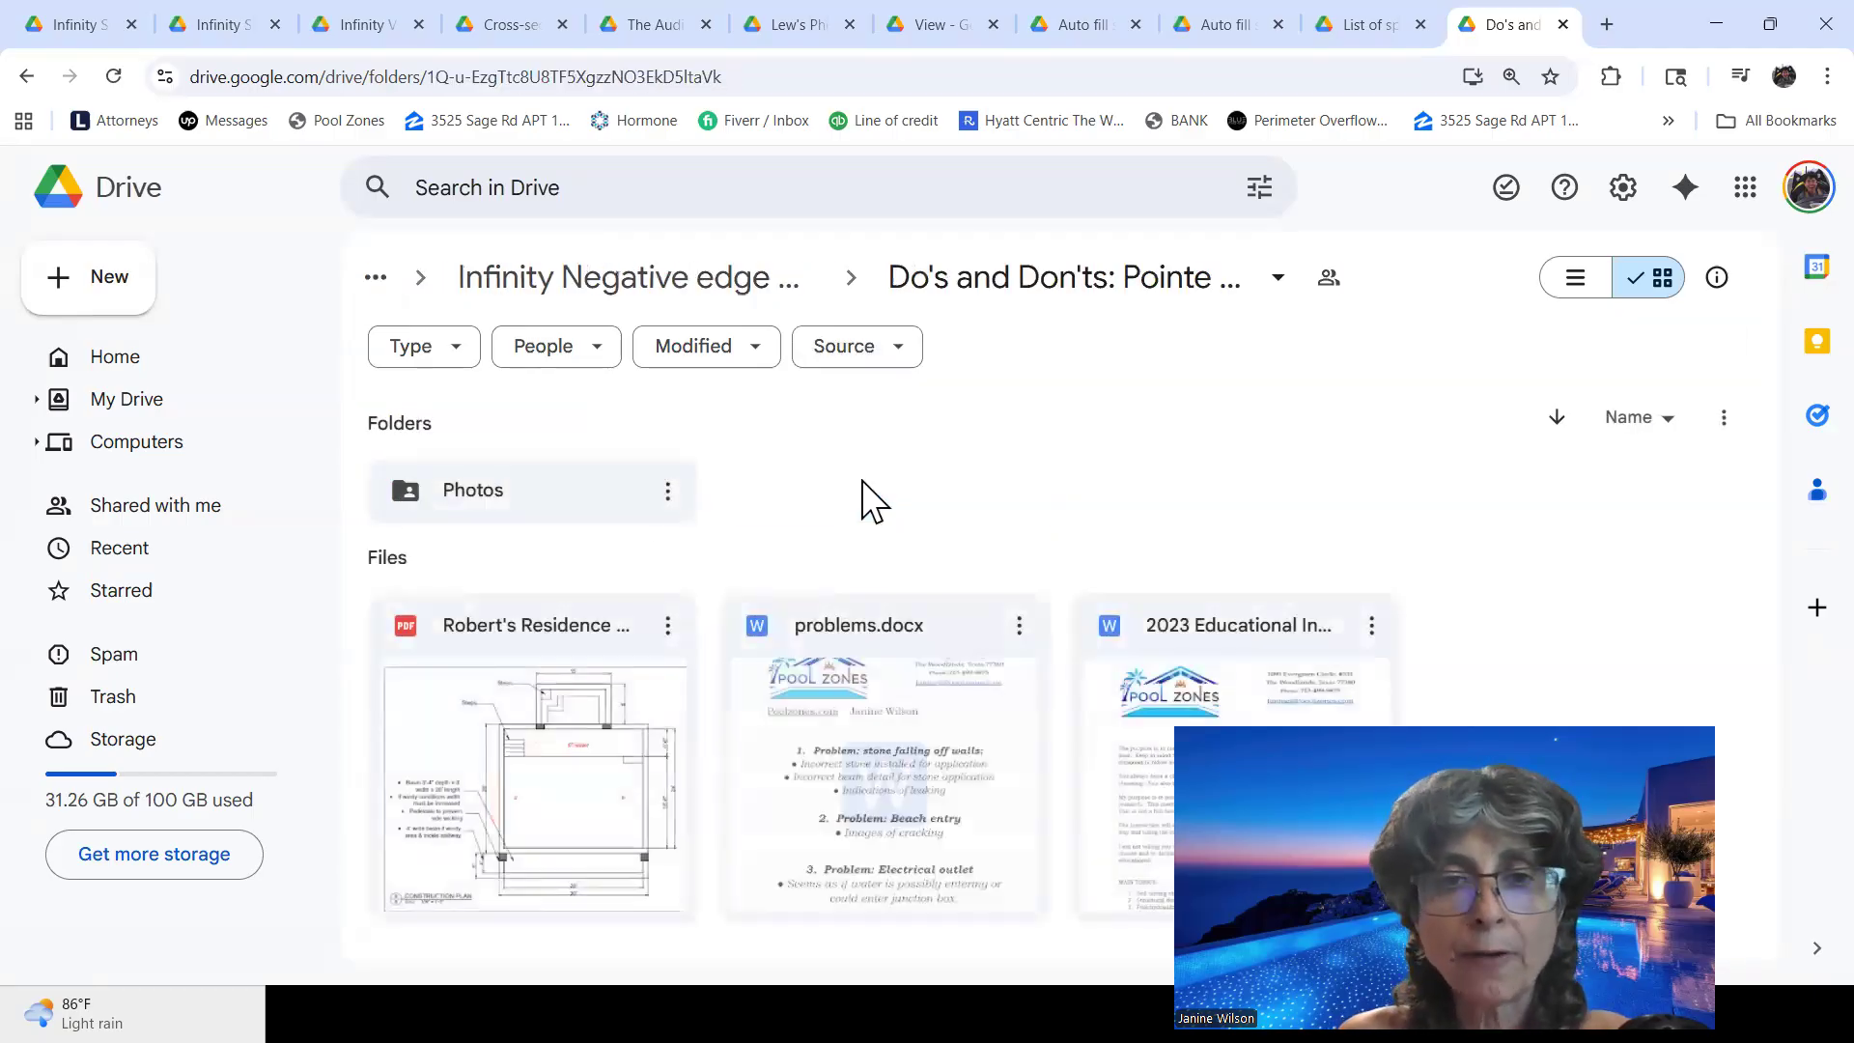
mouse_move(704, 455)
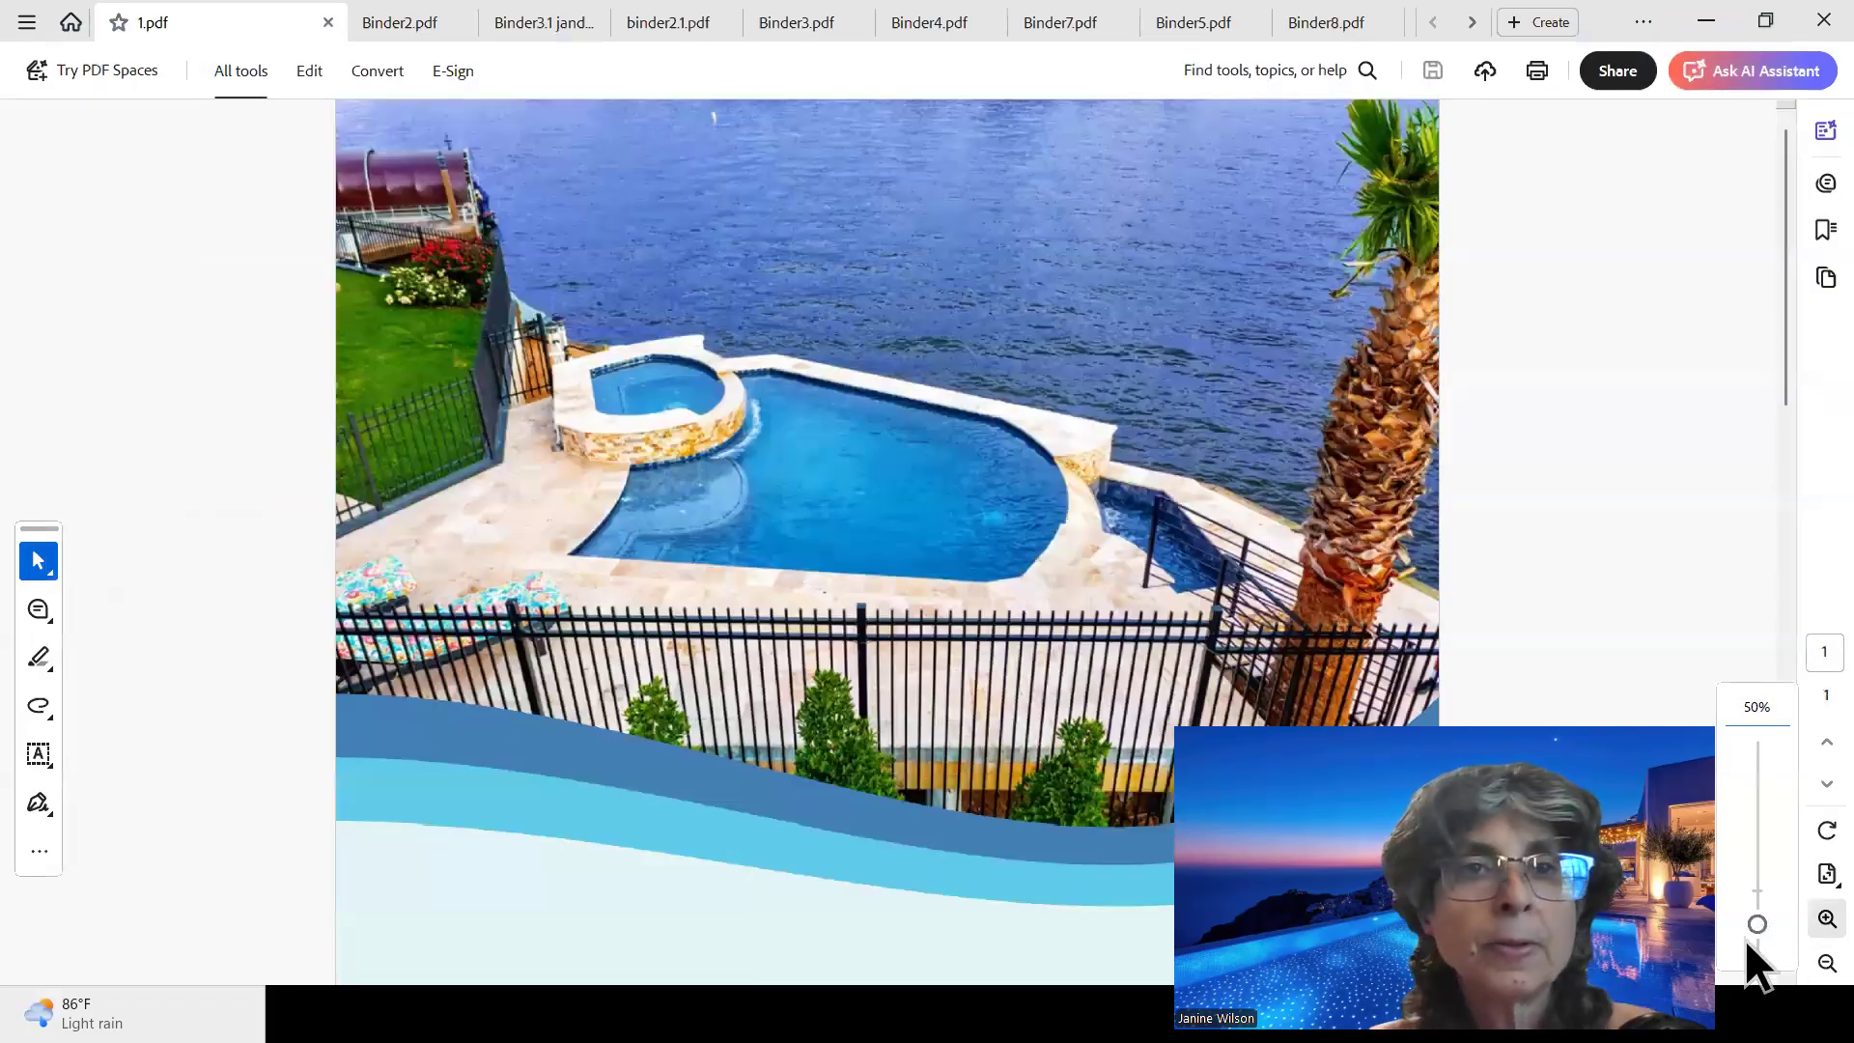
Switch to Binder3.1 jandy.pdf to view the Levolor electronic water leveling page.
click(399, 21)
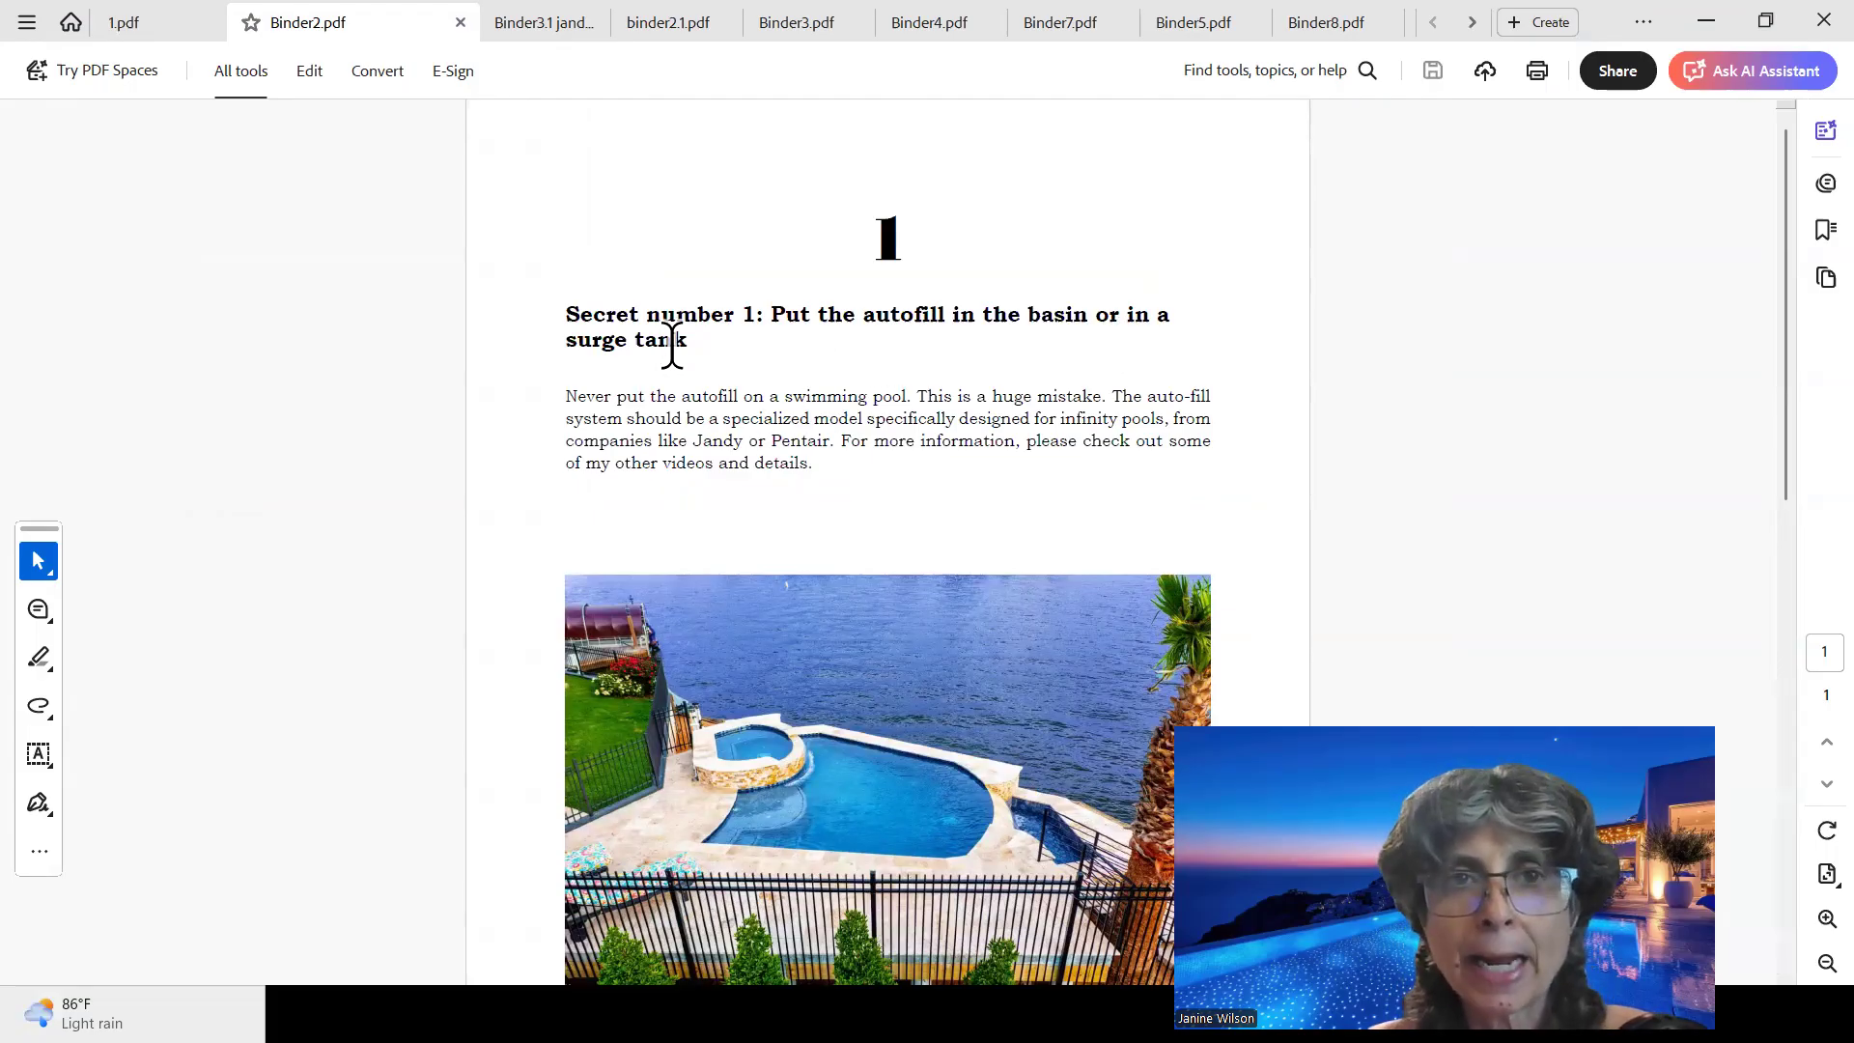
mouse_move(875, 408)
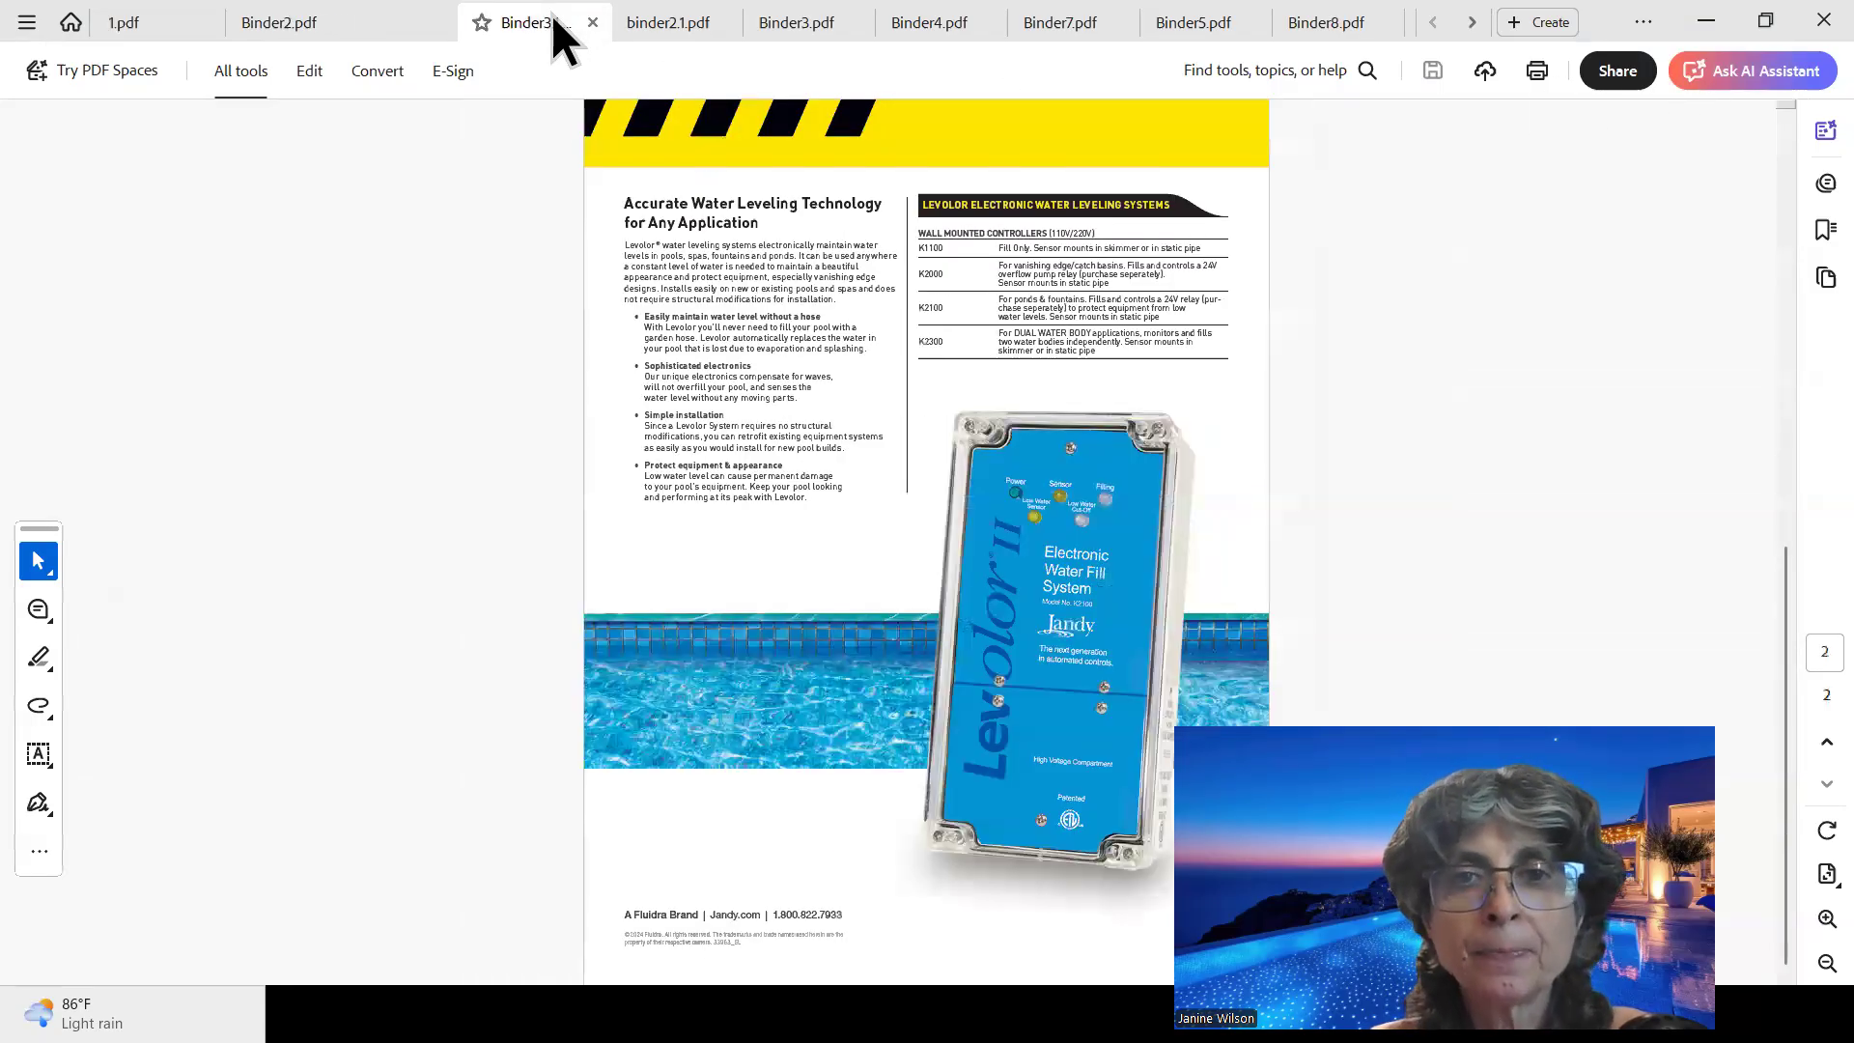
click(521, 22)
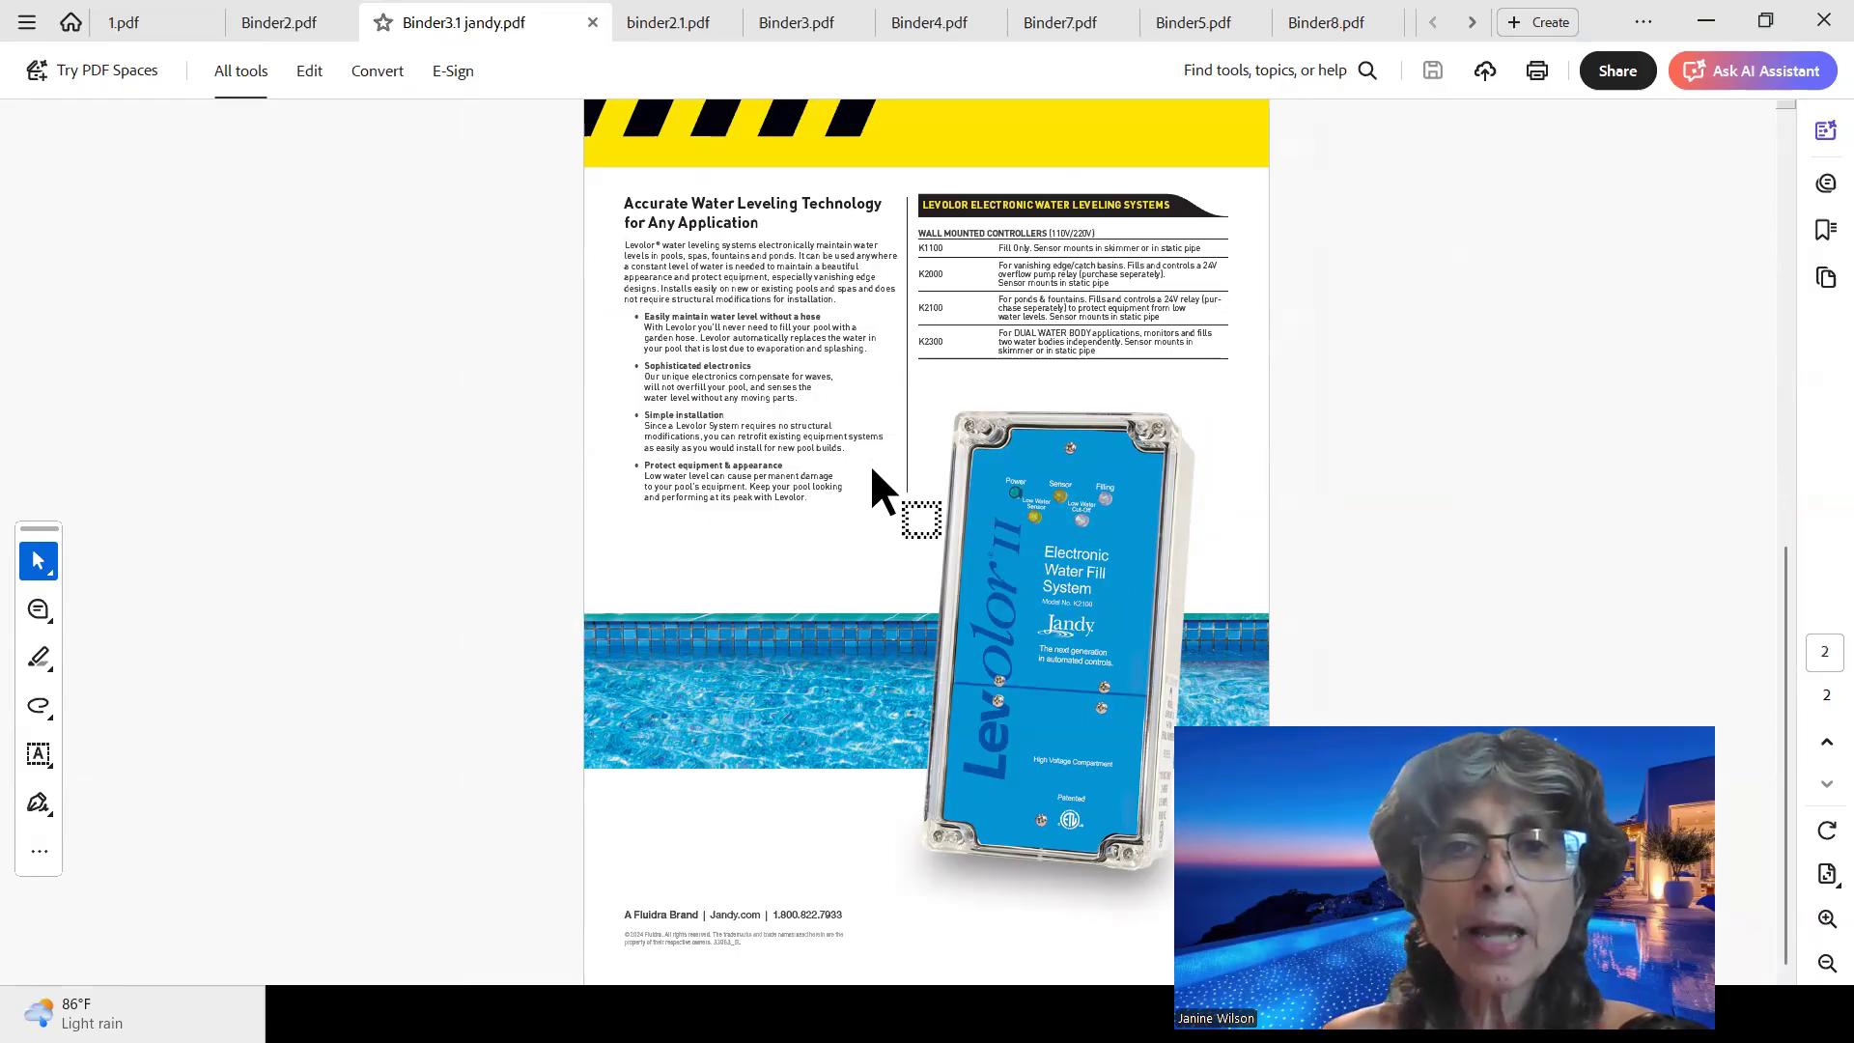
click(675, 21)
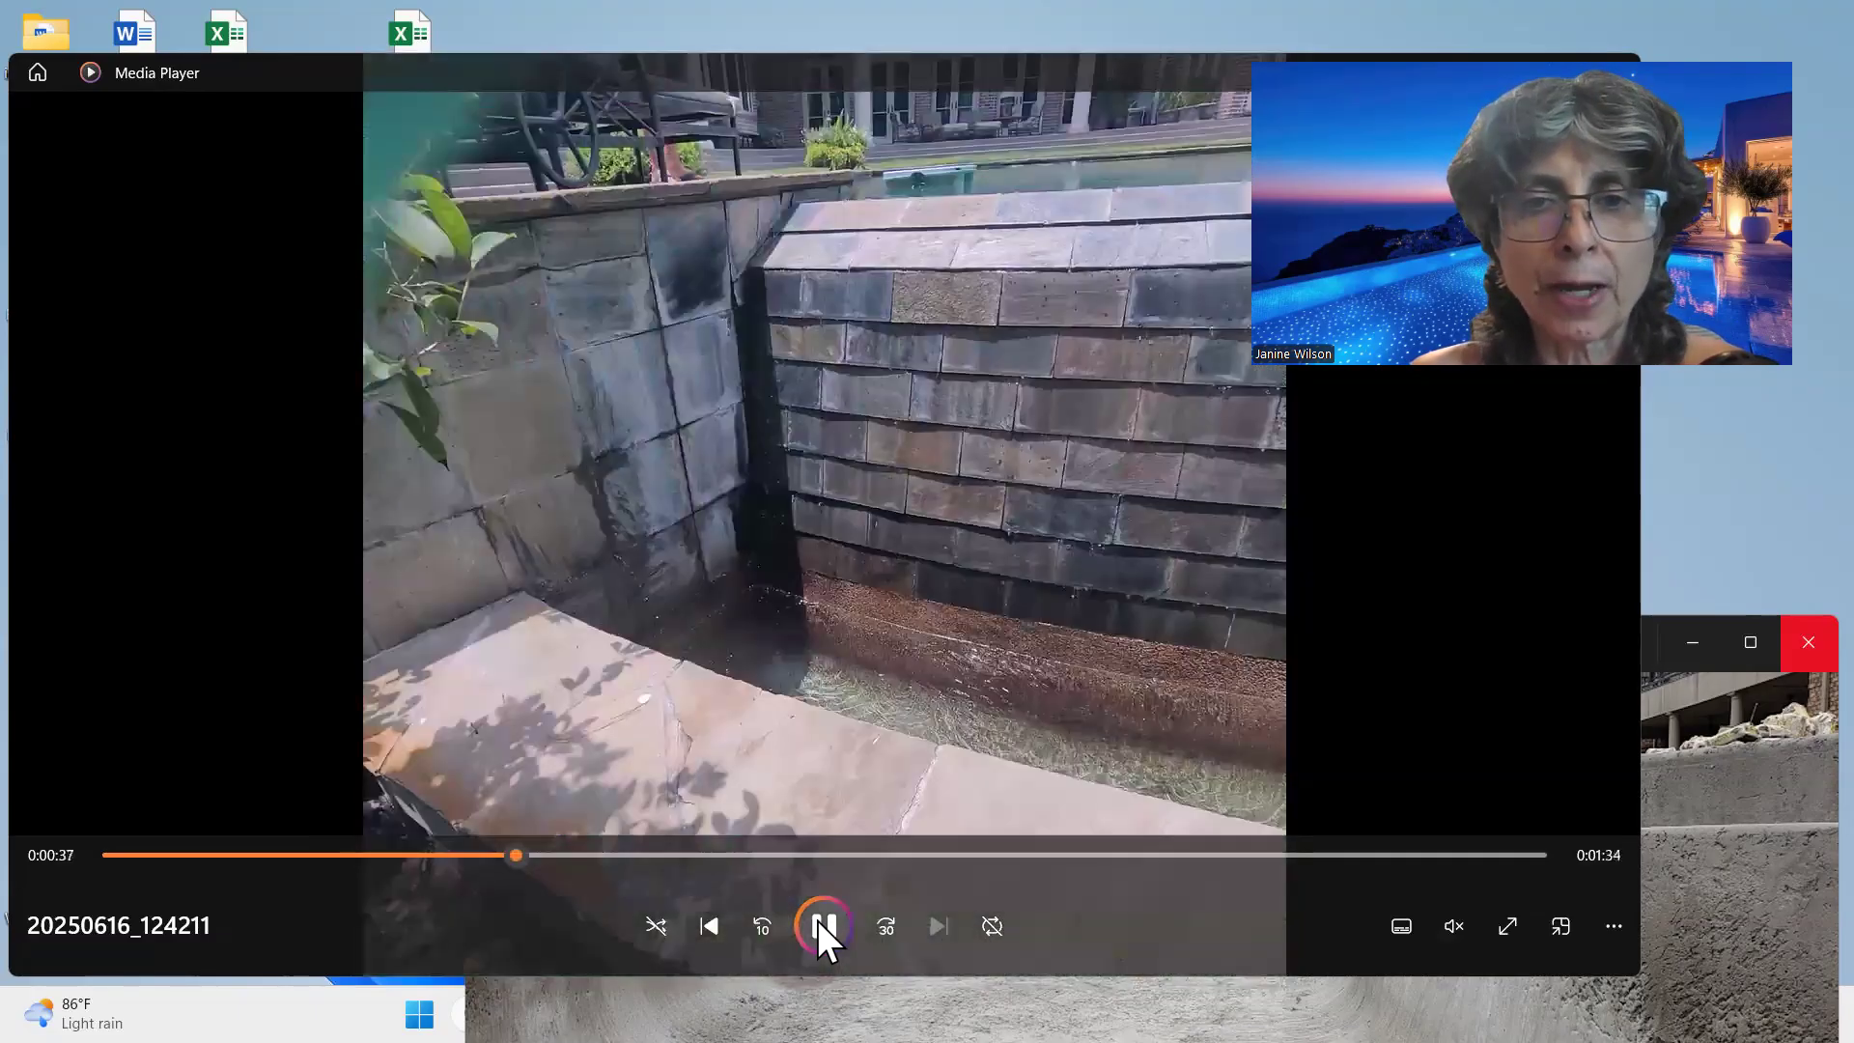
Pause and resume the 20250616_124211 clip of water spilling over the stone basin wall.
click(824, 926)
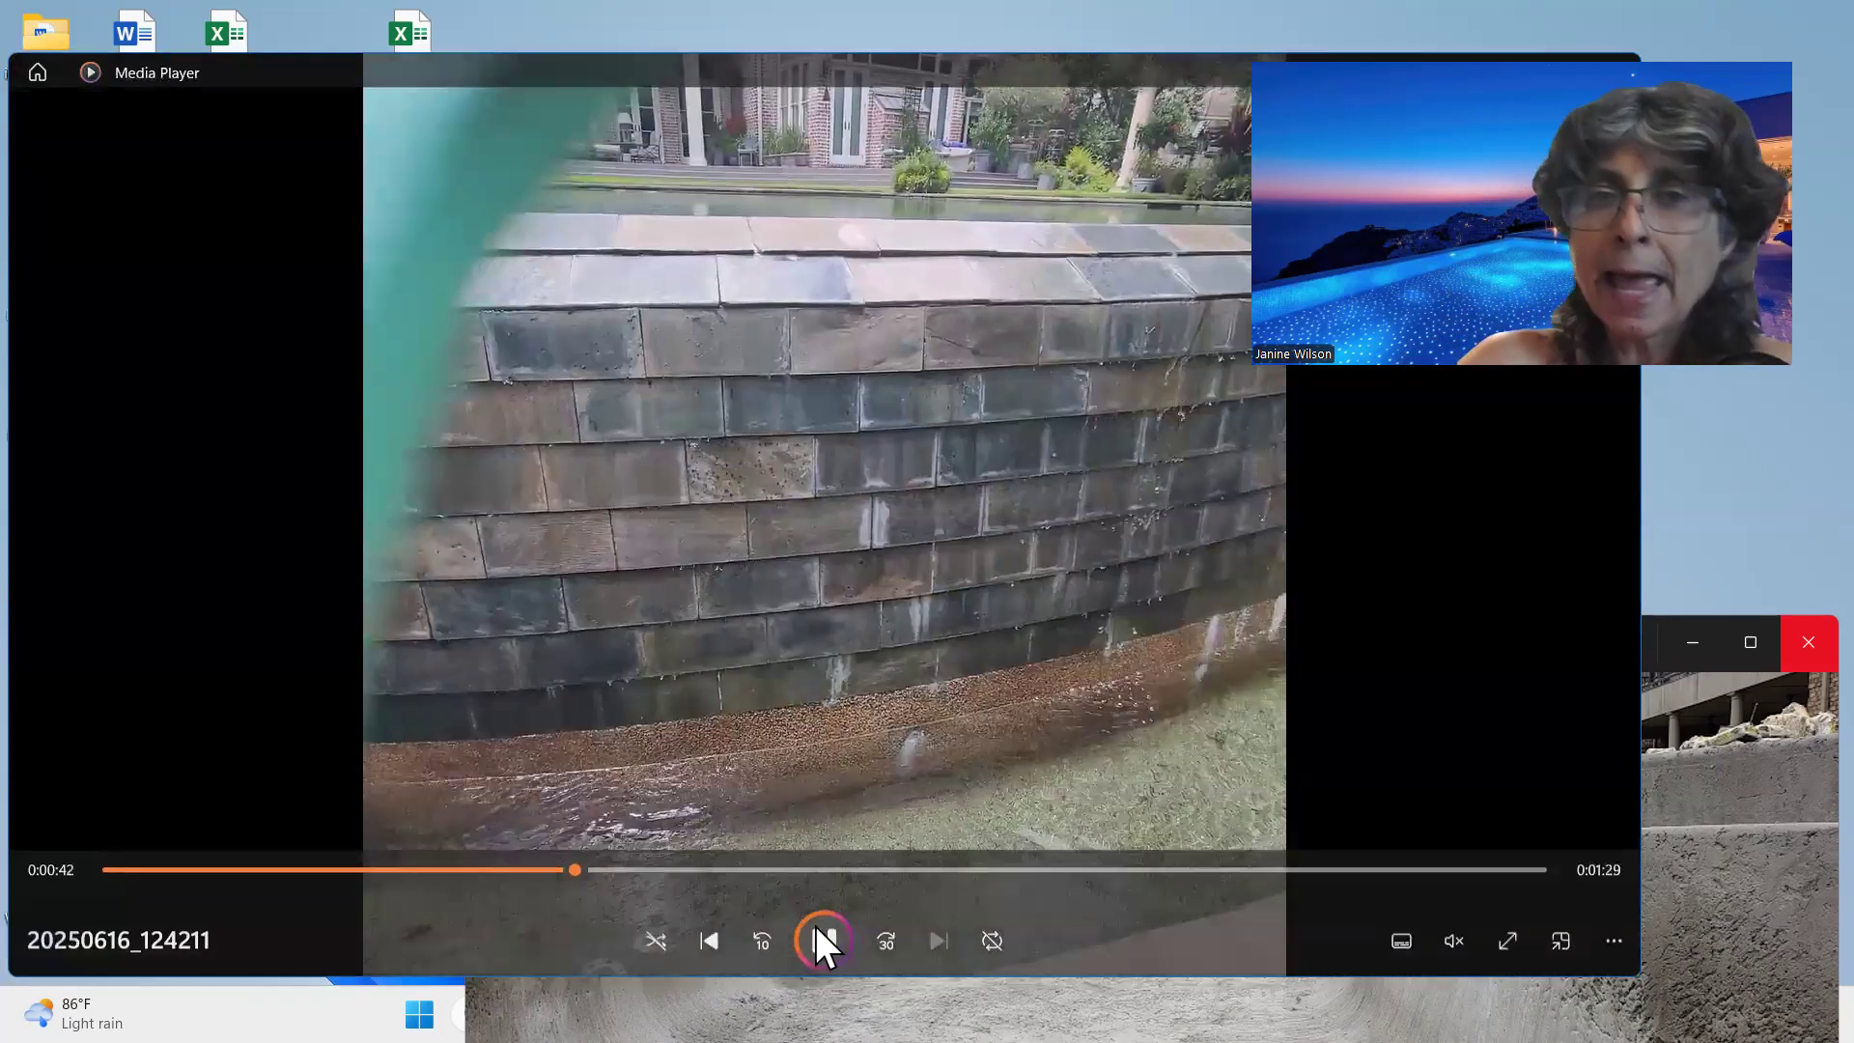
click(824, 940)
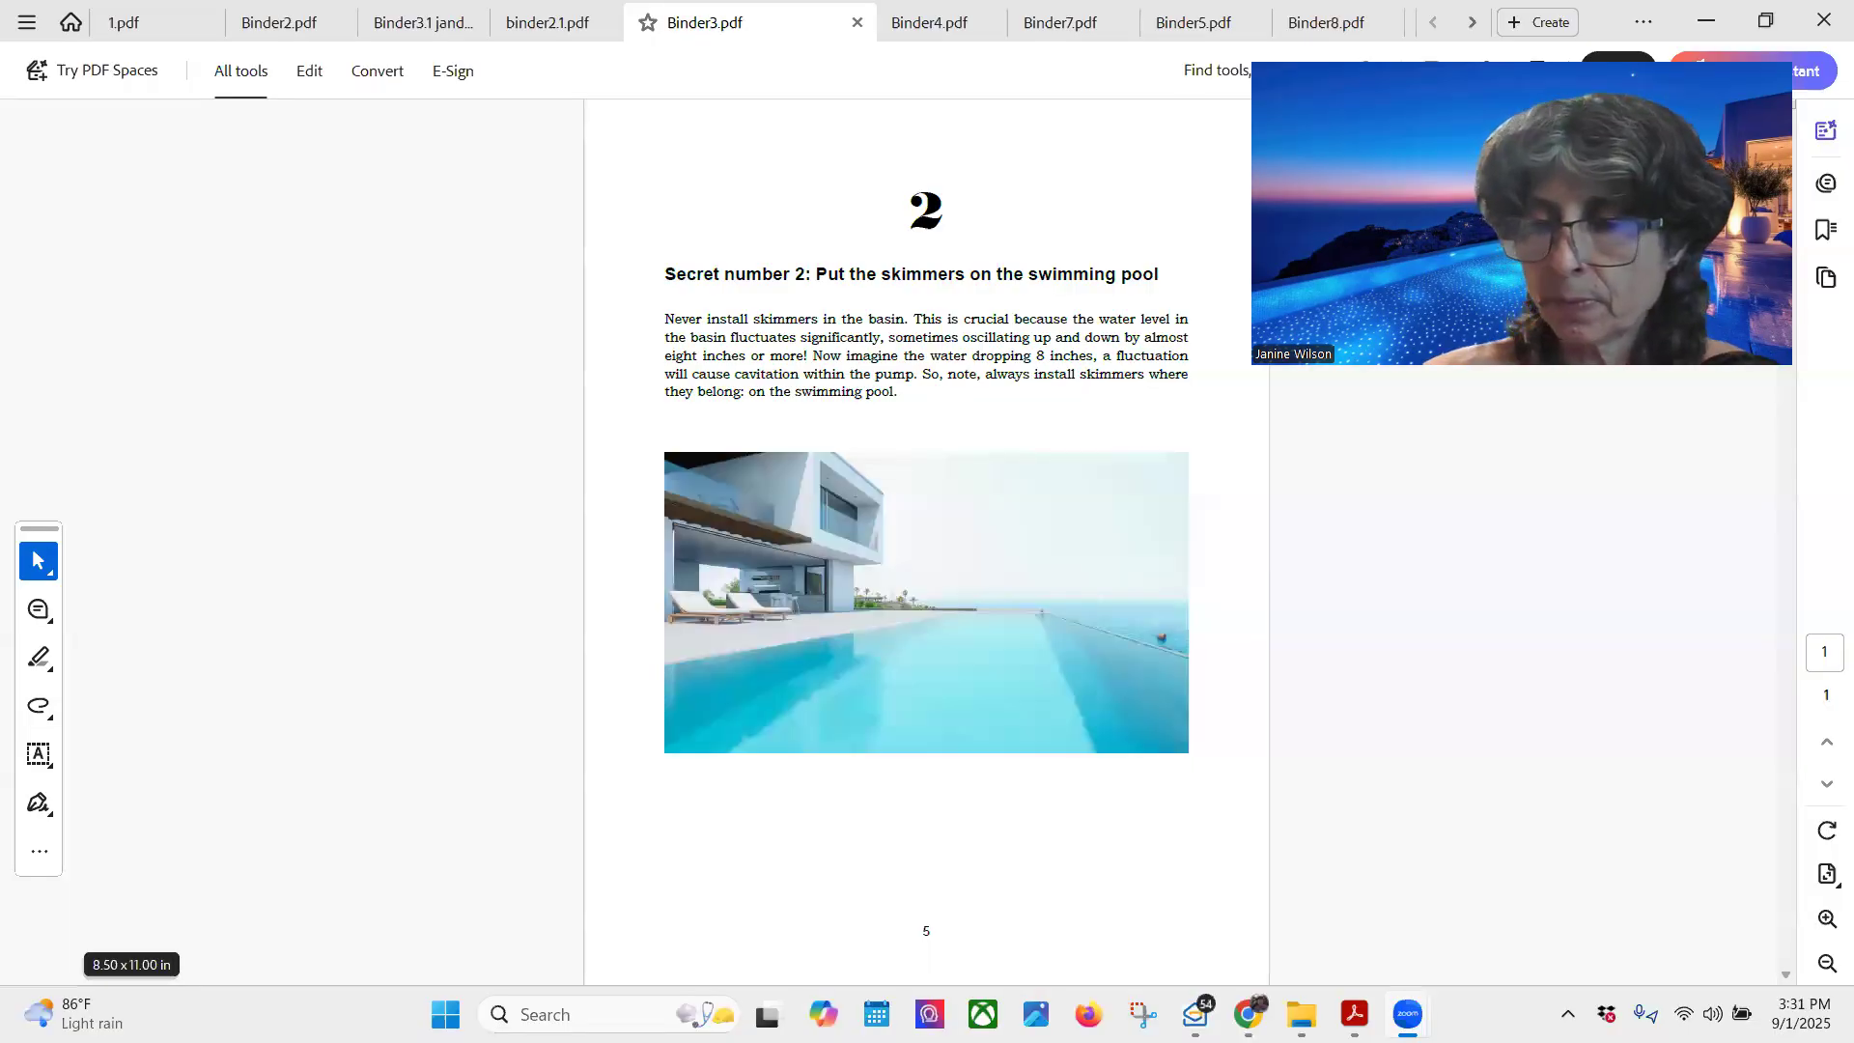
mouse_move(1482, 552)
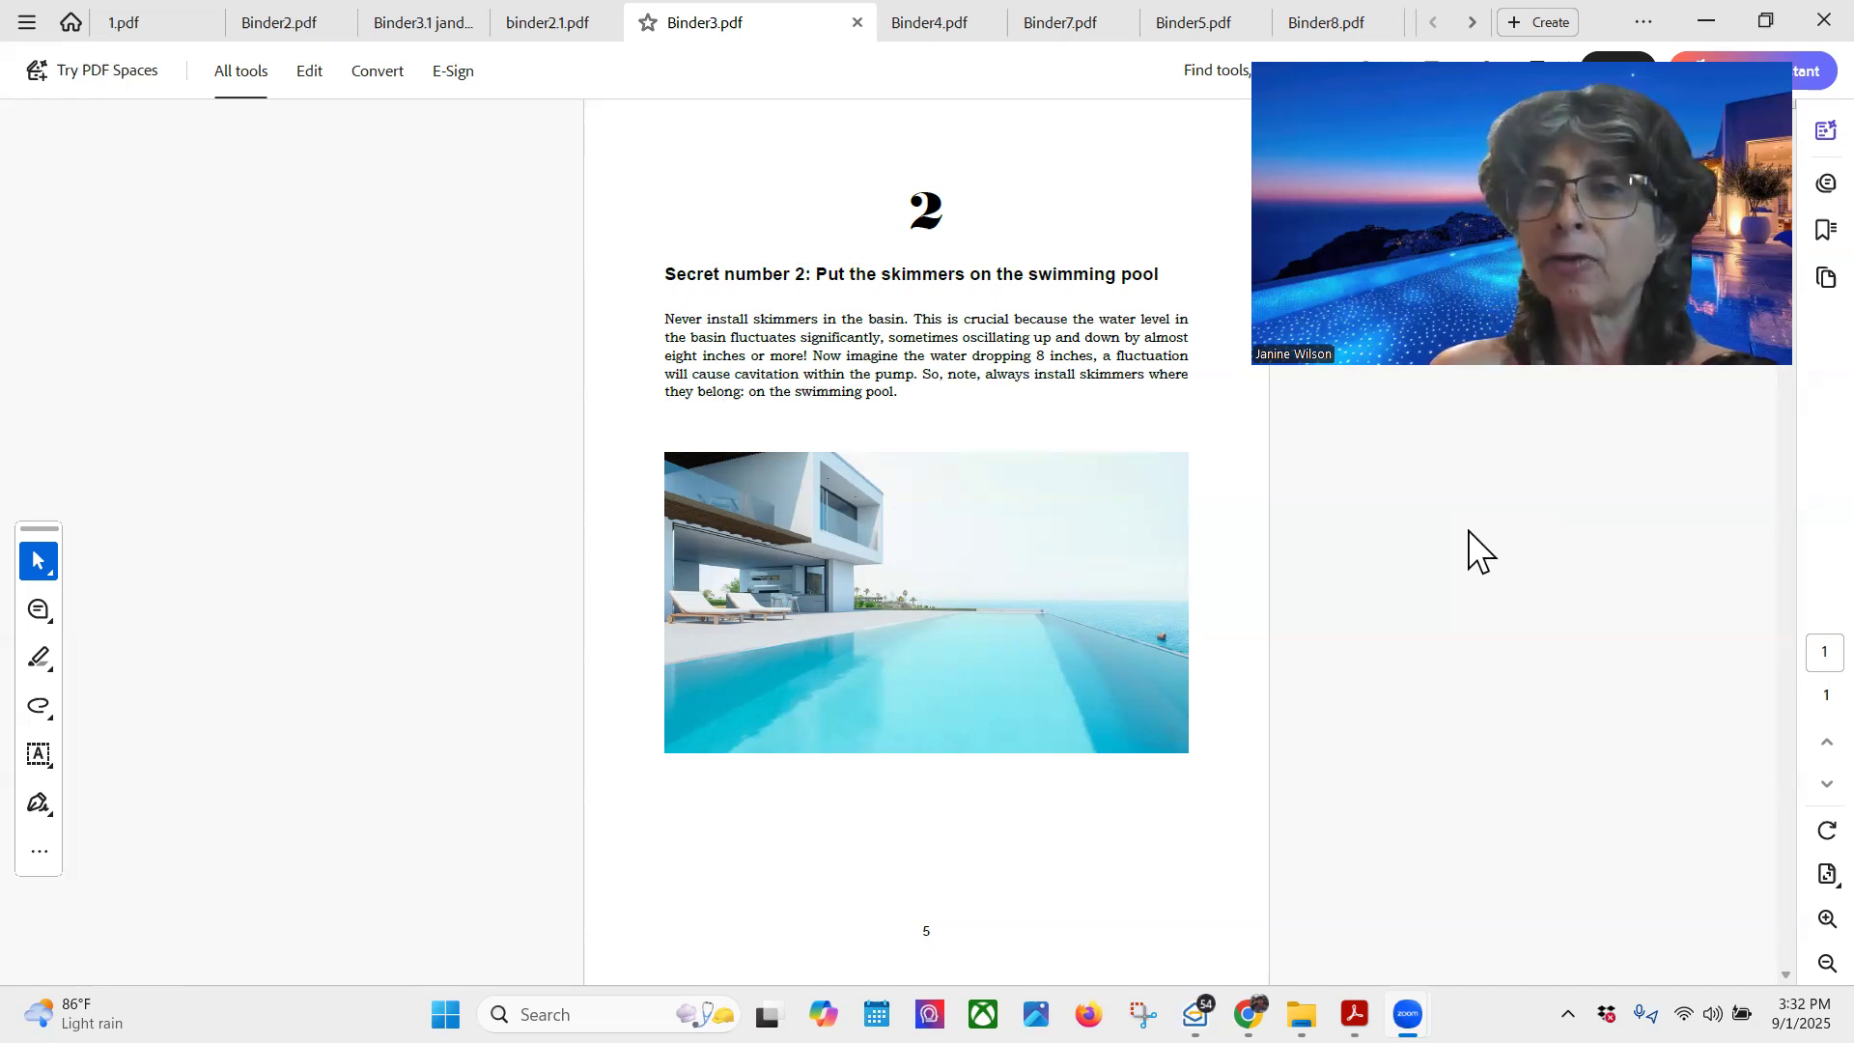
mouse_move(656, 966)
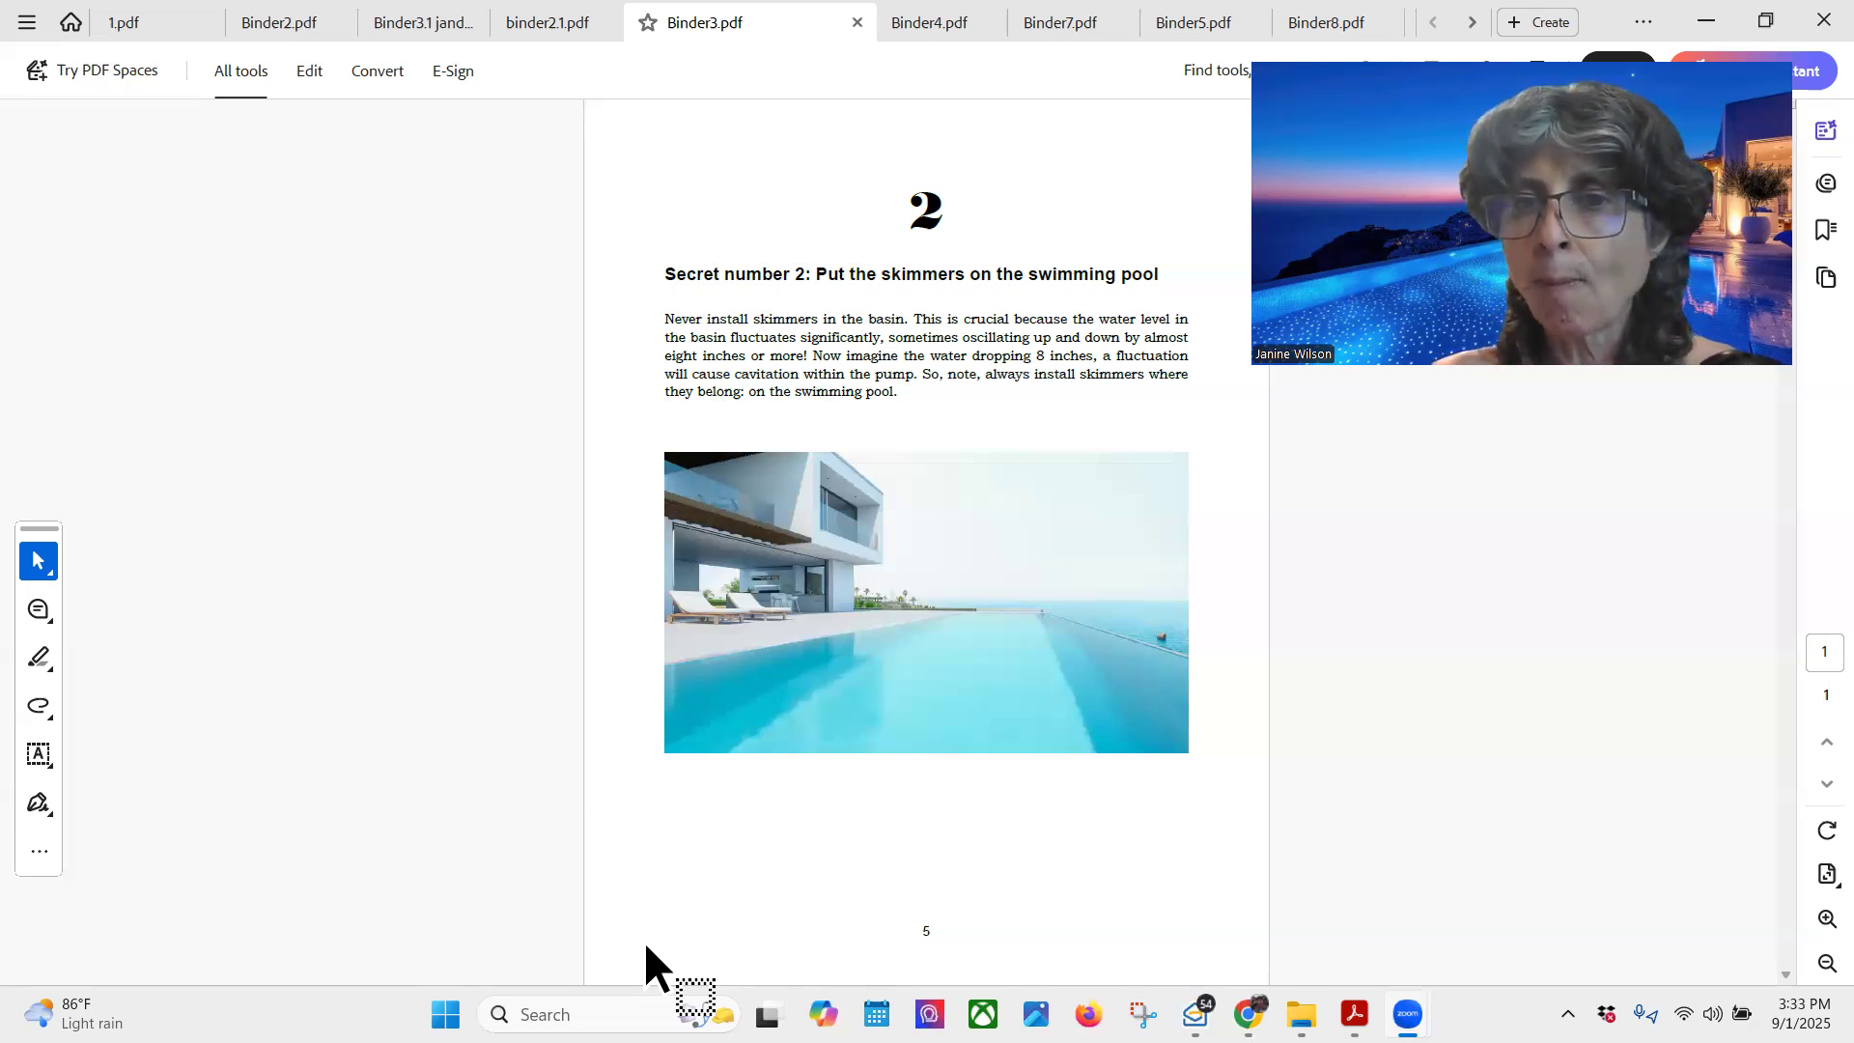
Show Binder3.pdf page 5, 'Secret number 2: Put the skimmers on the swimming pool'.
click(1194, 22)
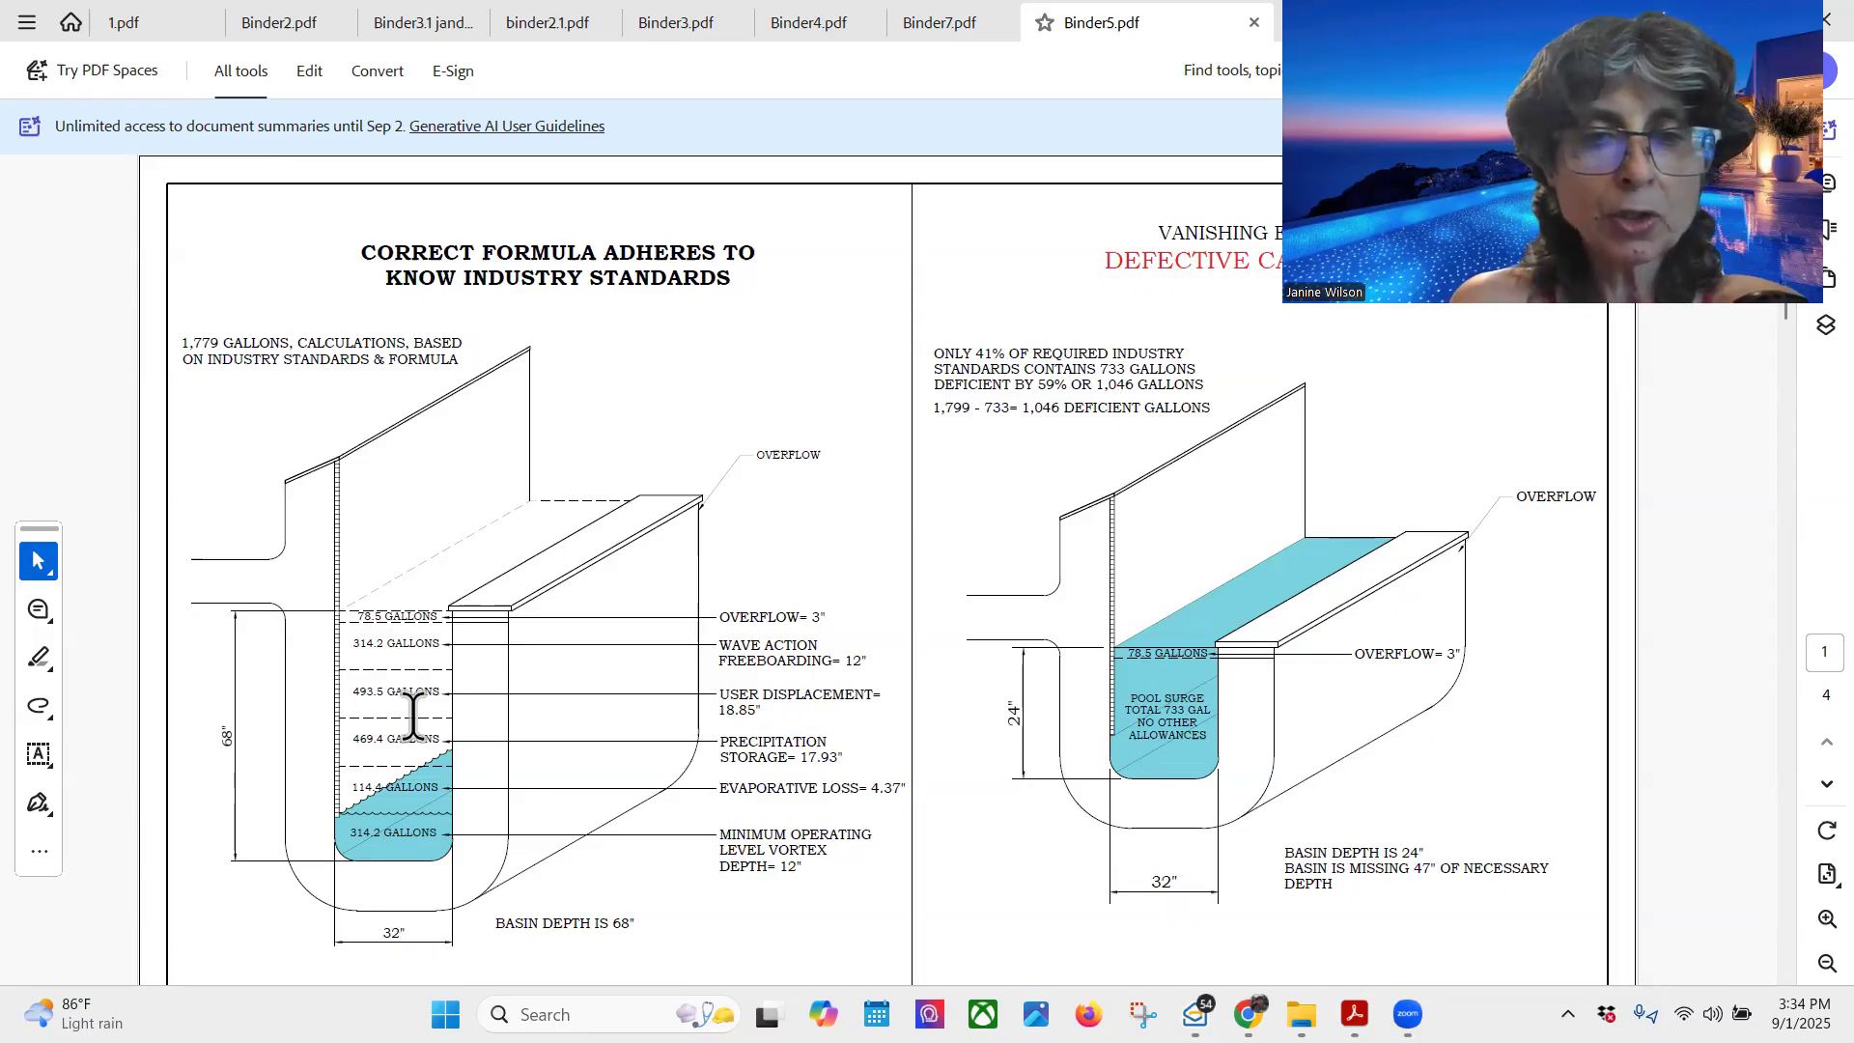
mouse_move(745, 219)
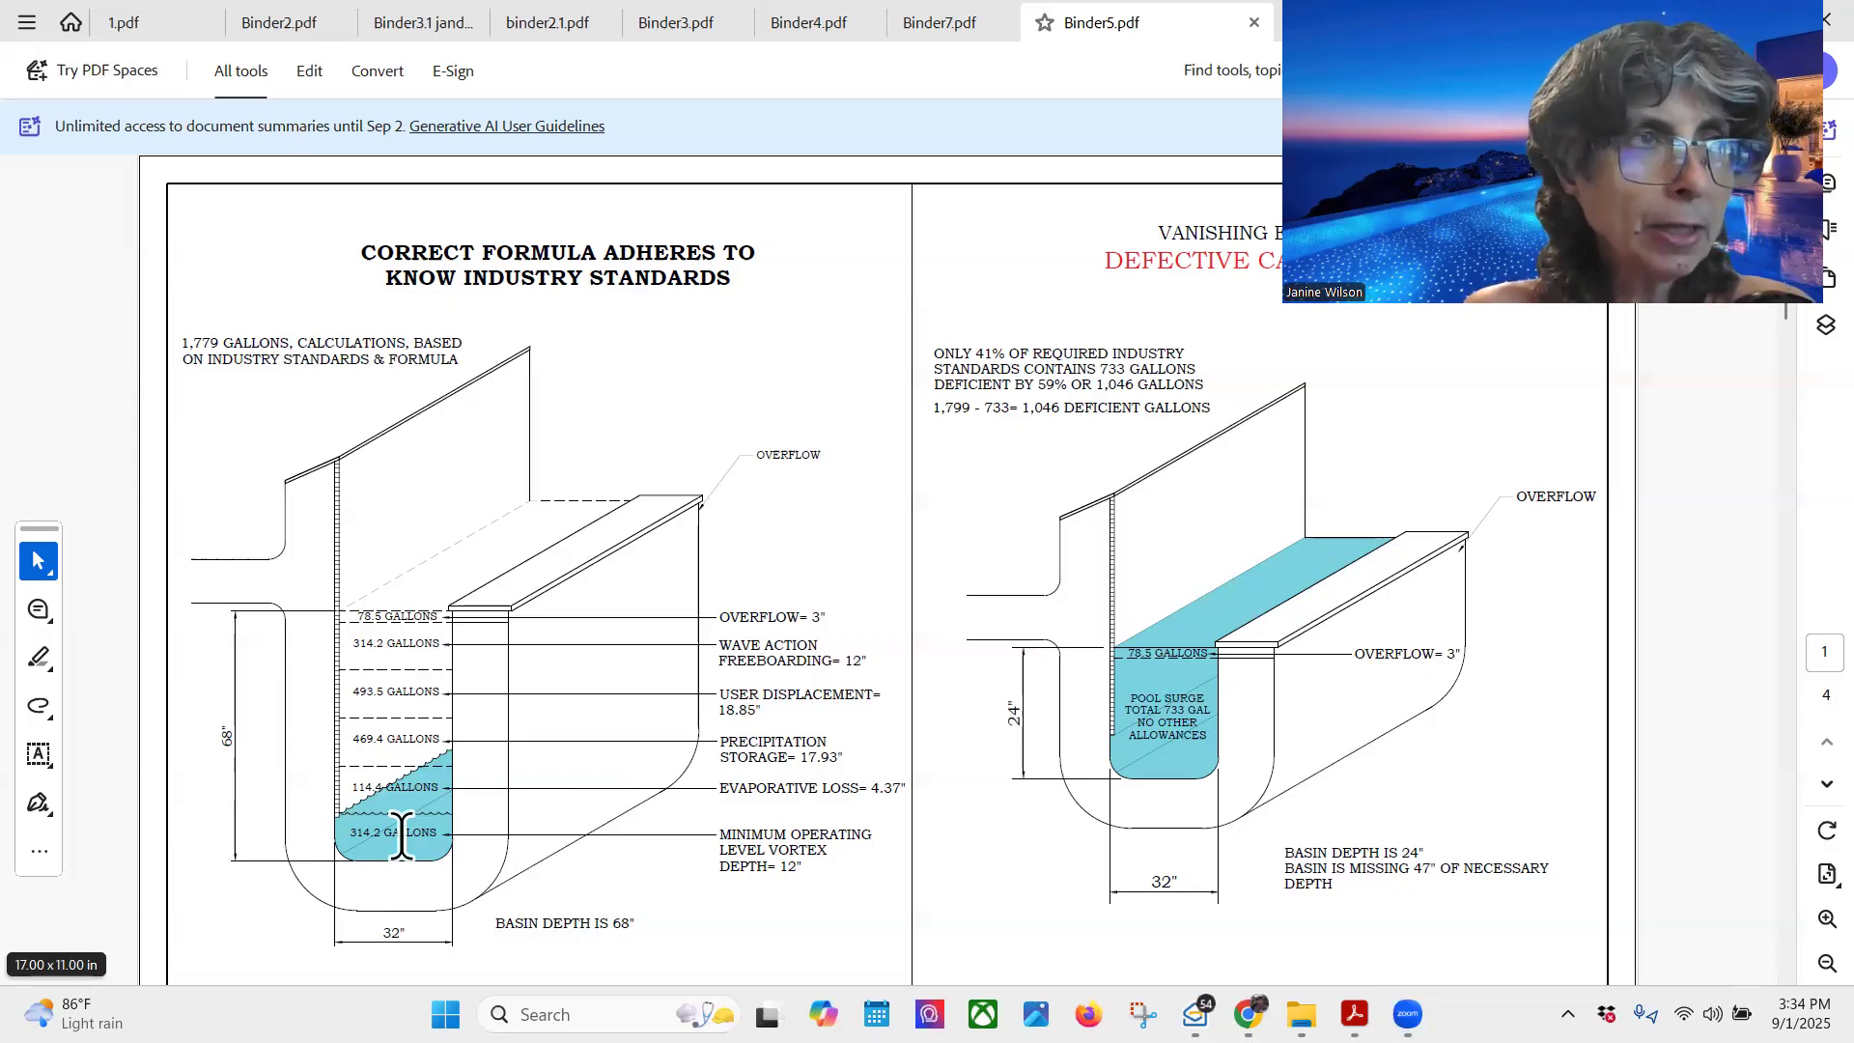
mouse_move(474, 858)
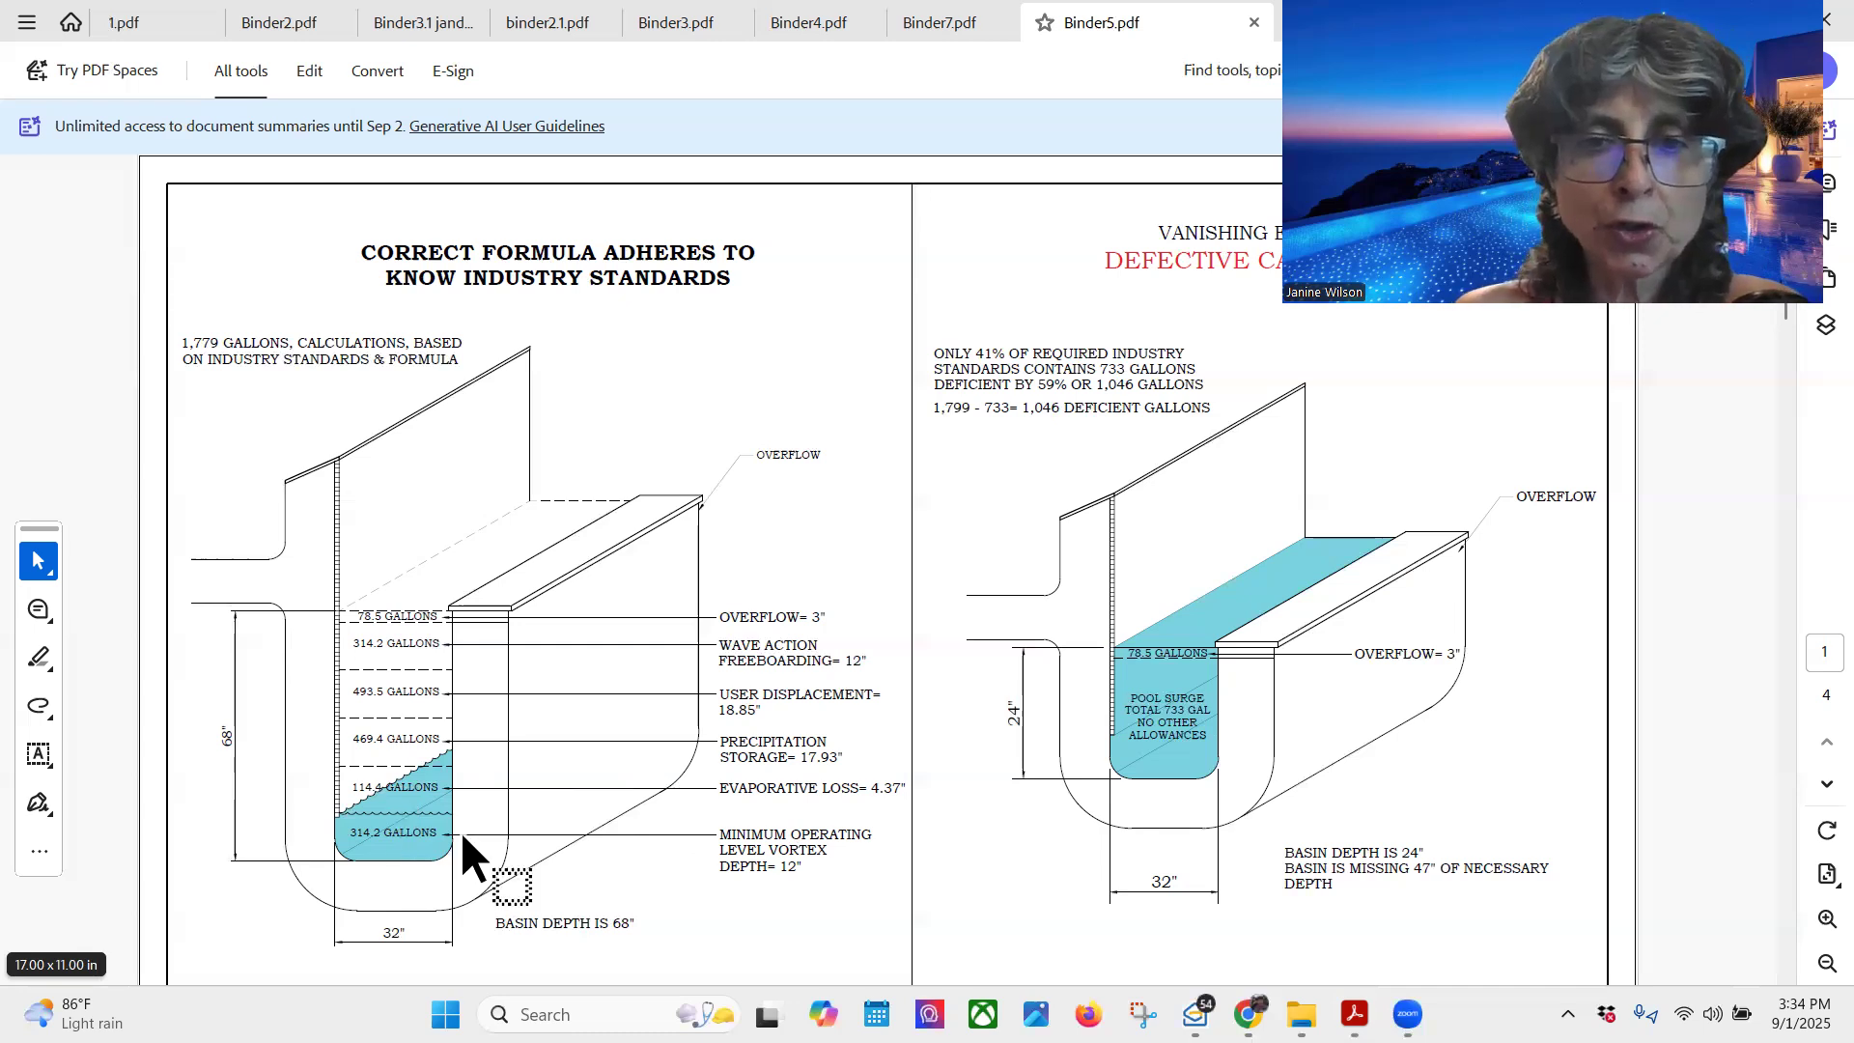
mouse_move(815, 823)
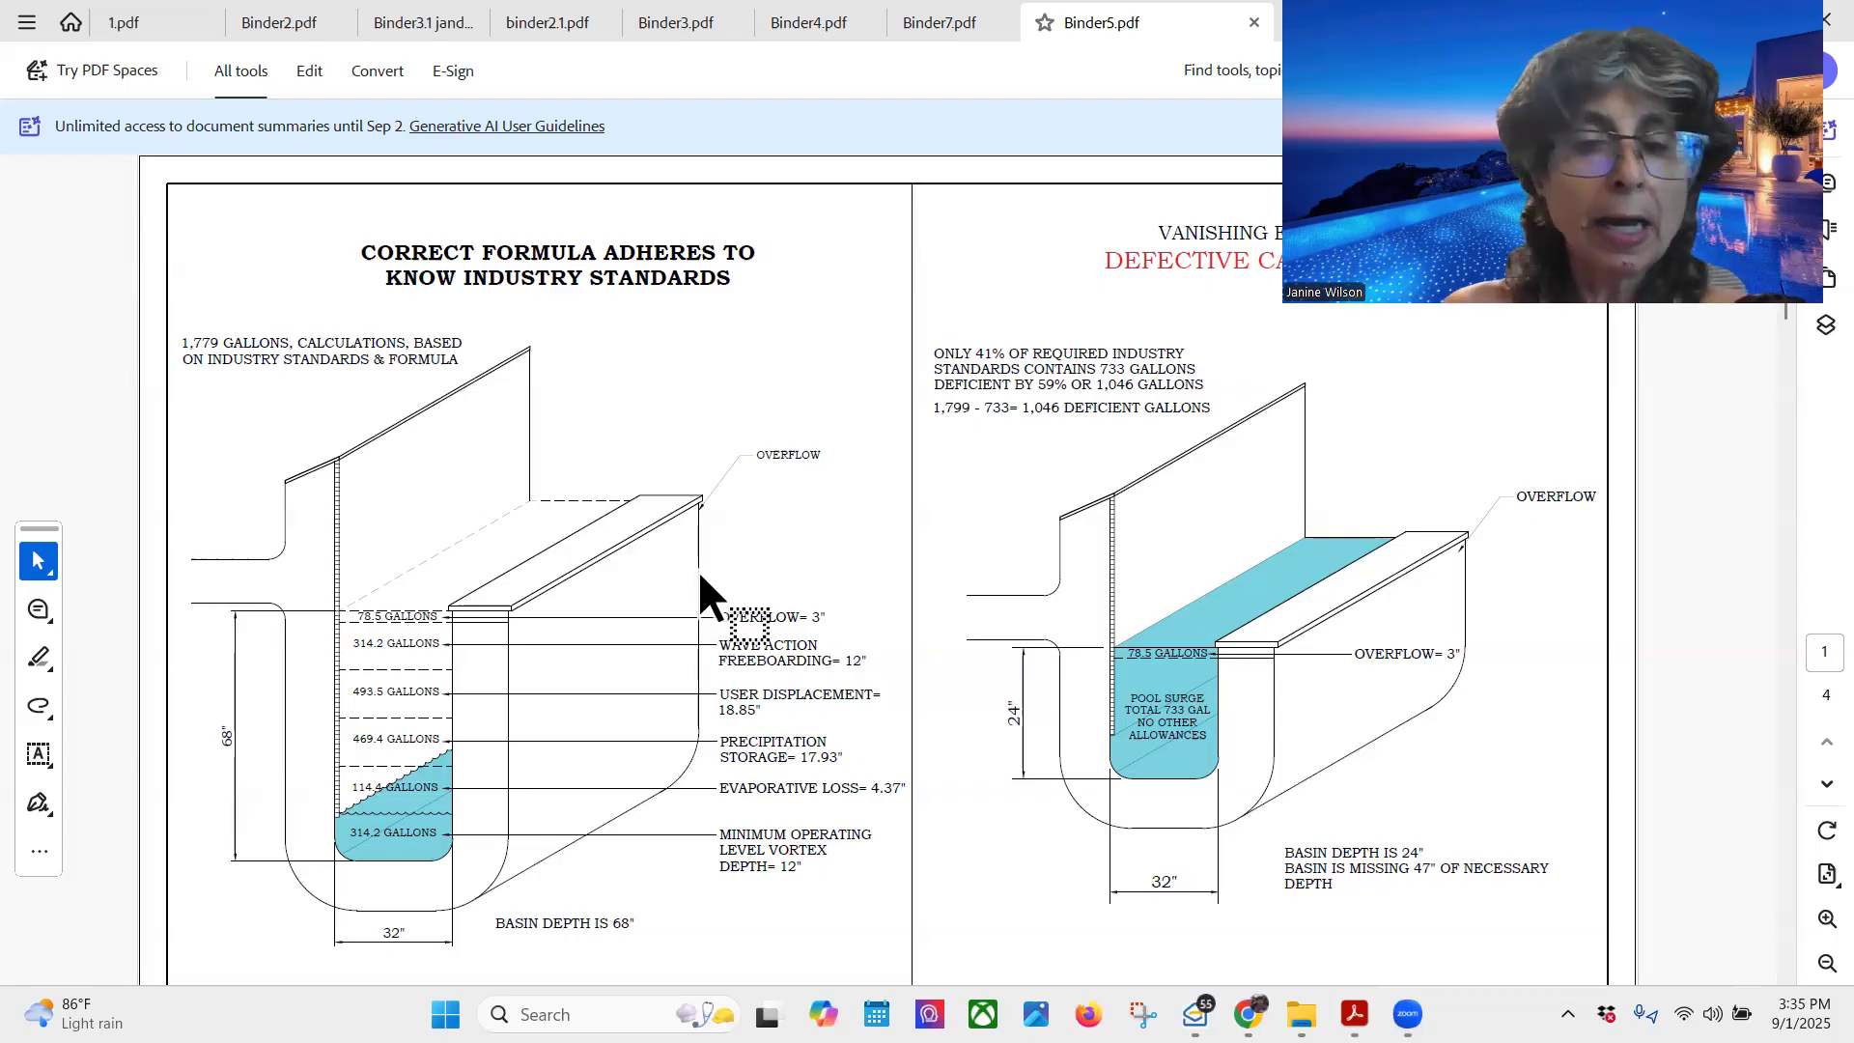
mouse_move(727, 509)
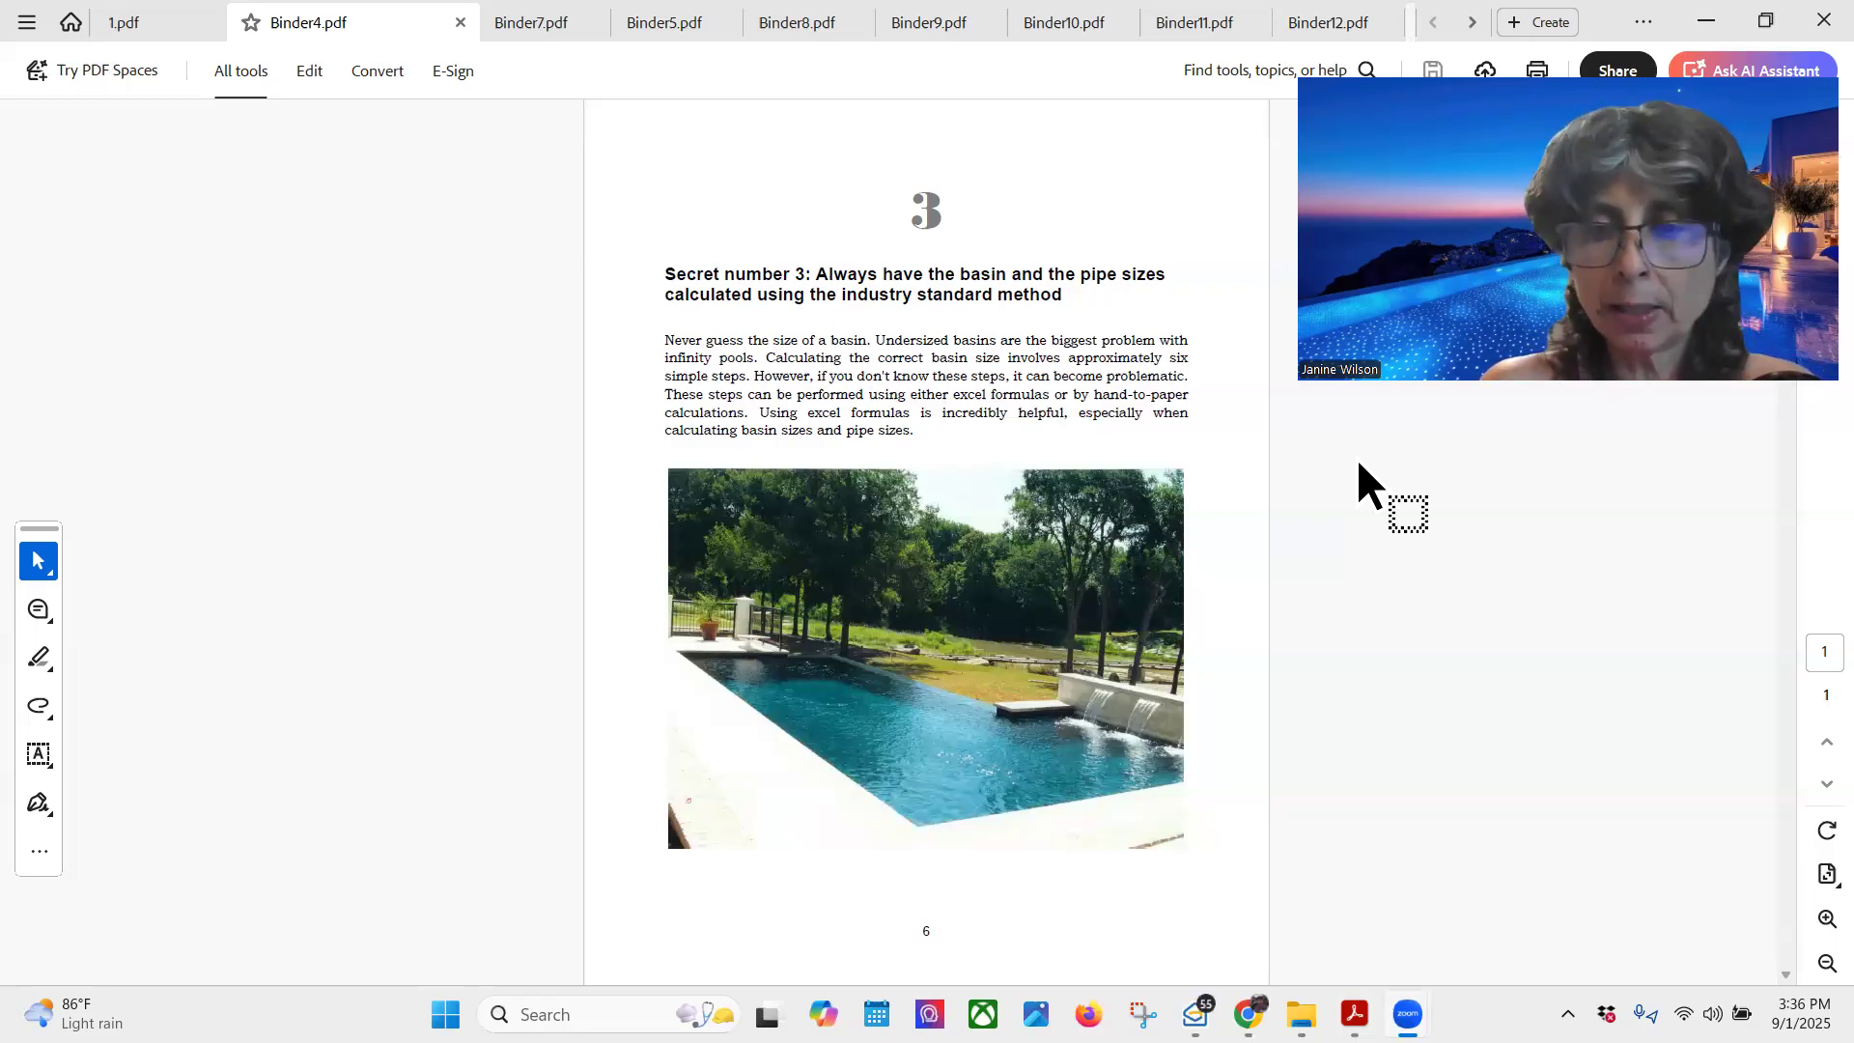
mouse_move(603, 934)
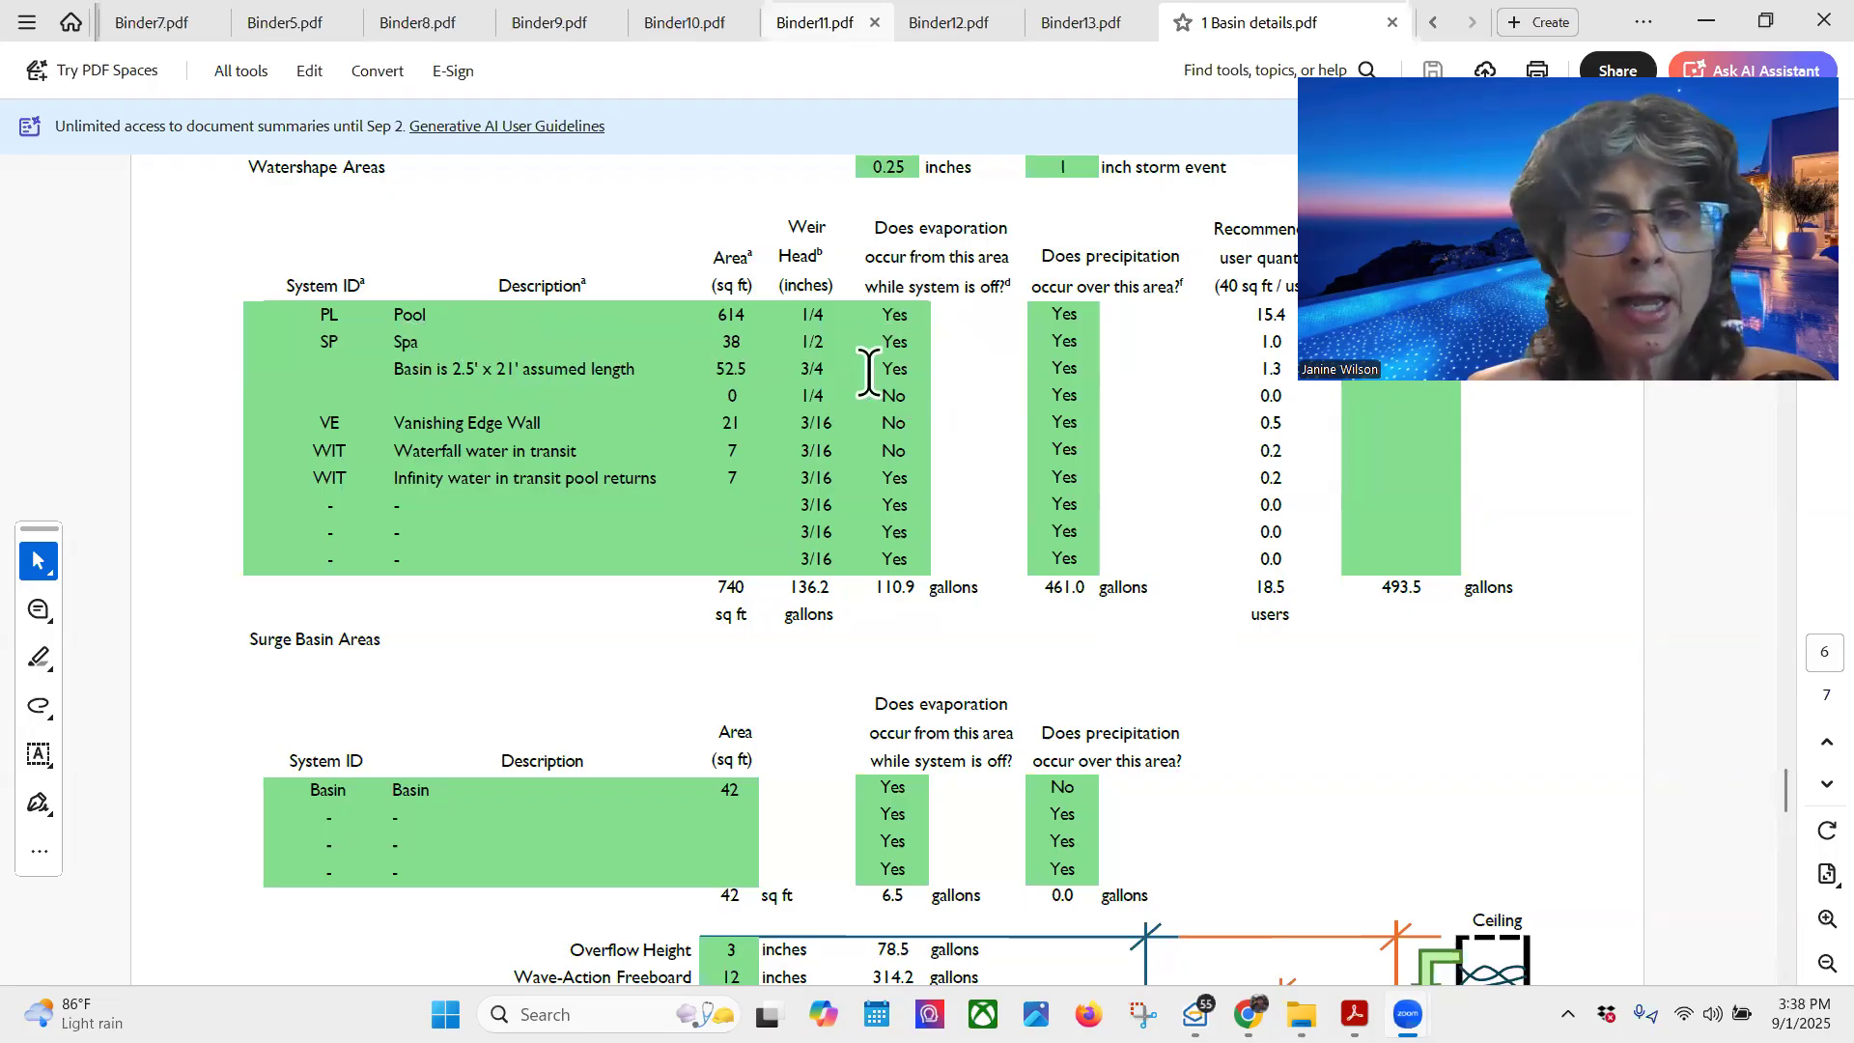
mouse_move(663, 680)
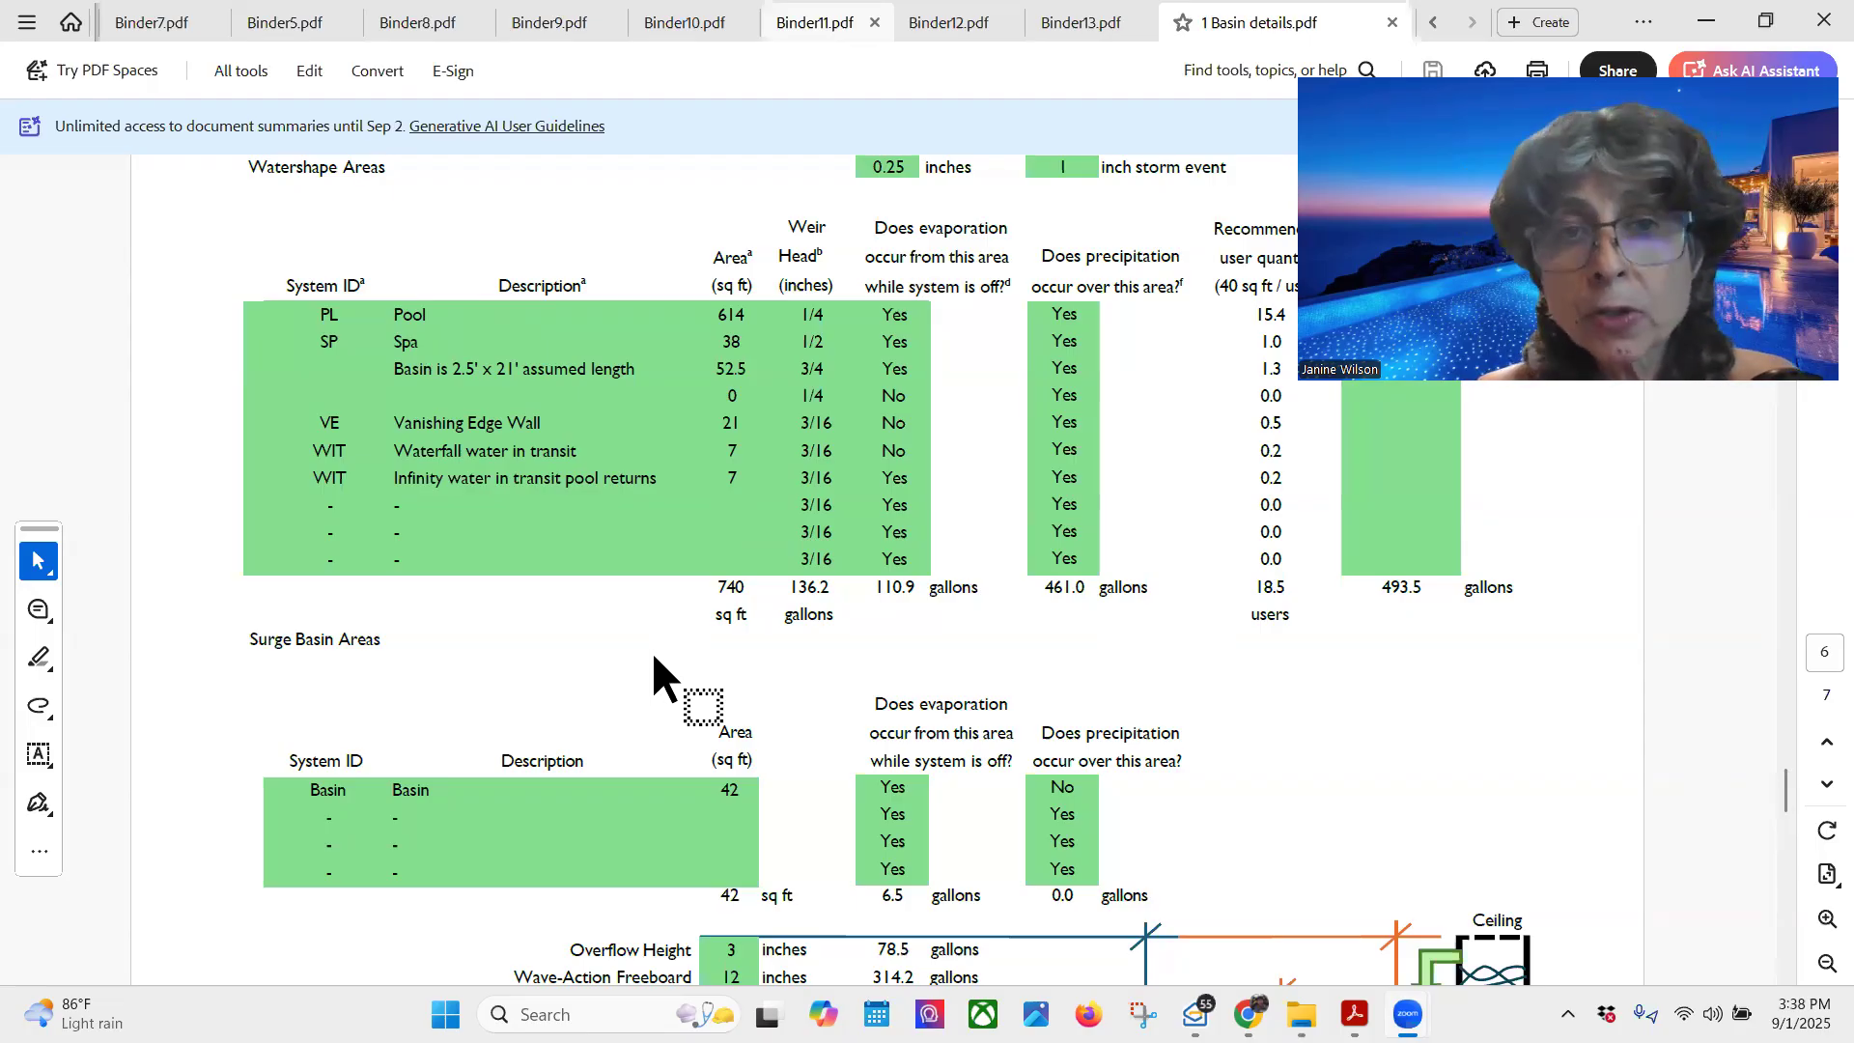
scroll(down, 3)
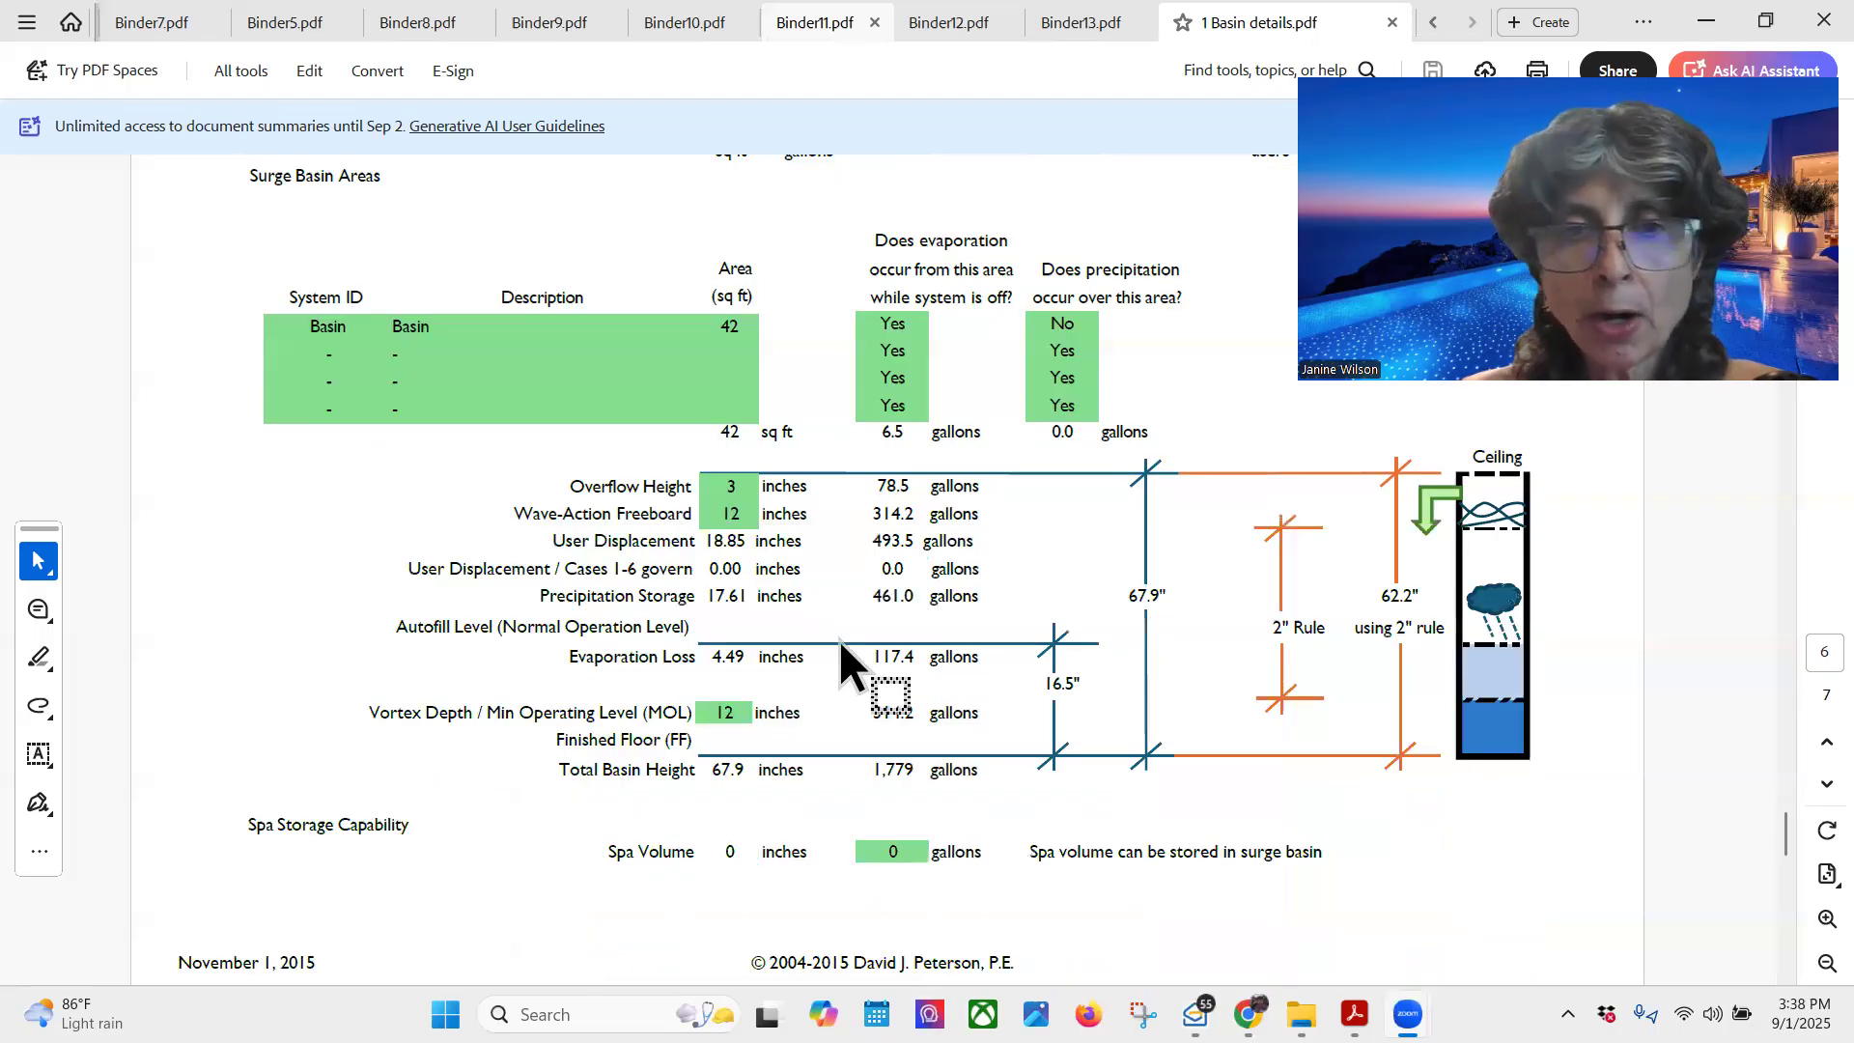
scroll(down, 3)
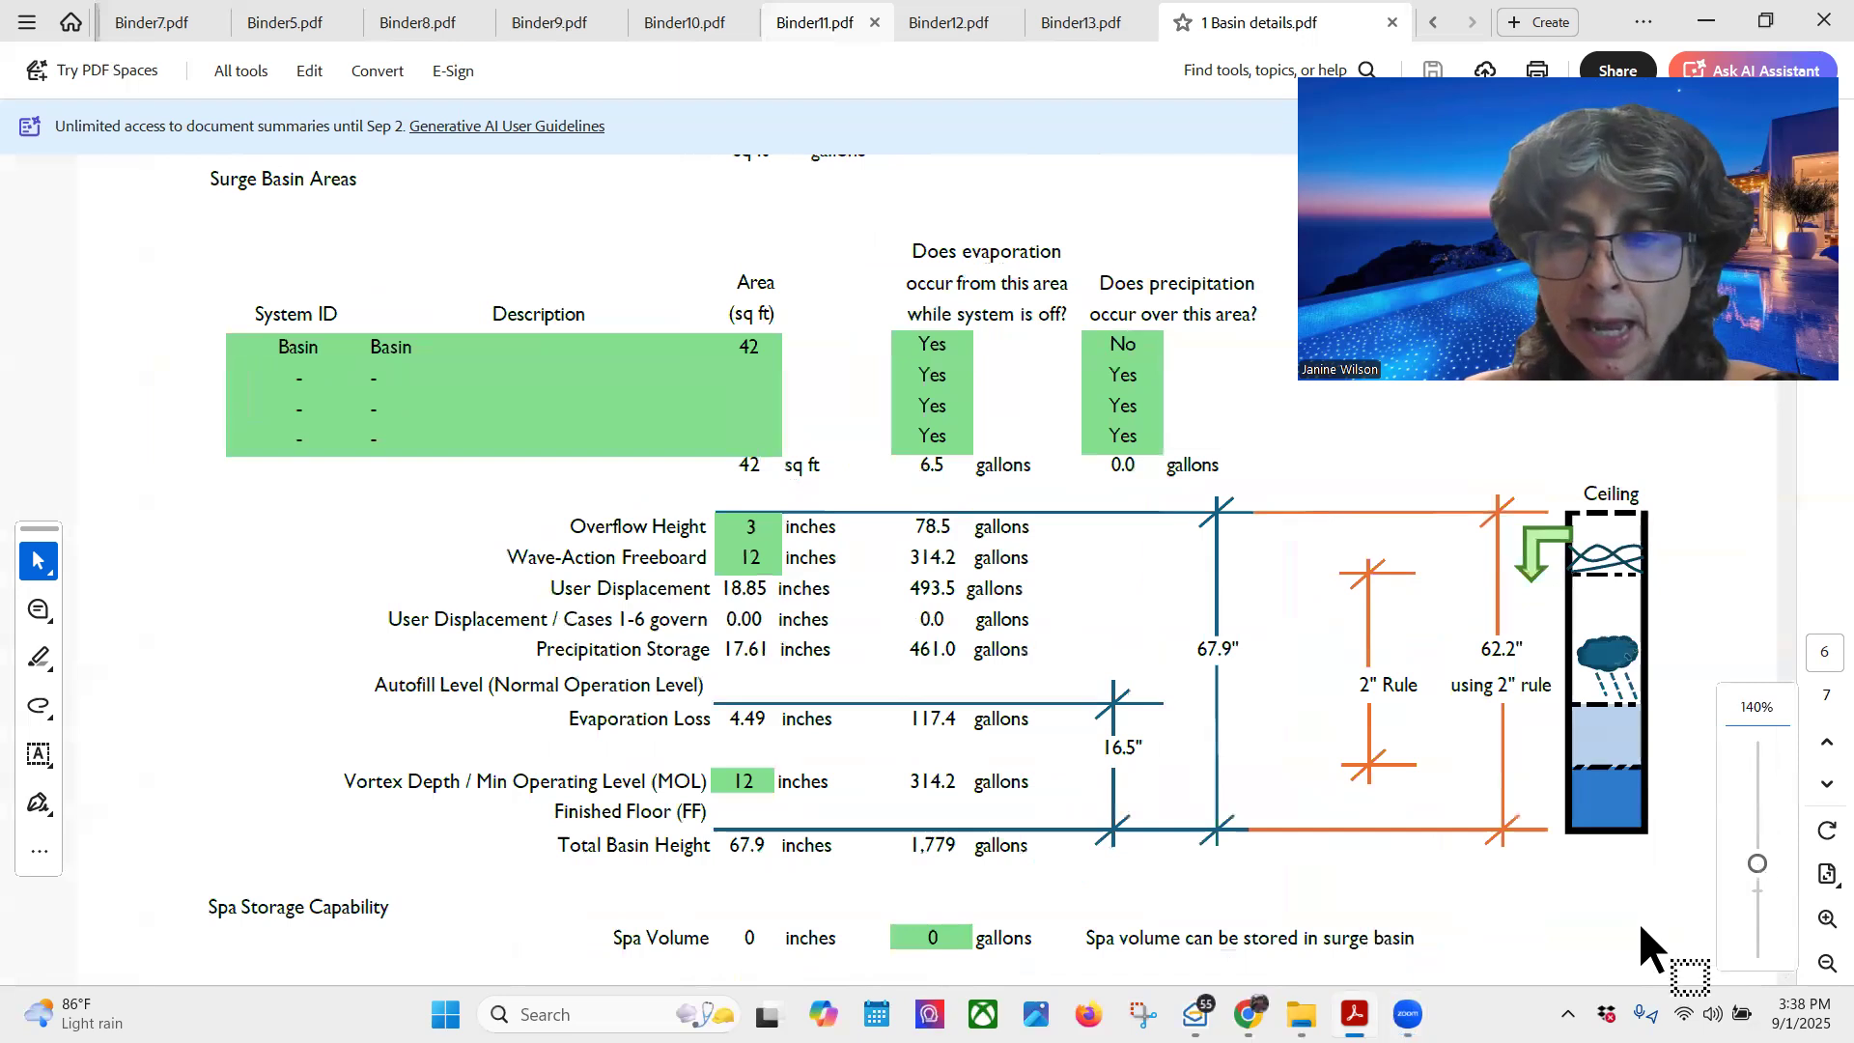
scroll(down, 3)
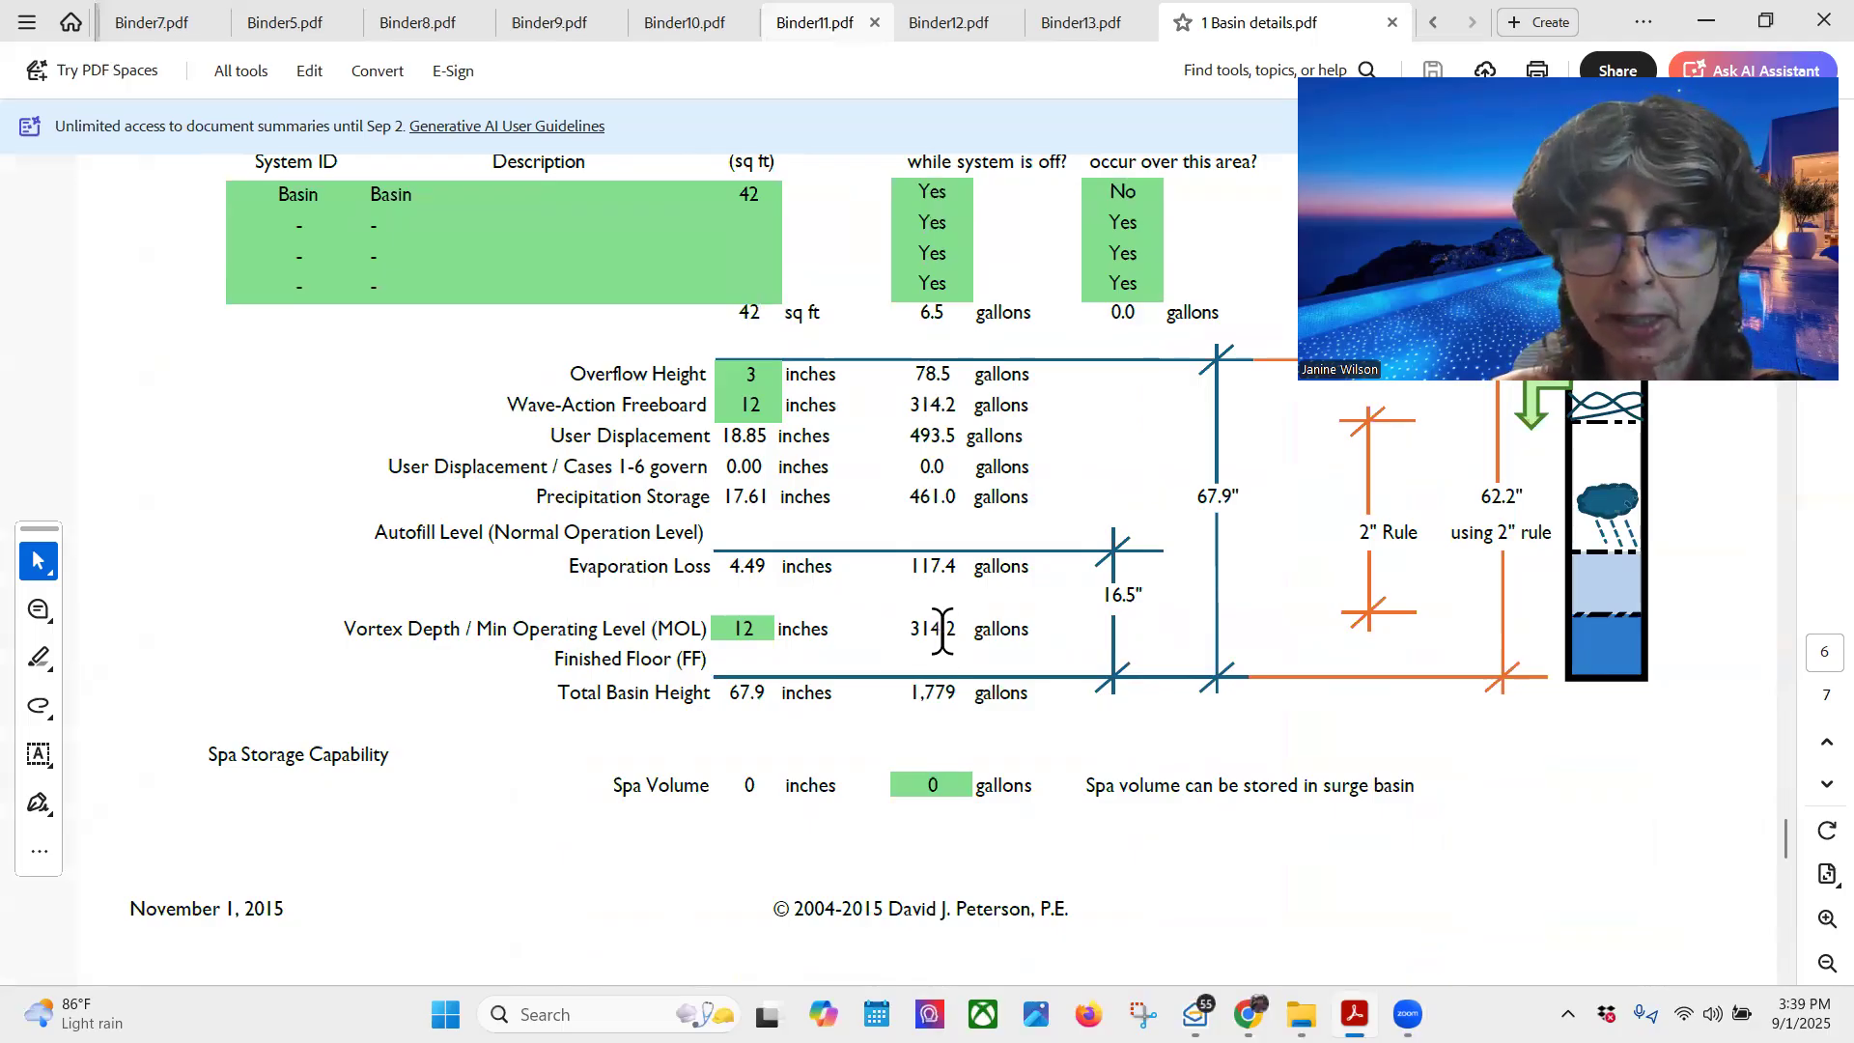
mouse_move(958, 696)
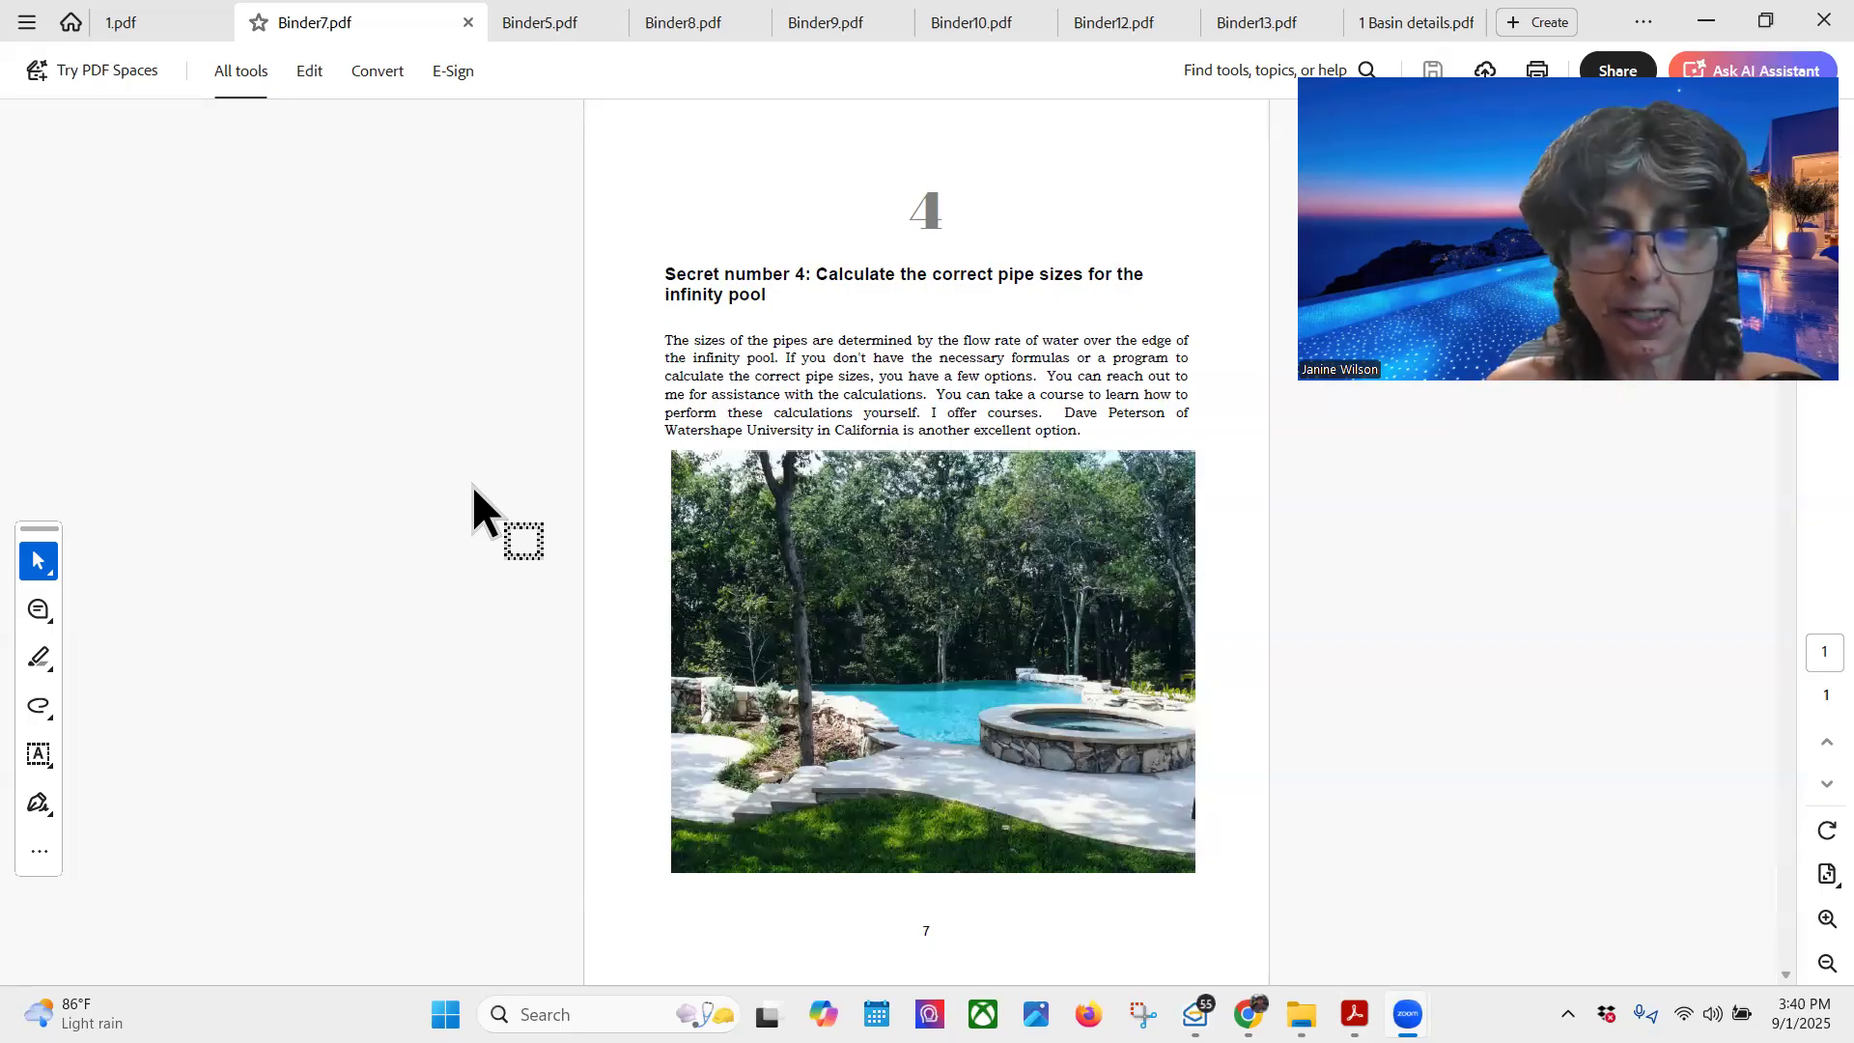
mouse_move(509, 958)
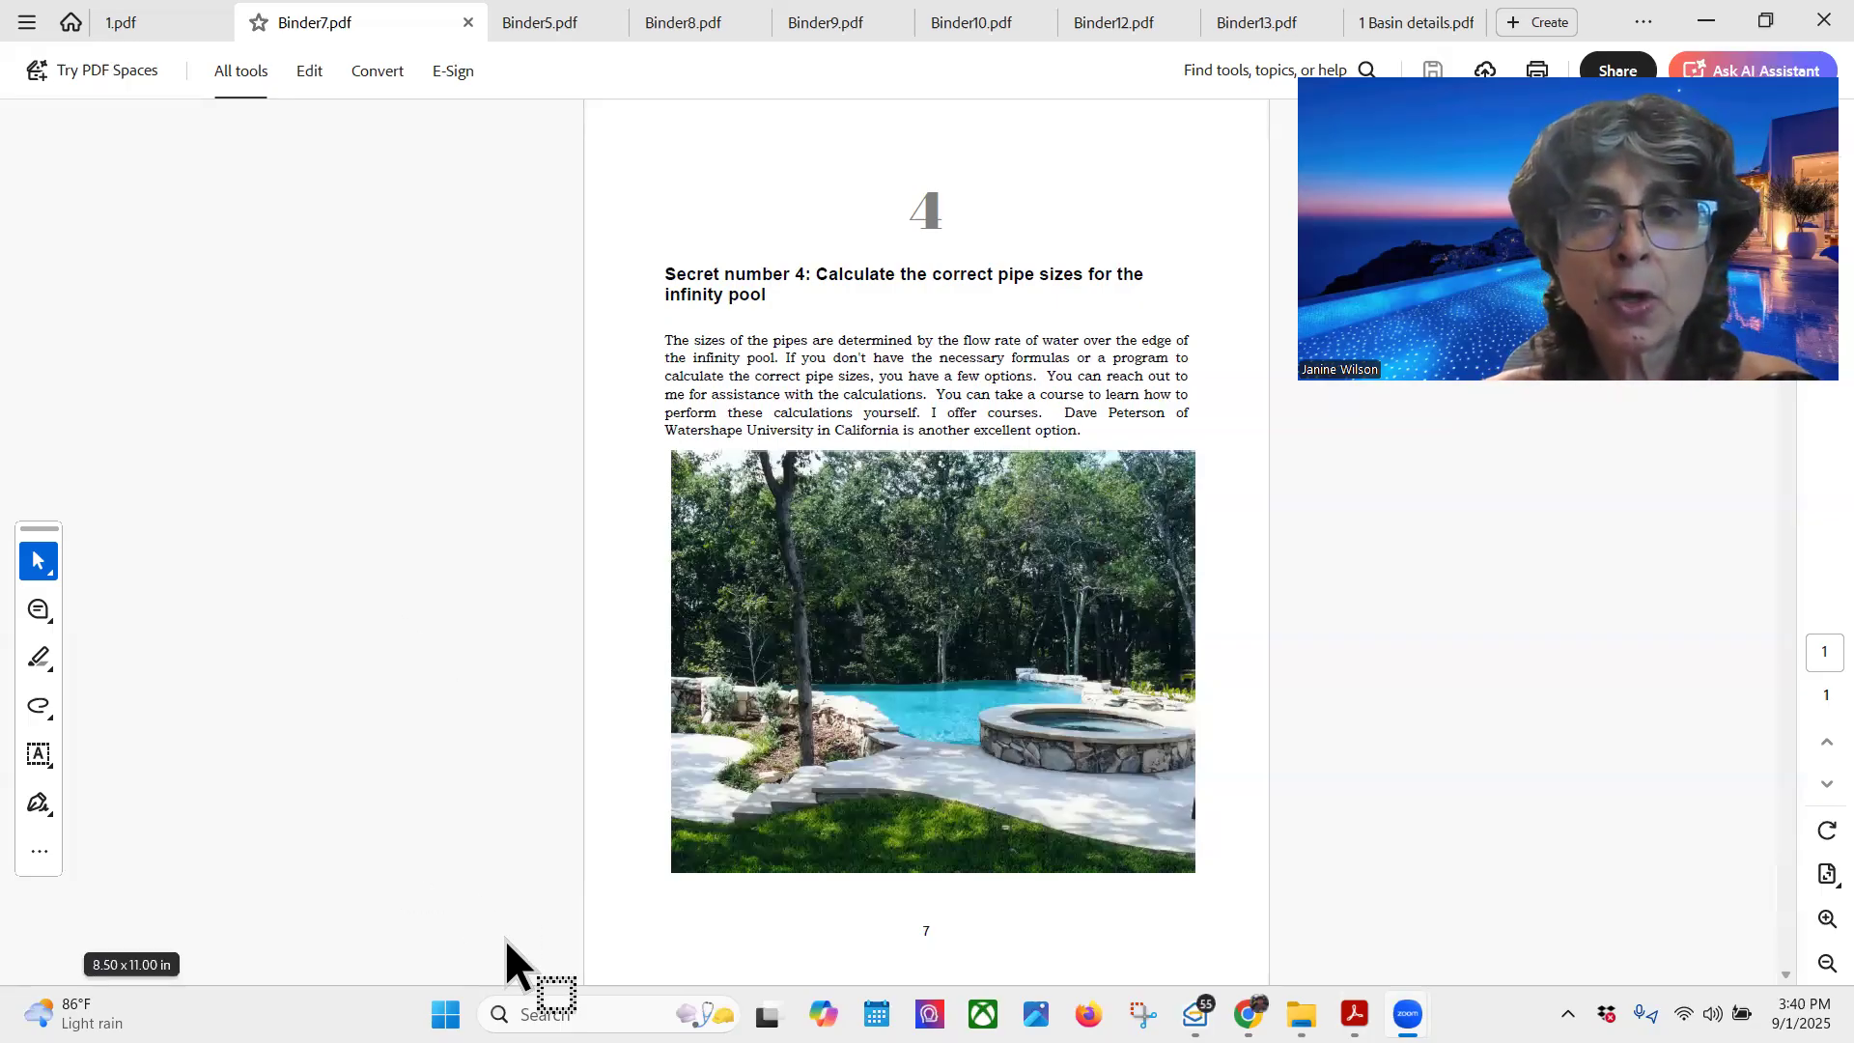
mouse_move(1055, 721)
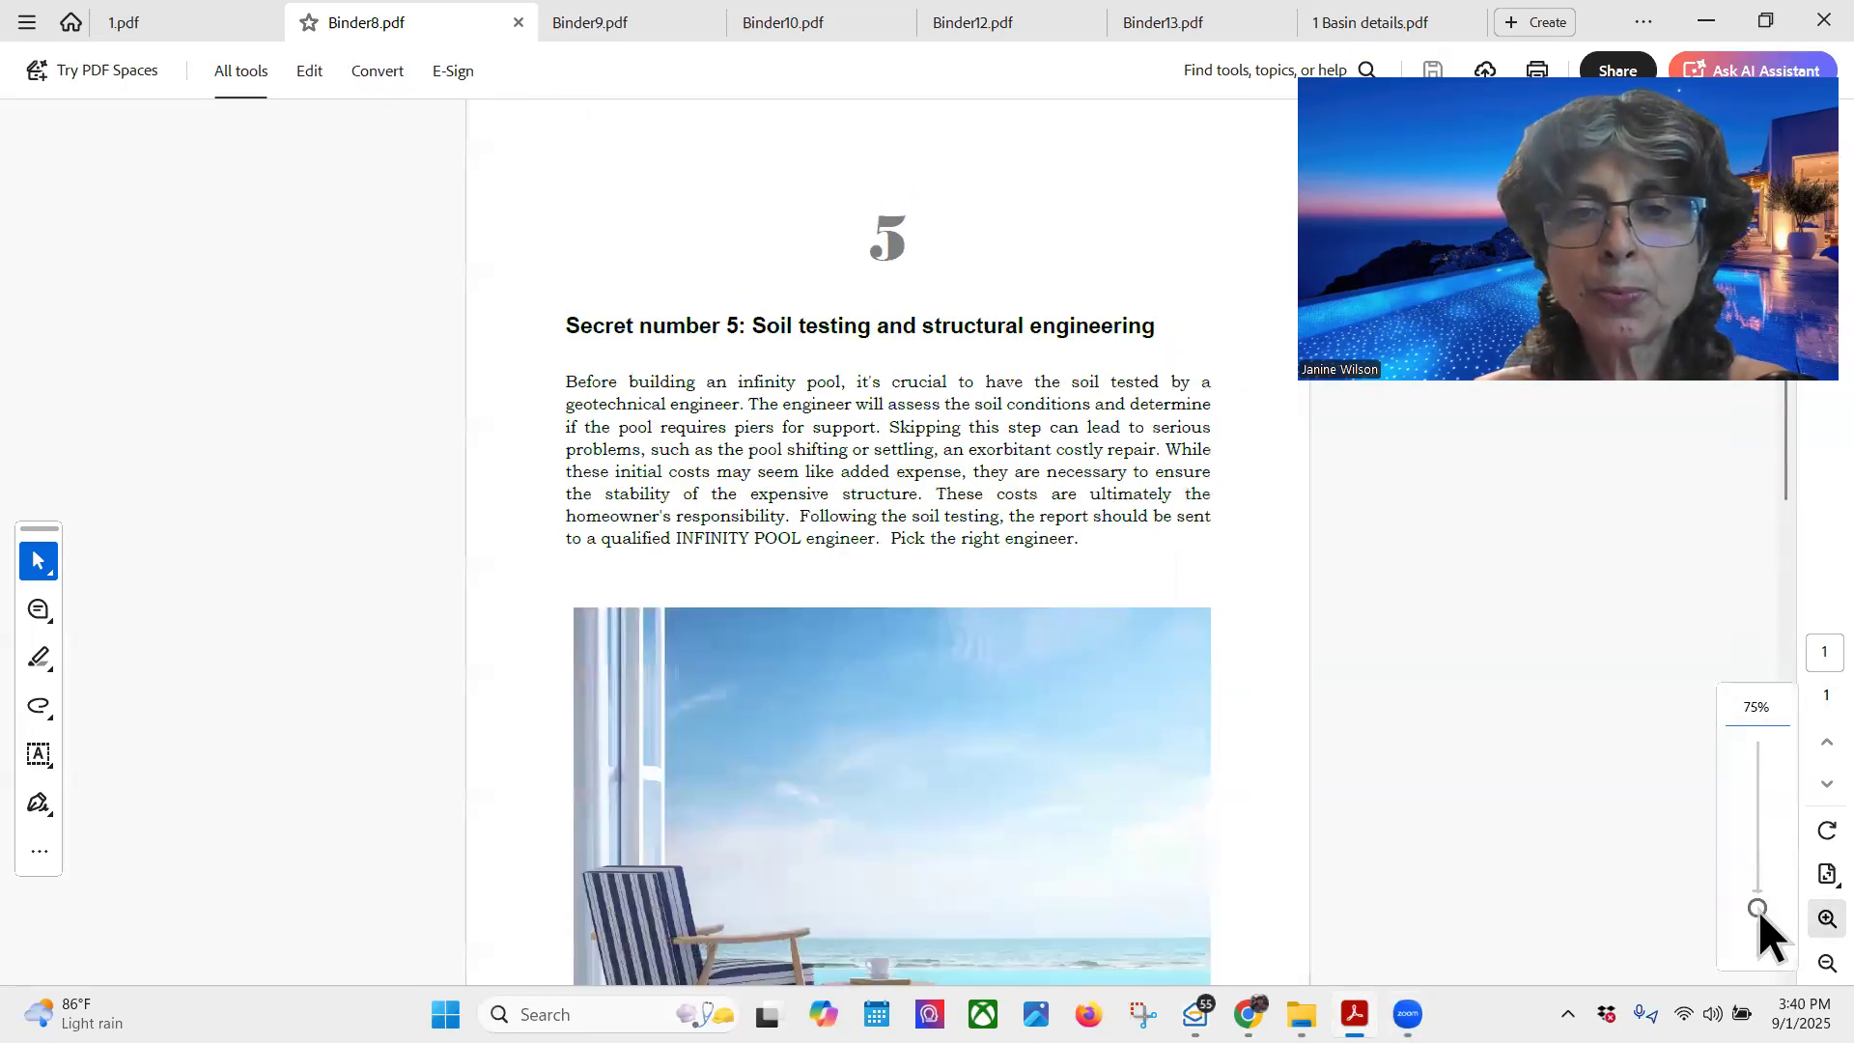
scroll(down, 3)
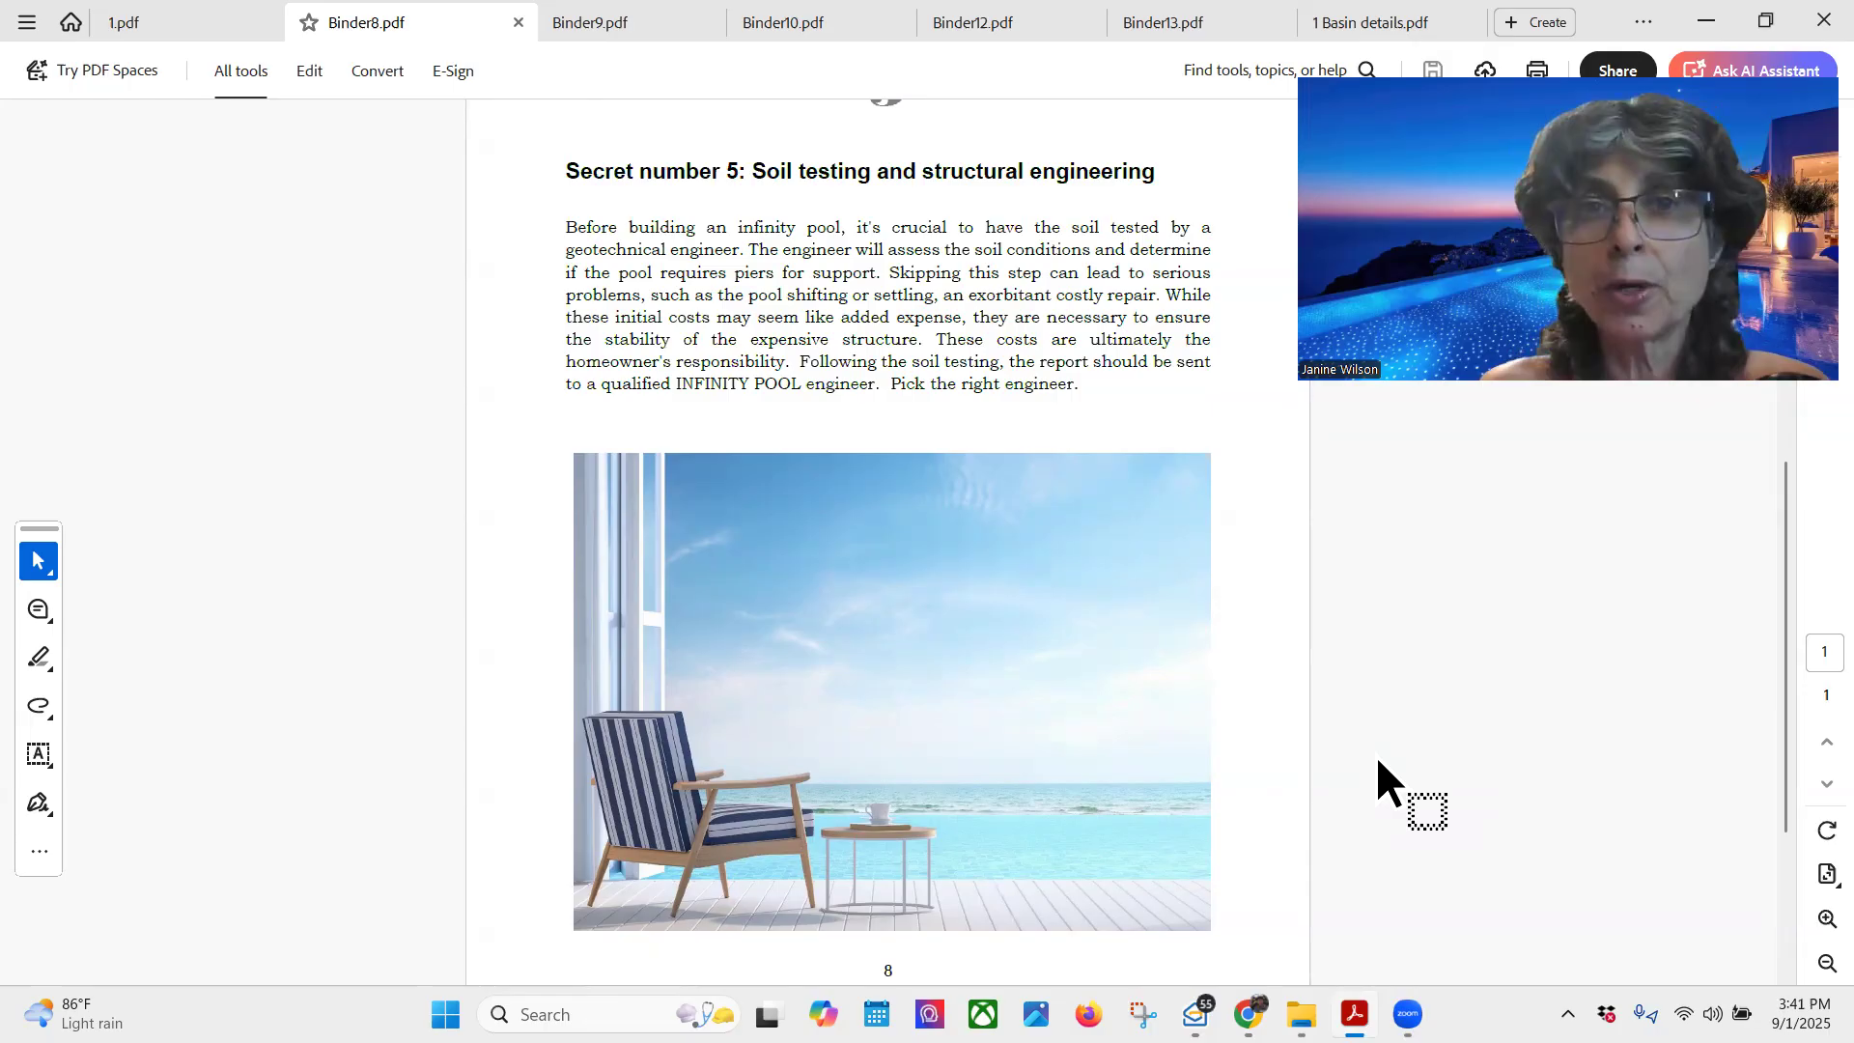
mouse_move(1305, 784)
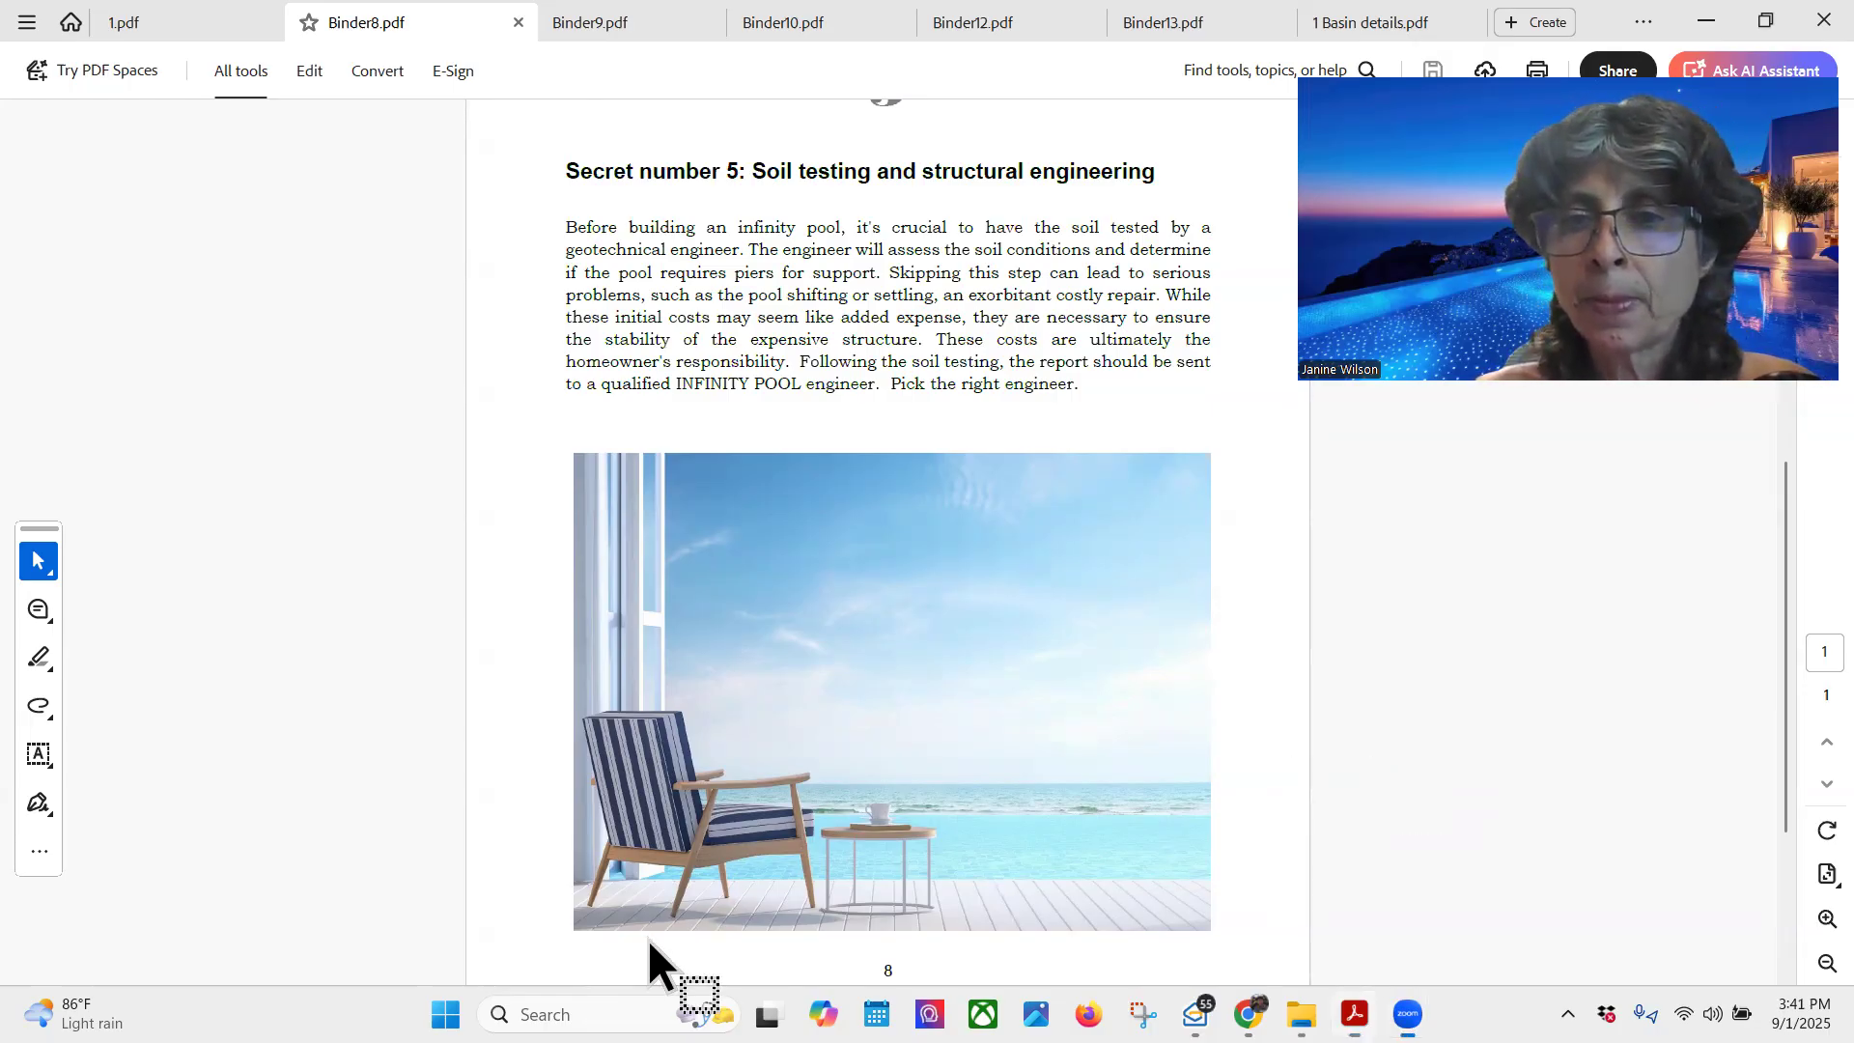
Close Binder8.pdf so Binder9.pdf's 'Secret number 6: Line of sight' spillway sketch appears.
click(517, 22)
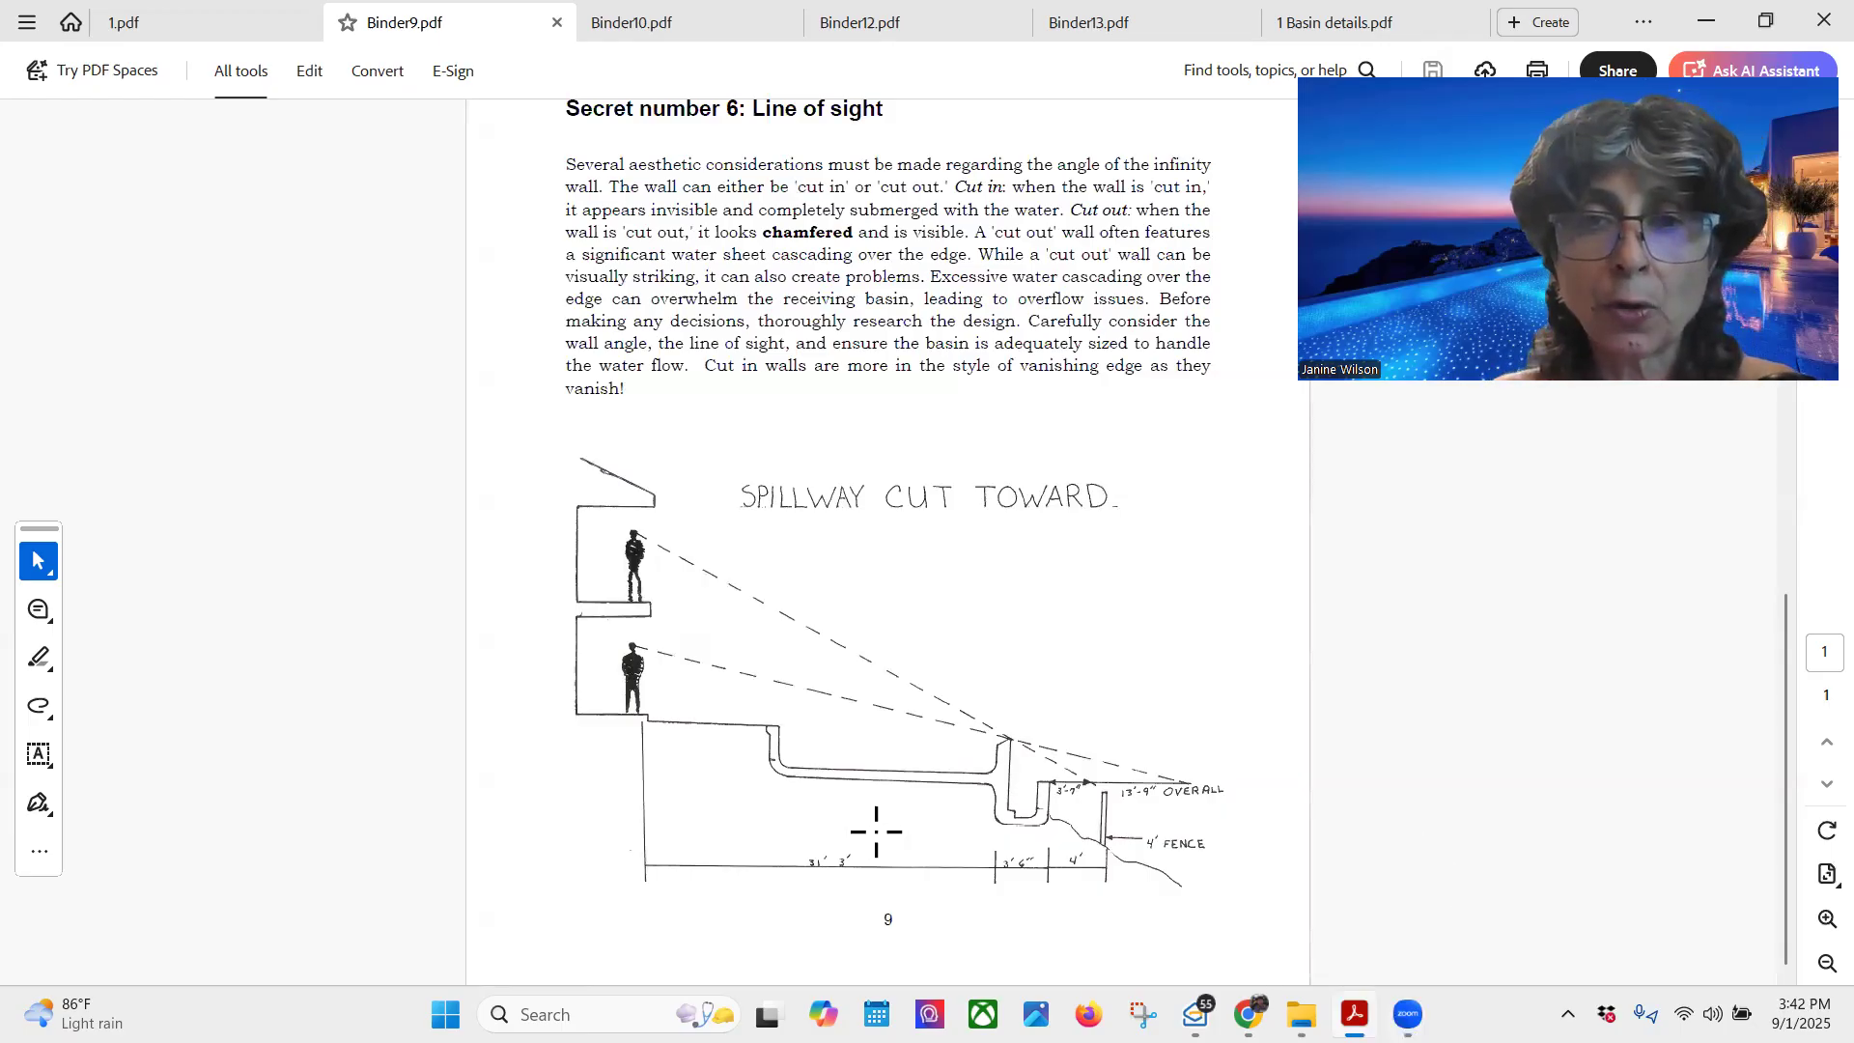
mouse_move(686, 958)
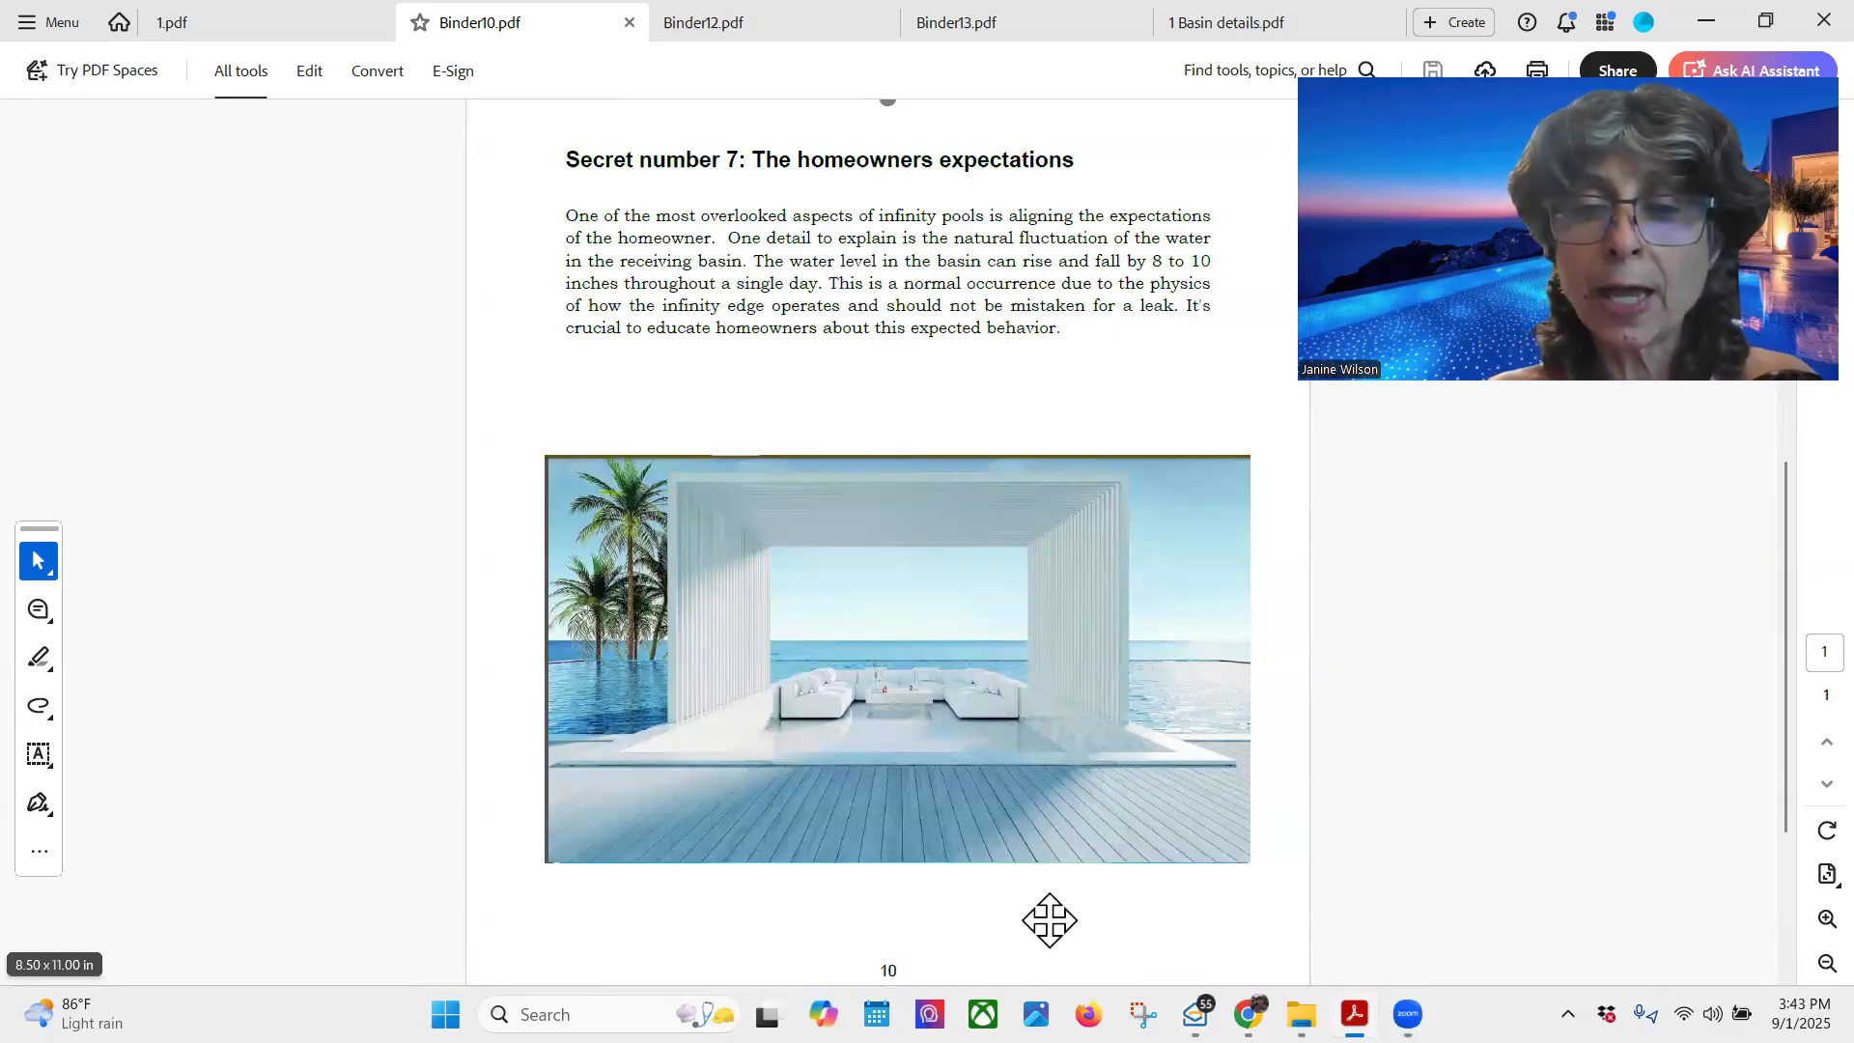
mouse_move(1088, 796)
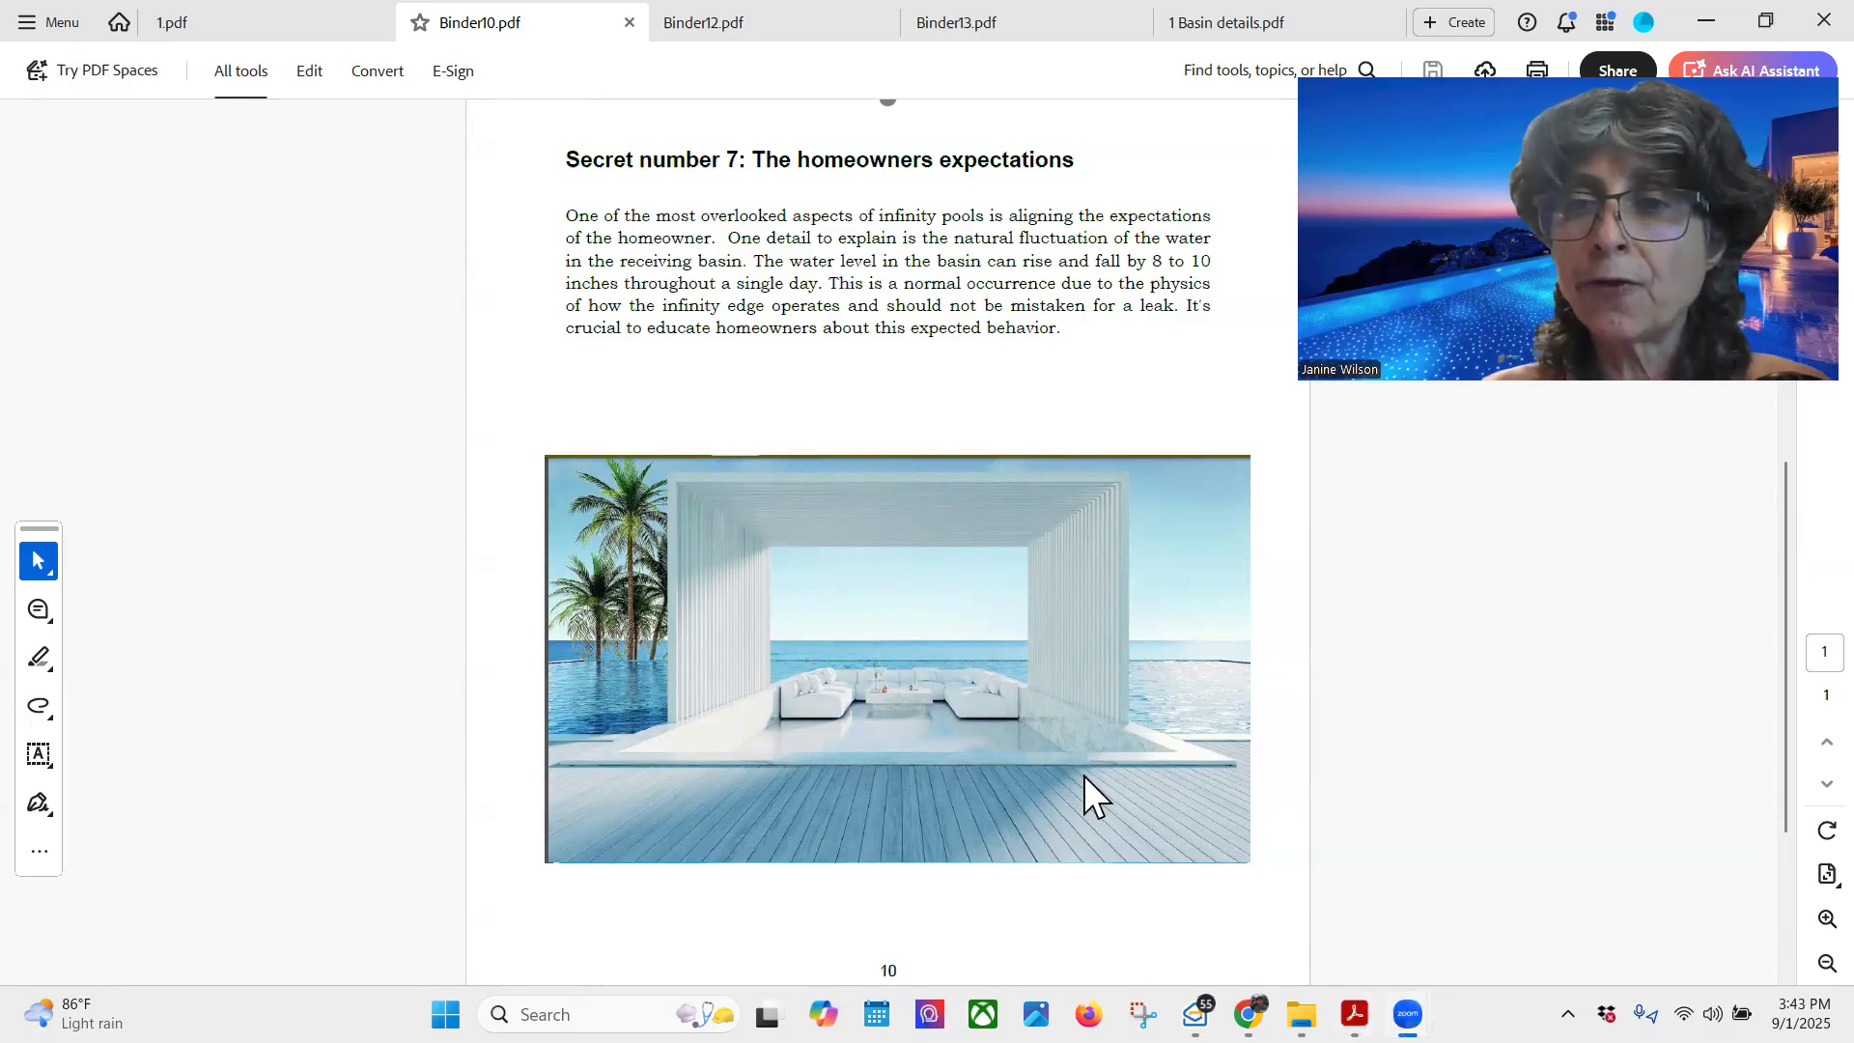
Close Binder10.pdf to reach Binder12.pdf's vacuum breaker and siphoning page.
click(629, 21)
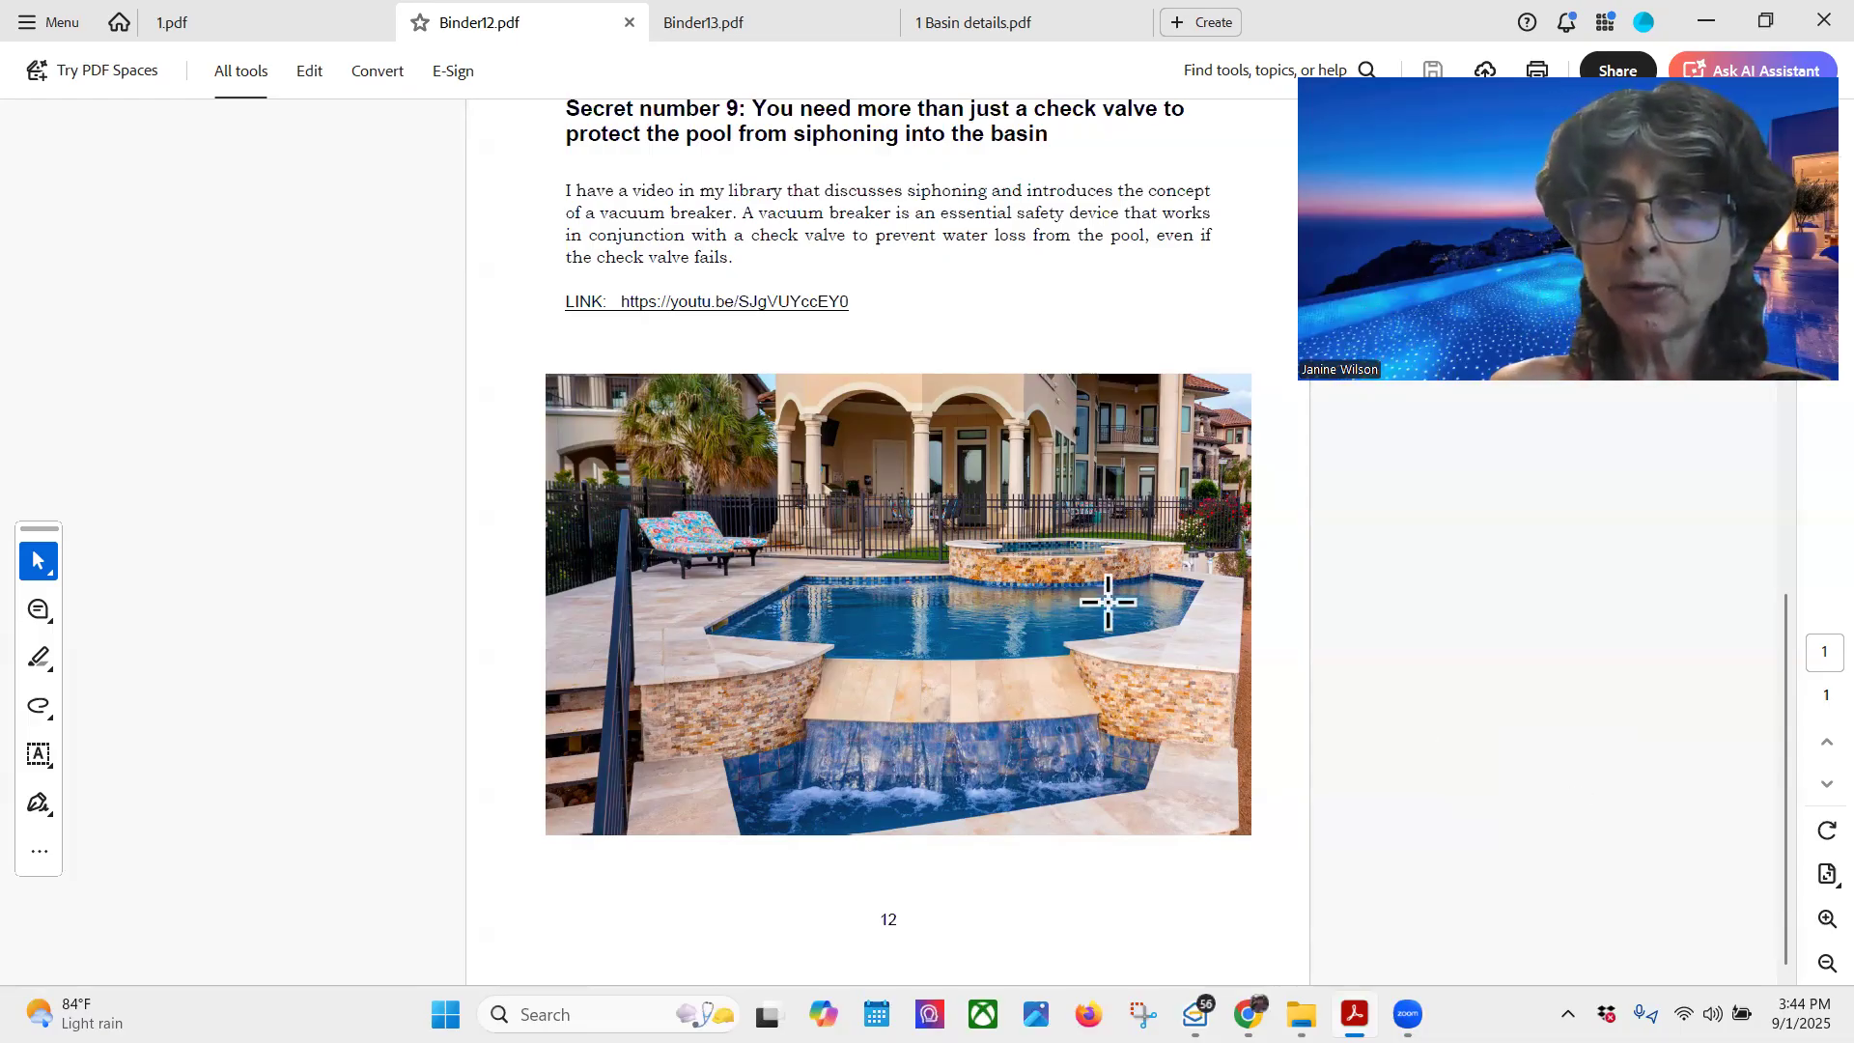
mouse_move(924, 778)
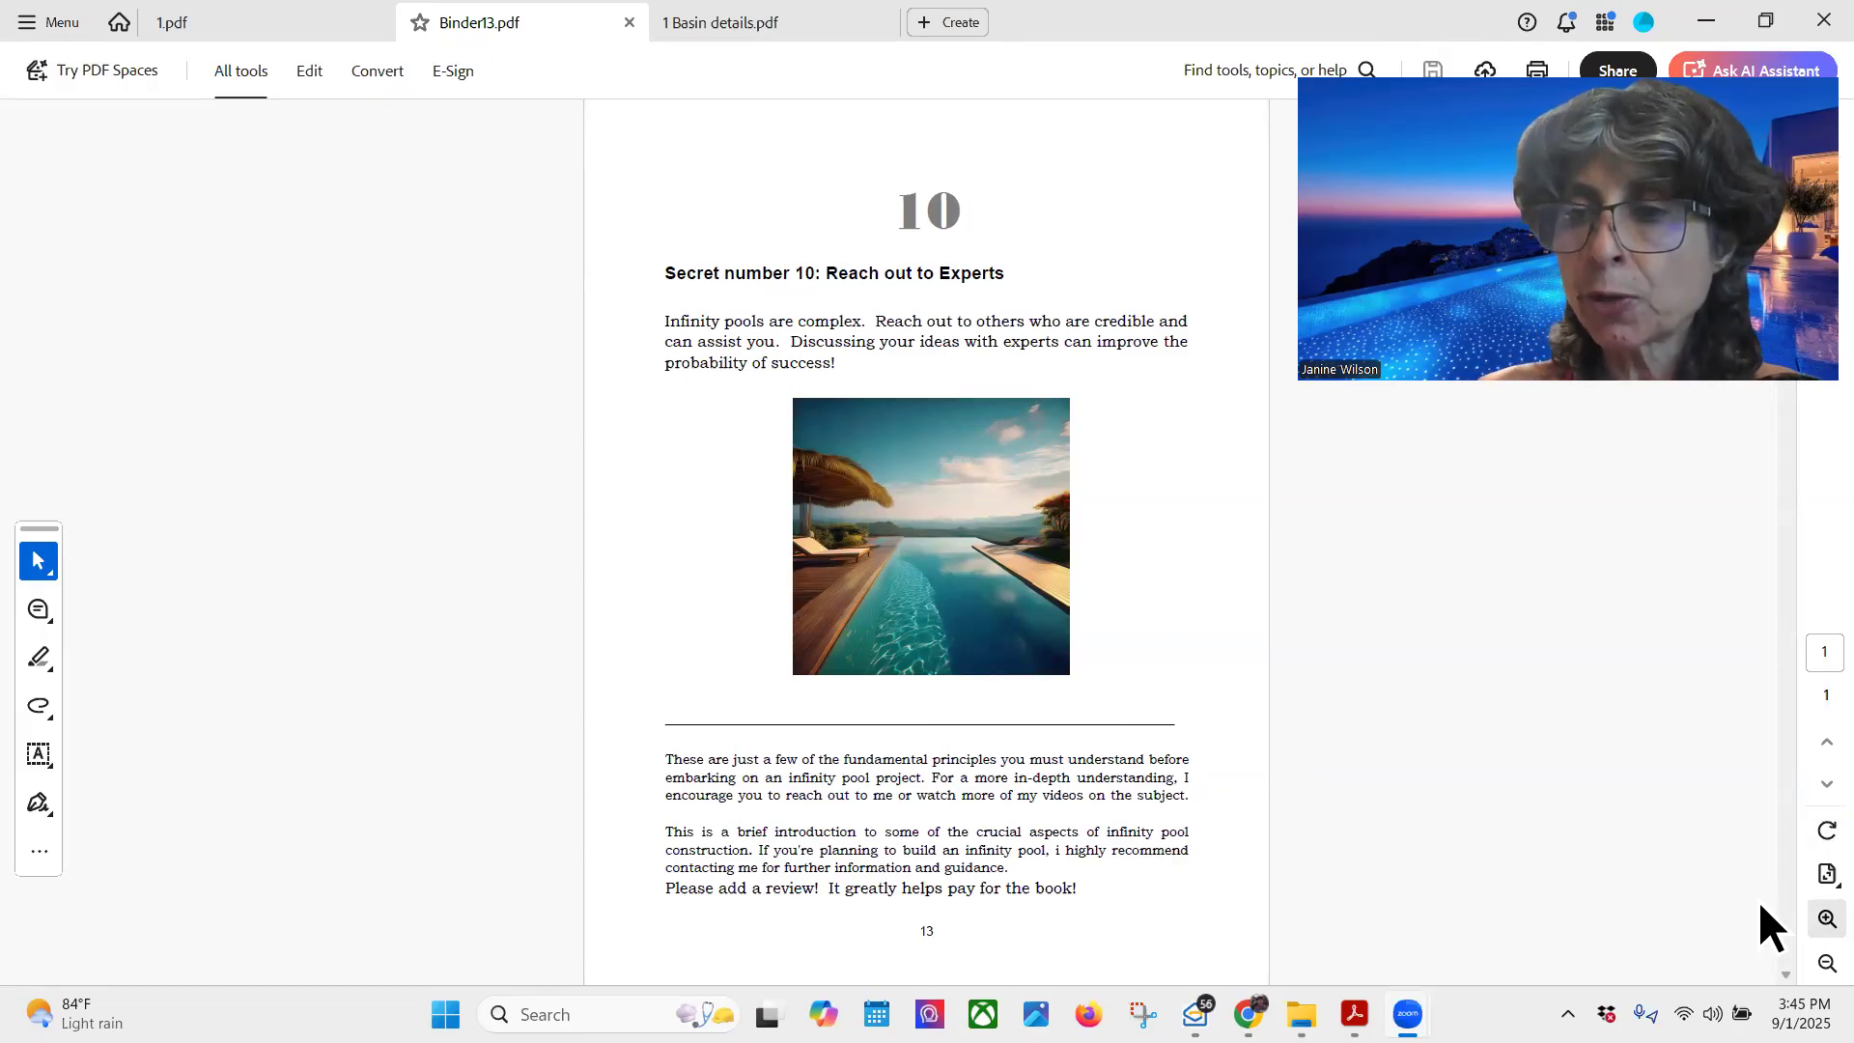
Enlarge Binder13's chapter 10 page, then return to 1.pdf's 'Secrets of Building an Infinity Swimming Pool' cover.
click(1824, 918)
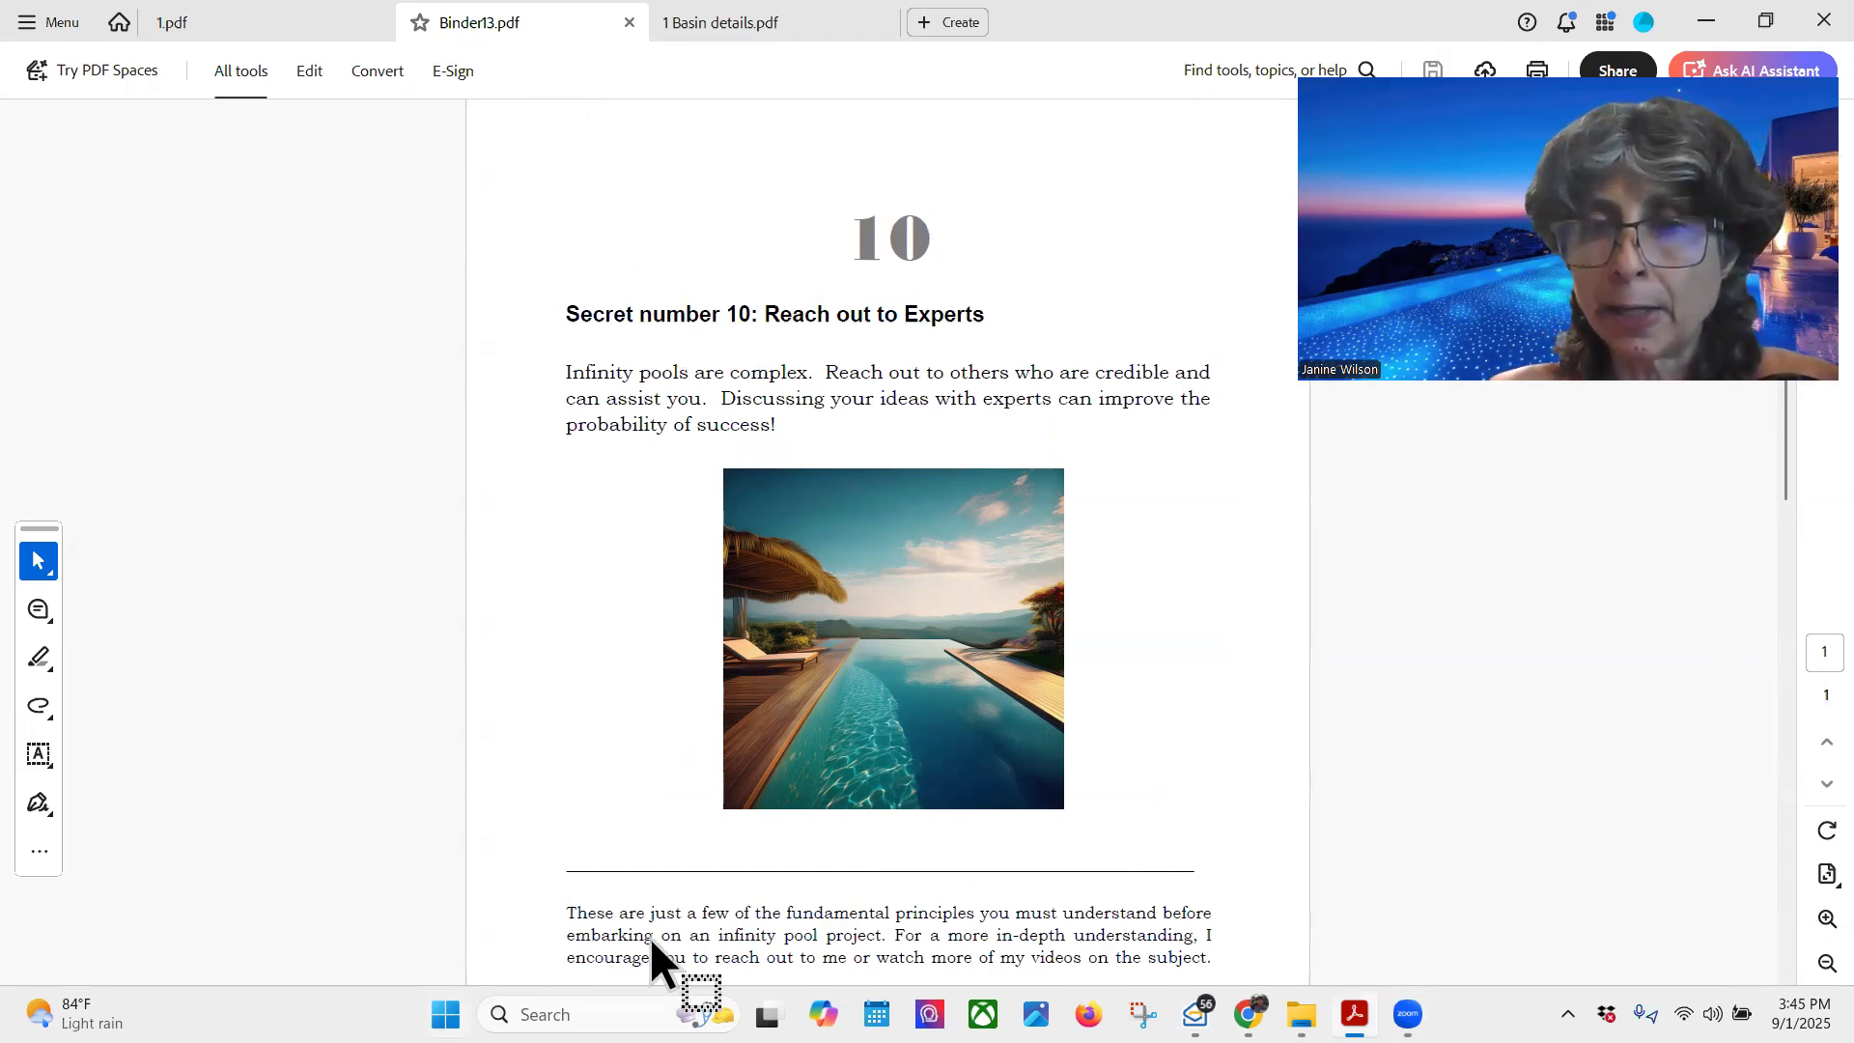
click(172, 21)
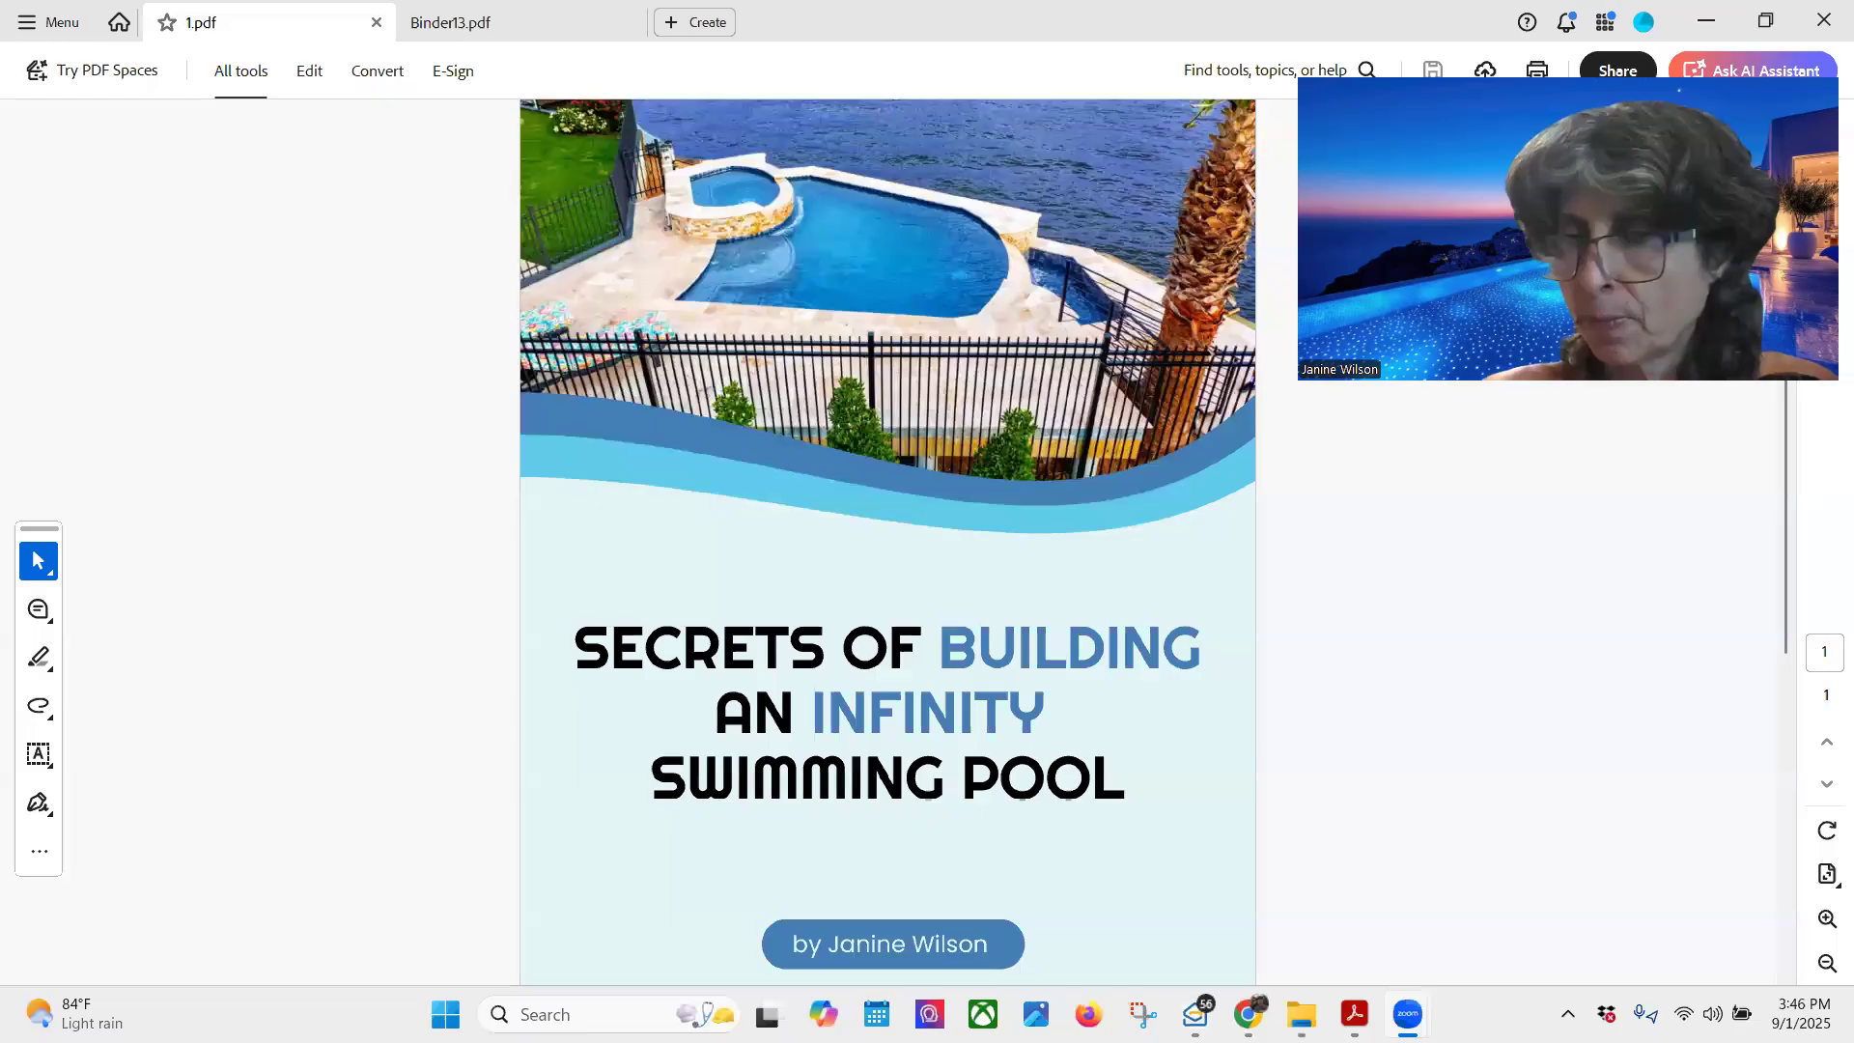